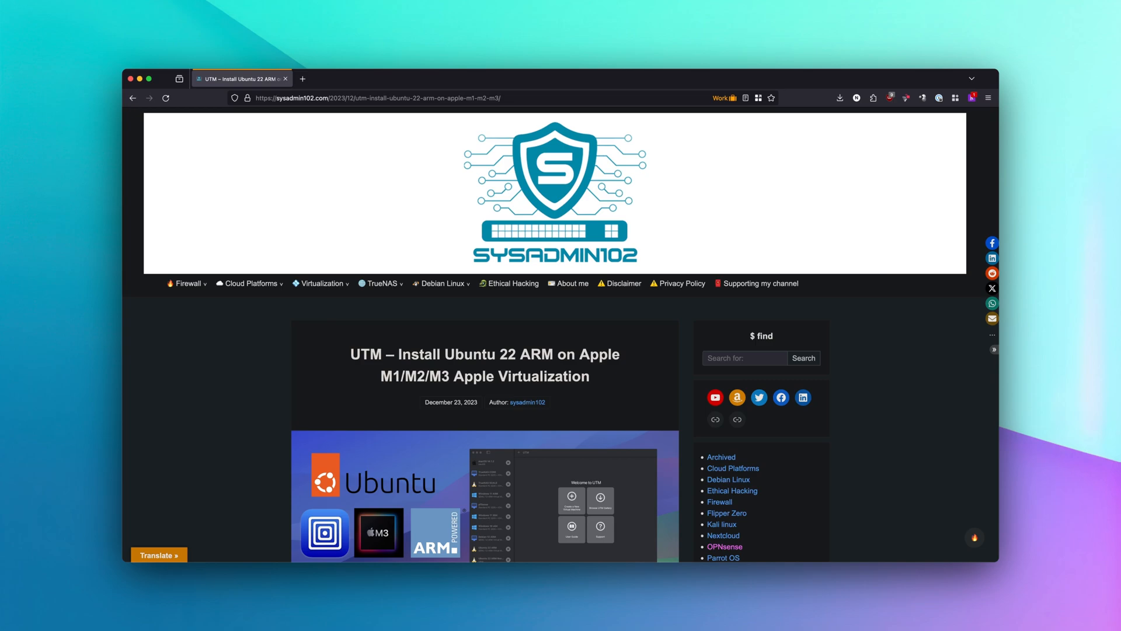
Step: Scroll through the tutorial page down to its Step 1 download link
scroll(down, 3)
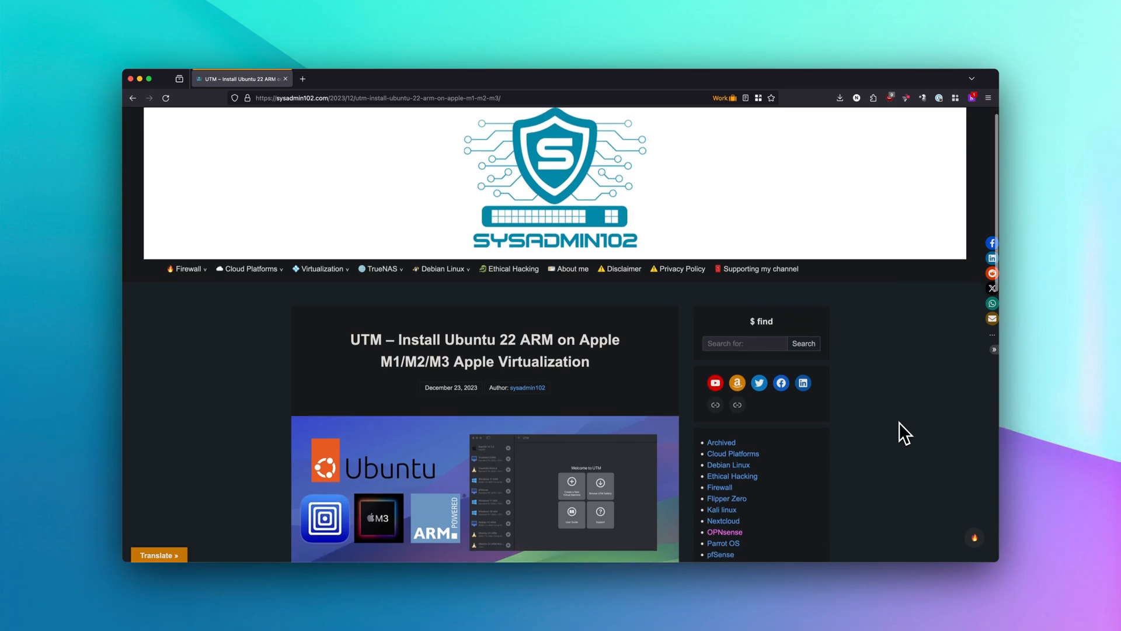
scroll(down, 3)
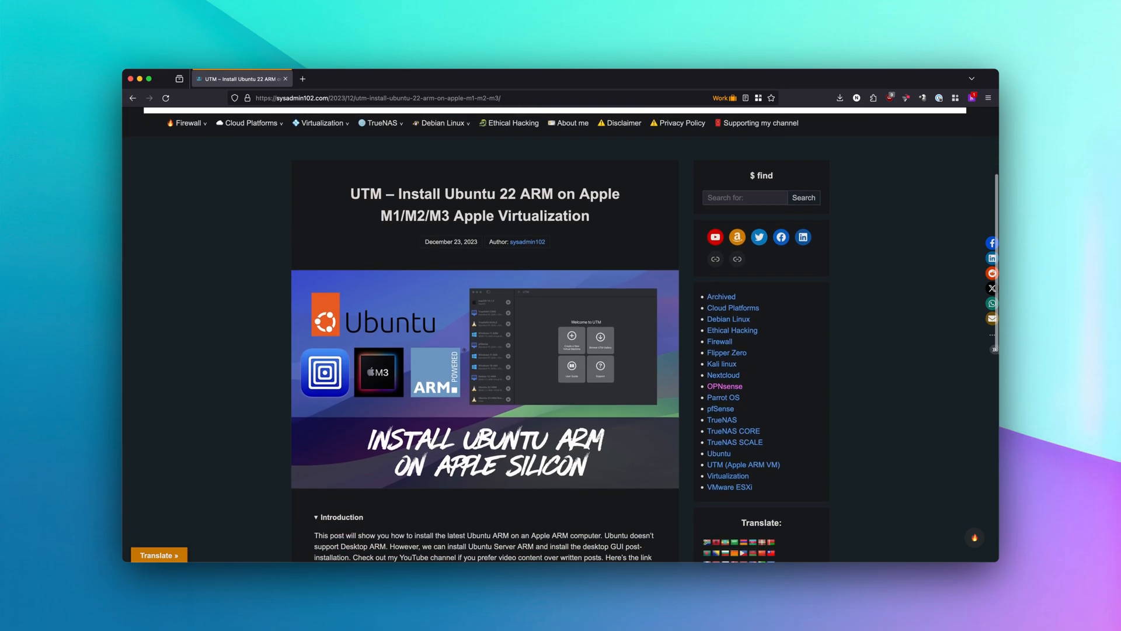
scroll(down, 3)
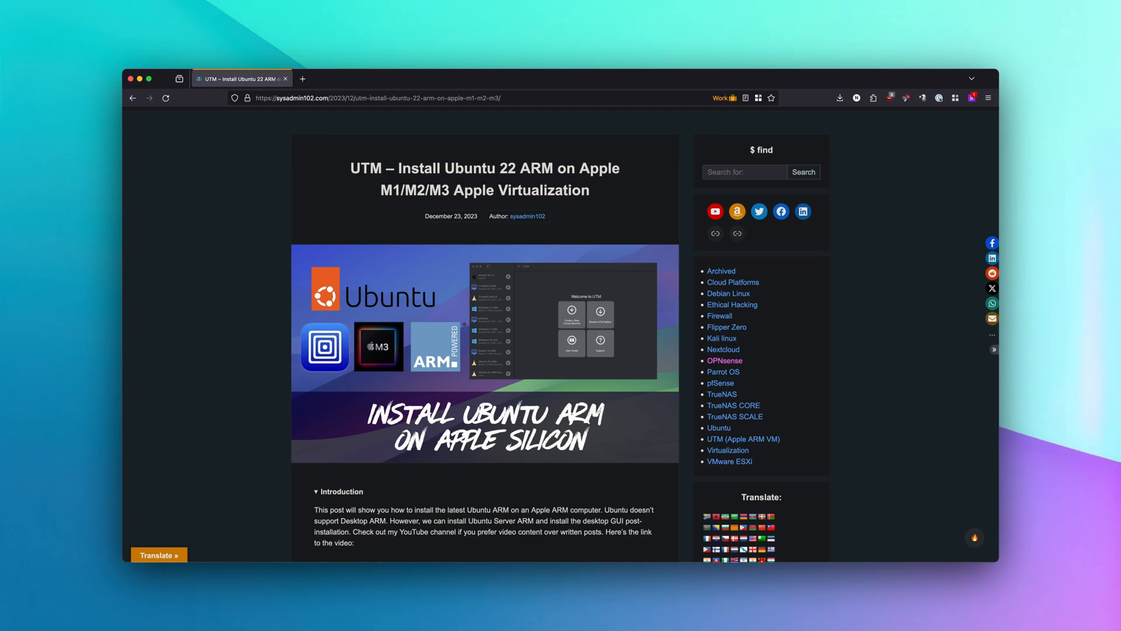
scroll(down, 3)
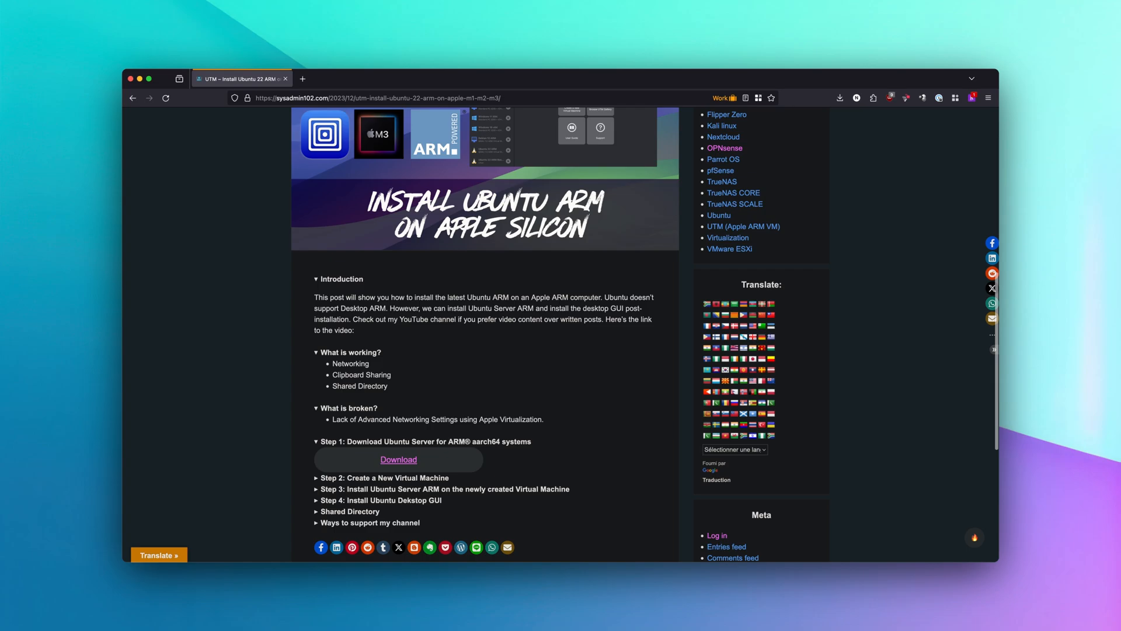
scroll(down, 3)
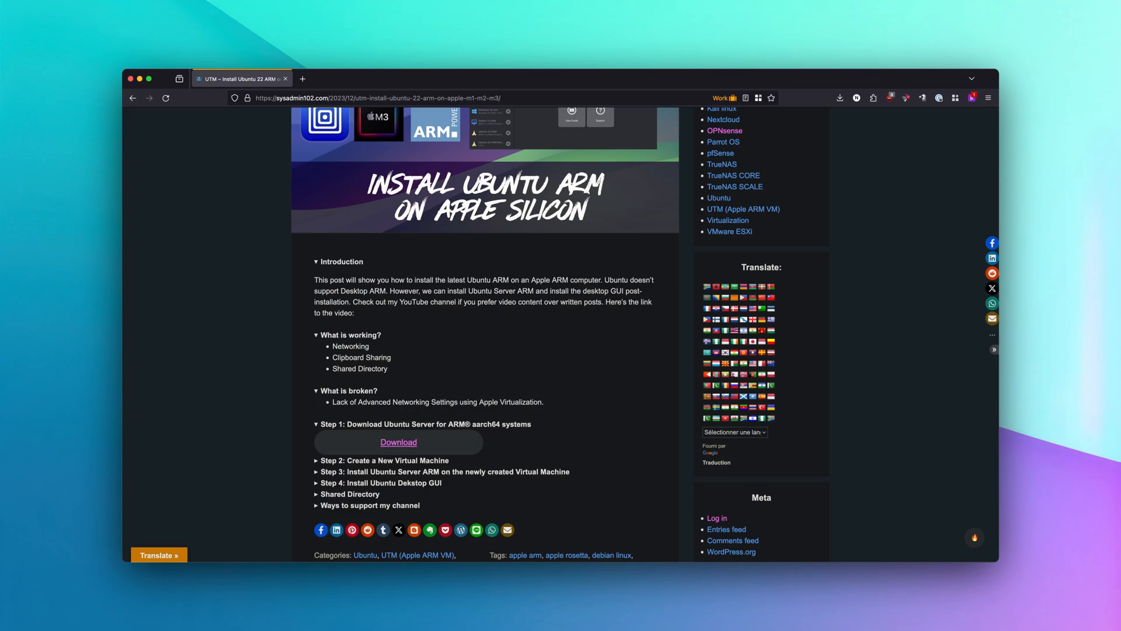
mouse_move(392, 414)
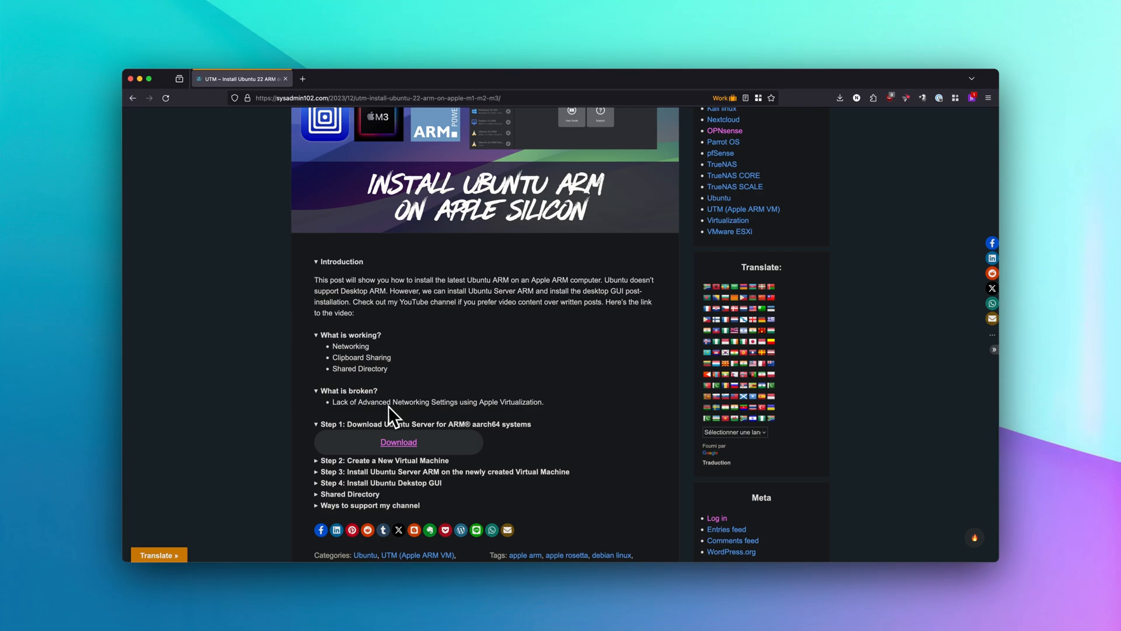
mouse_move(472, 421)
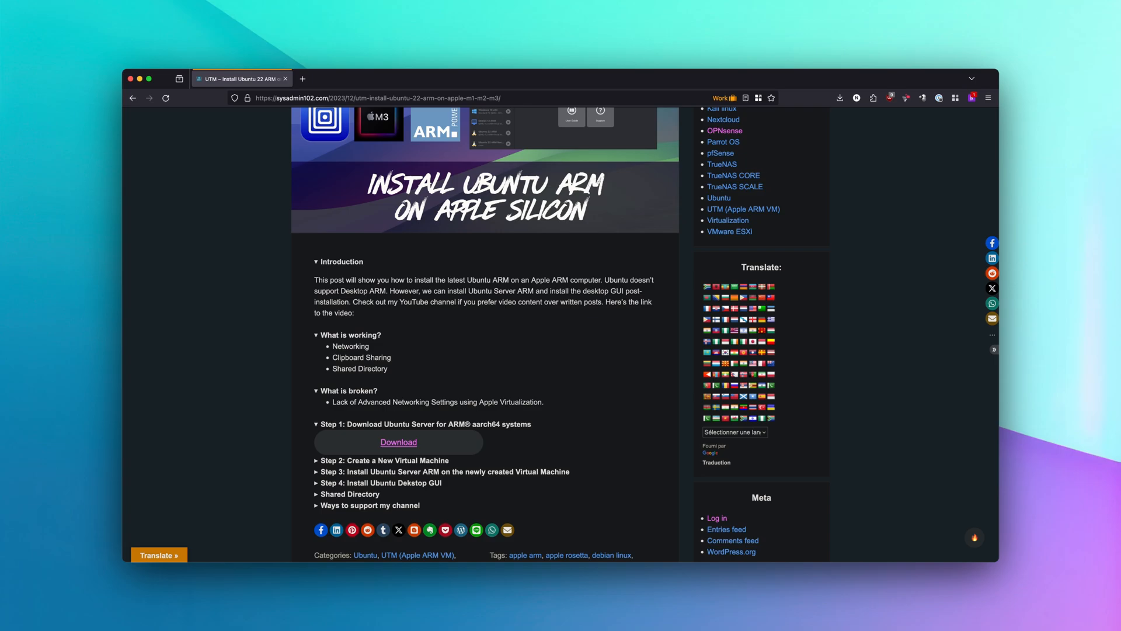
scroll(down, 3)
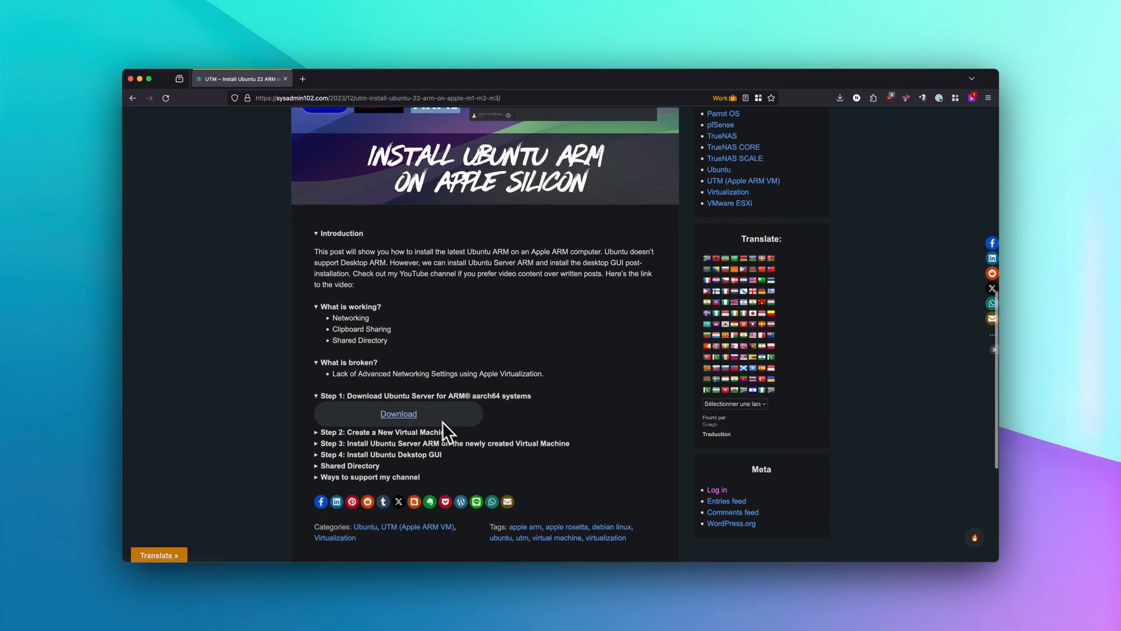
mouse_move(437, 422)
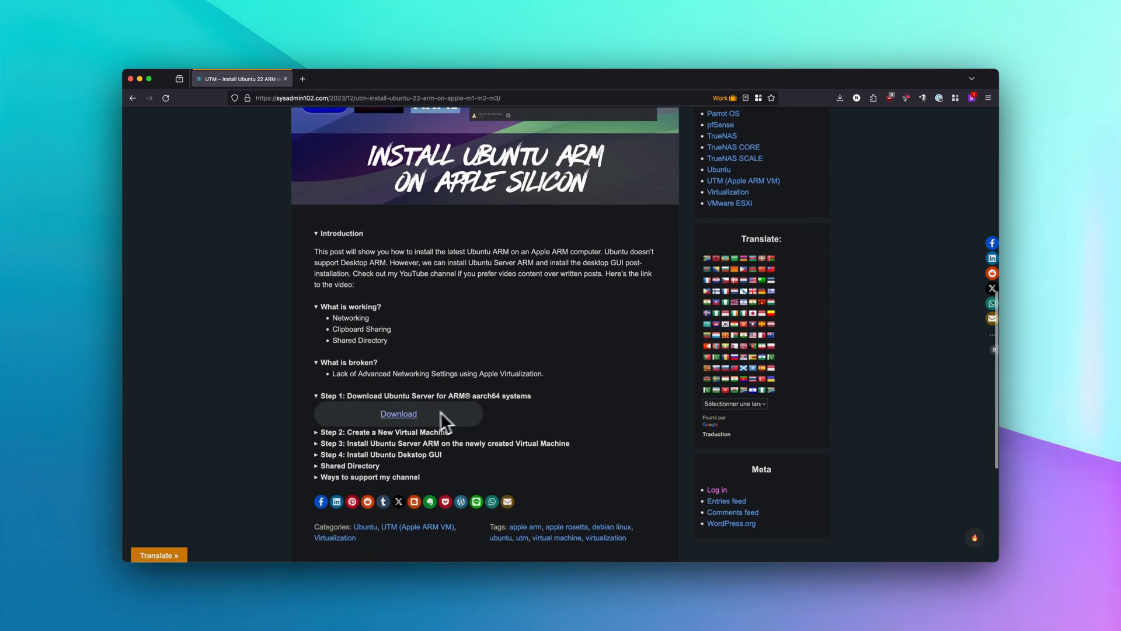
mouse_move(412, 427)
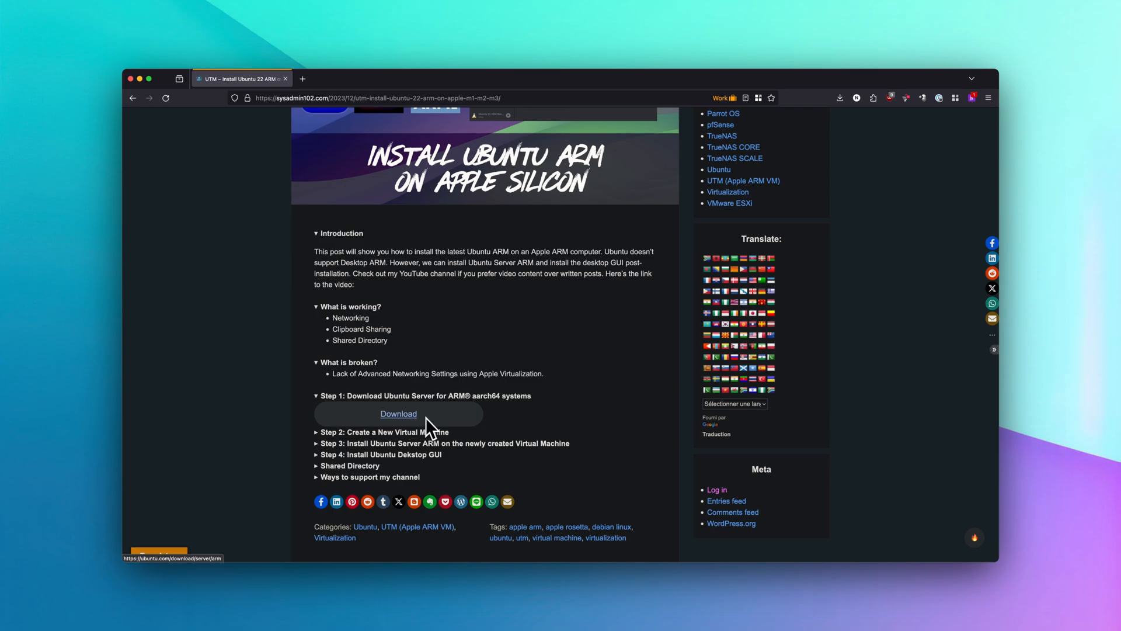
Step: Follow the link to ubuntu.com's Server for ARM page and reach the download buttons
click(398, 413)
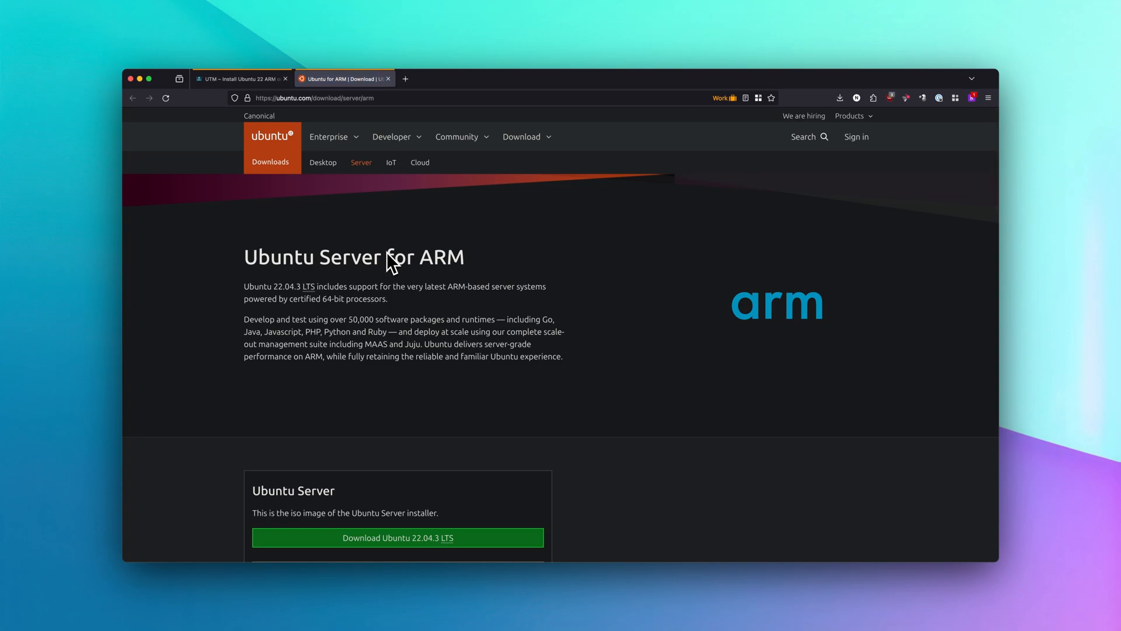
scroll(down, 3)
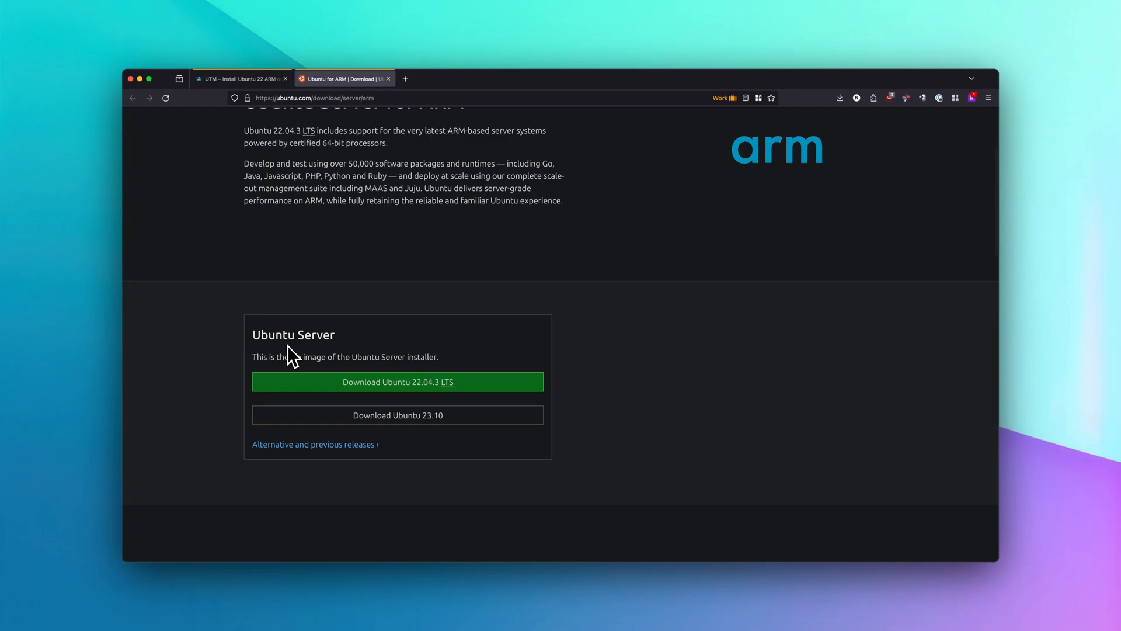
mouse_move(454, 441)
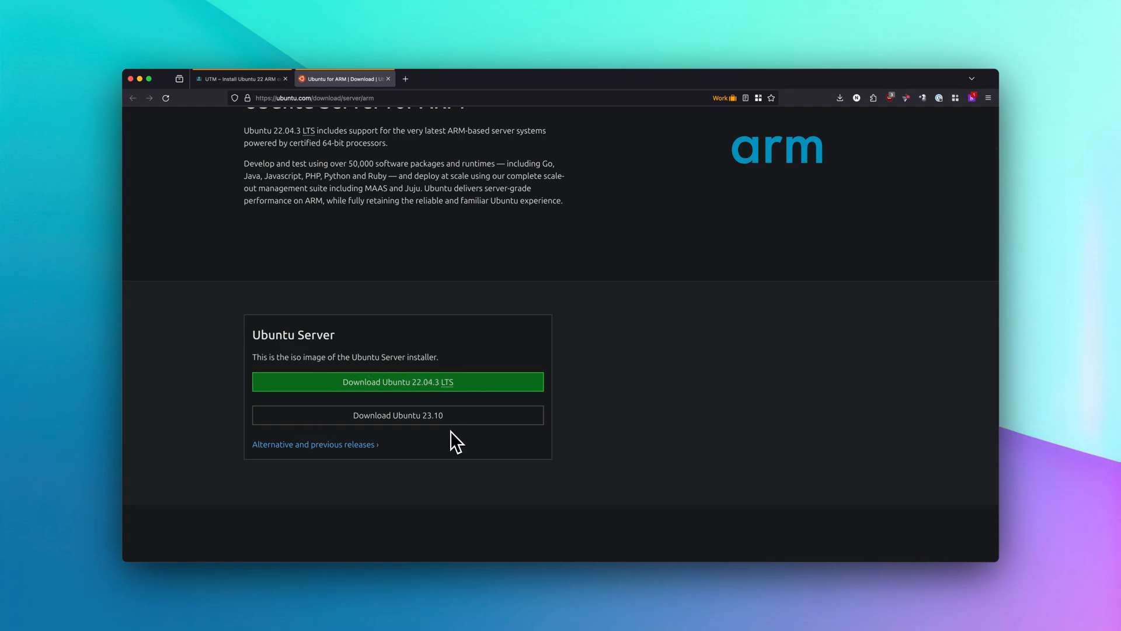
mouse_move(456, 425)
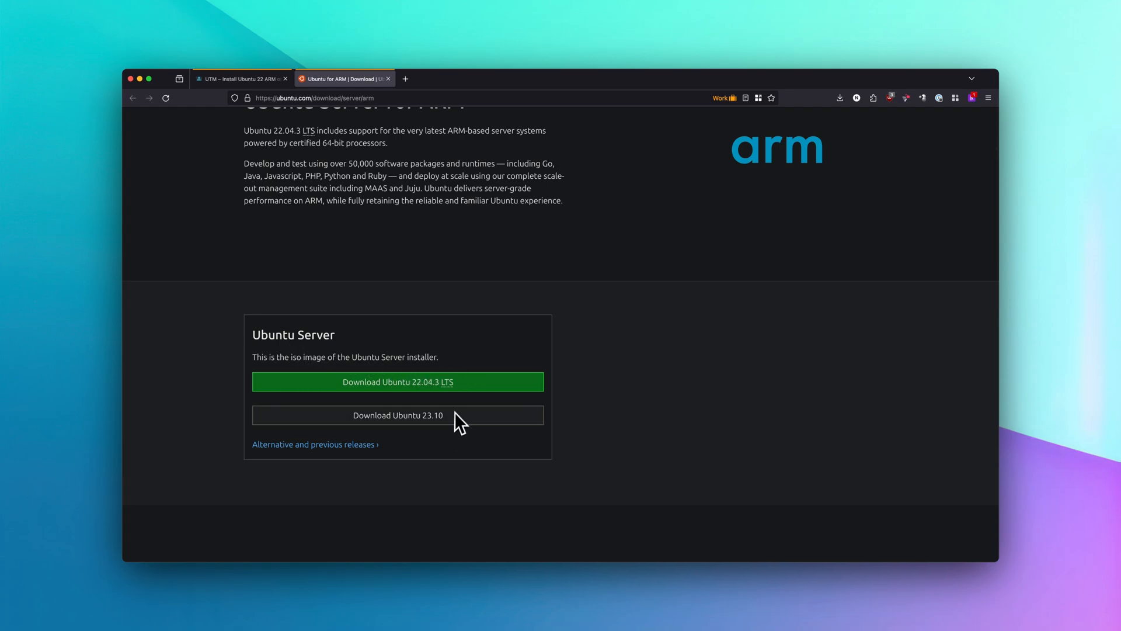
mouse_move(432, 411)
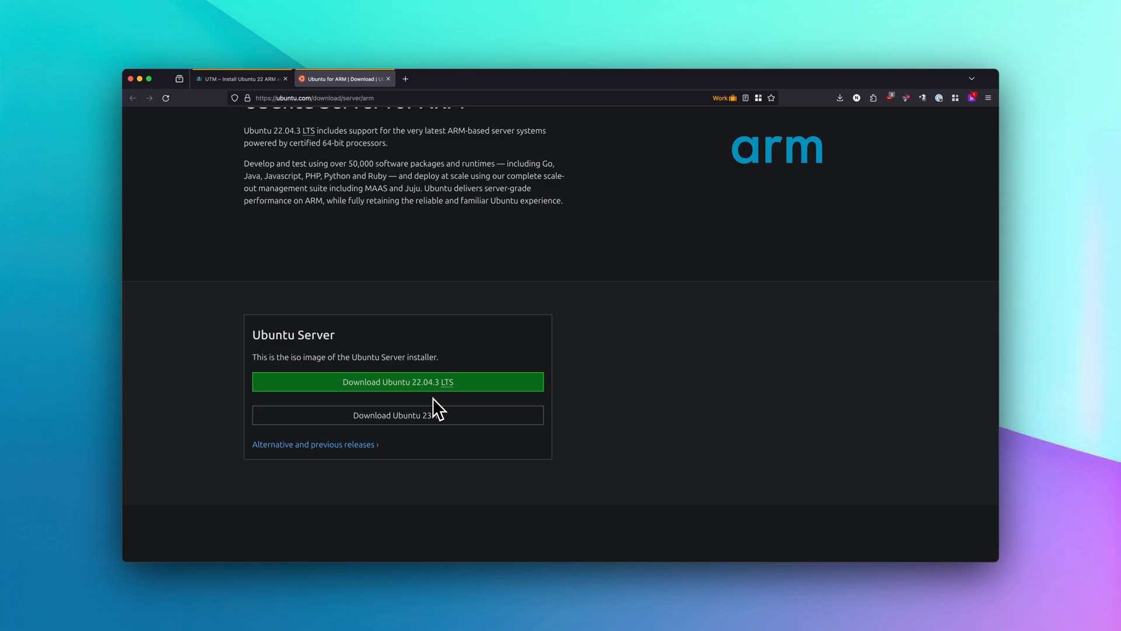
mouse_move(589, 413)
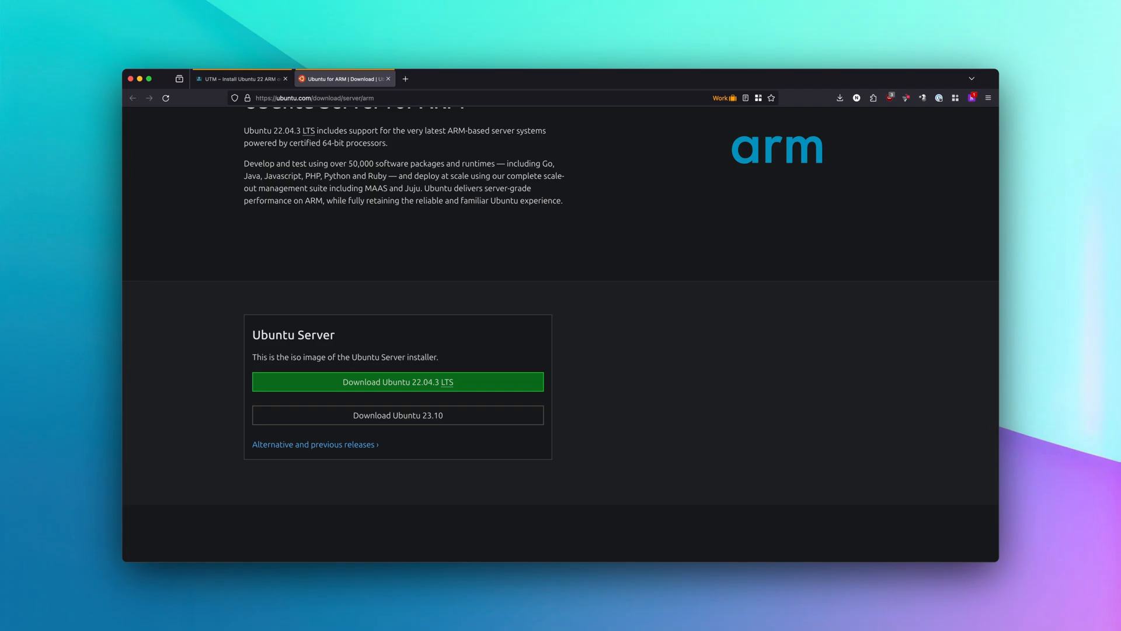
mouse_move(190, 73)
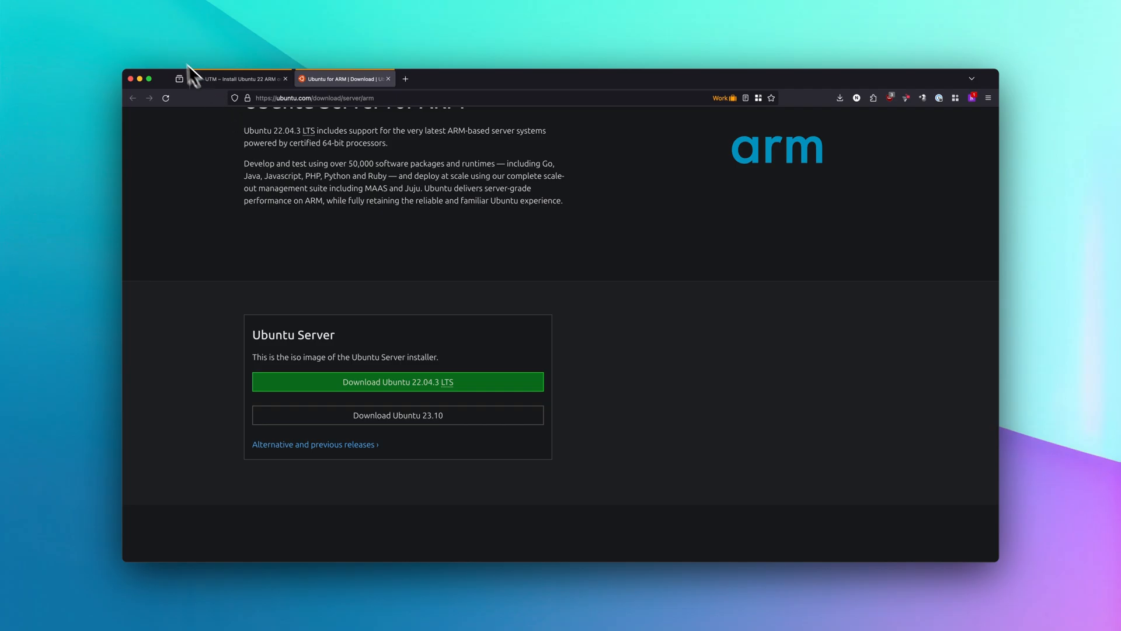
Step: Return to the tutorial tab and scroll to Step 2: Create a New Virtual Machine
click(240, 78)
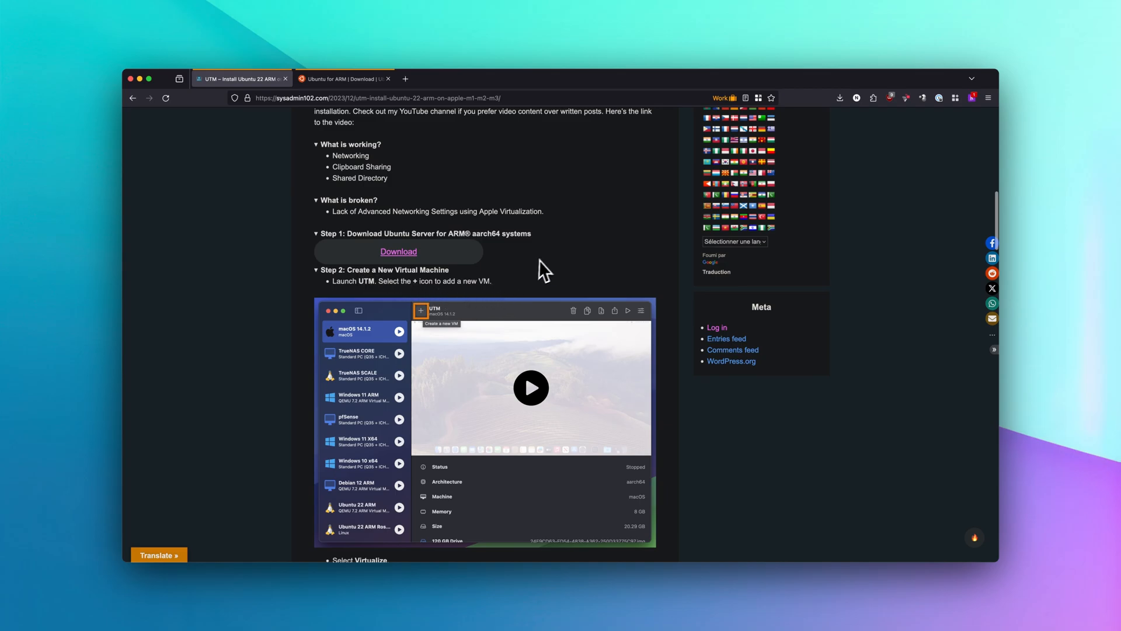
scroll(down, 3)
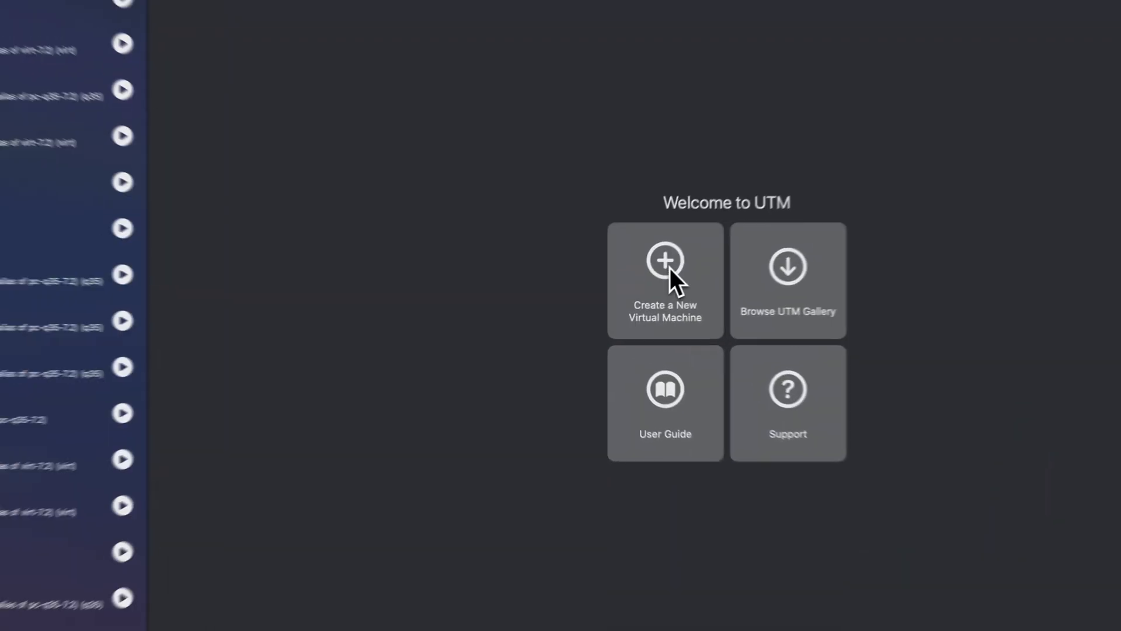
Step: Start a new Linux VM using the Apple Virtualization engine
click(664, 262)
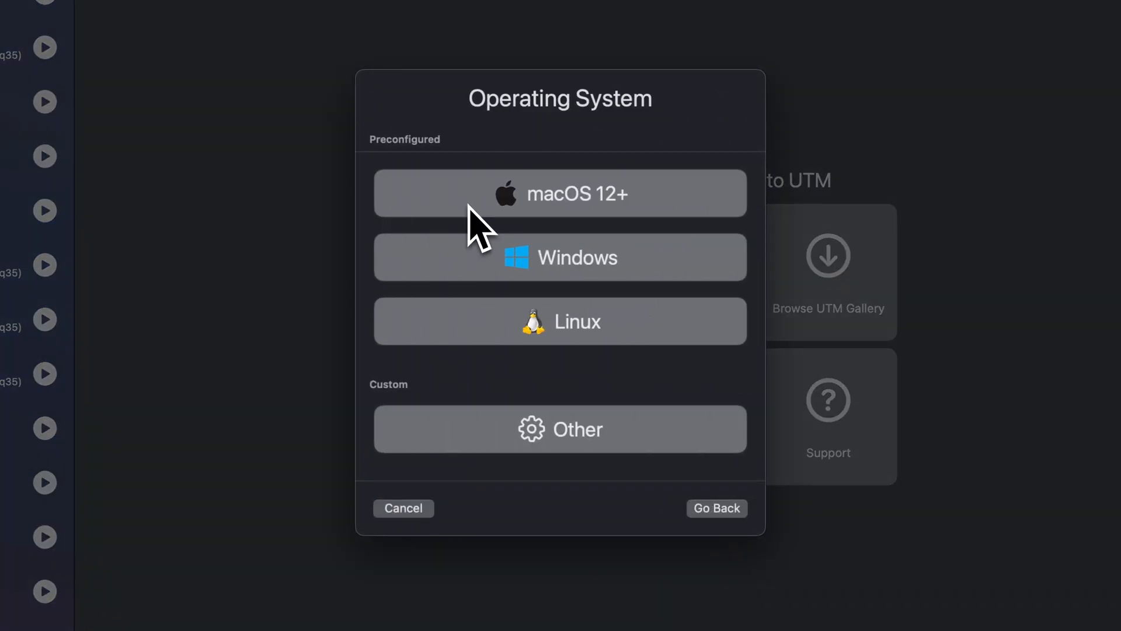
click(560, 320)
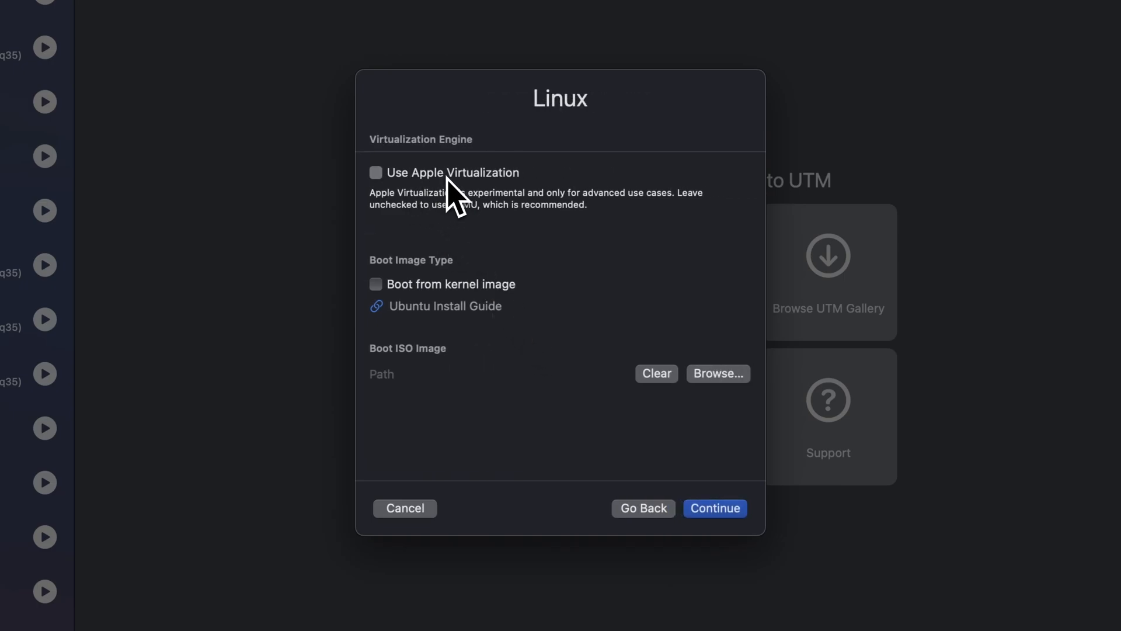
click(376, 173)
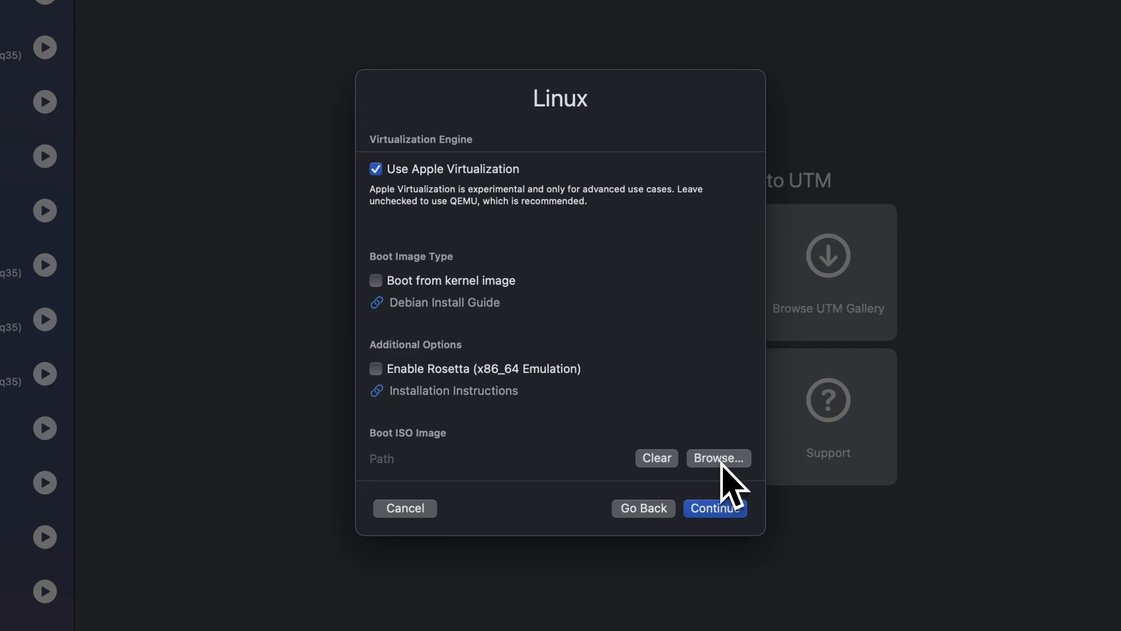
Step: Choose ubuntu-22.04.3-live-server-arm64.iso as the boot image and continue to hardware settings
click(718, 457)
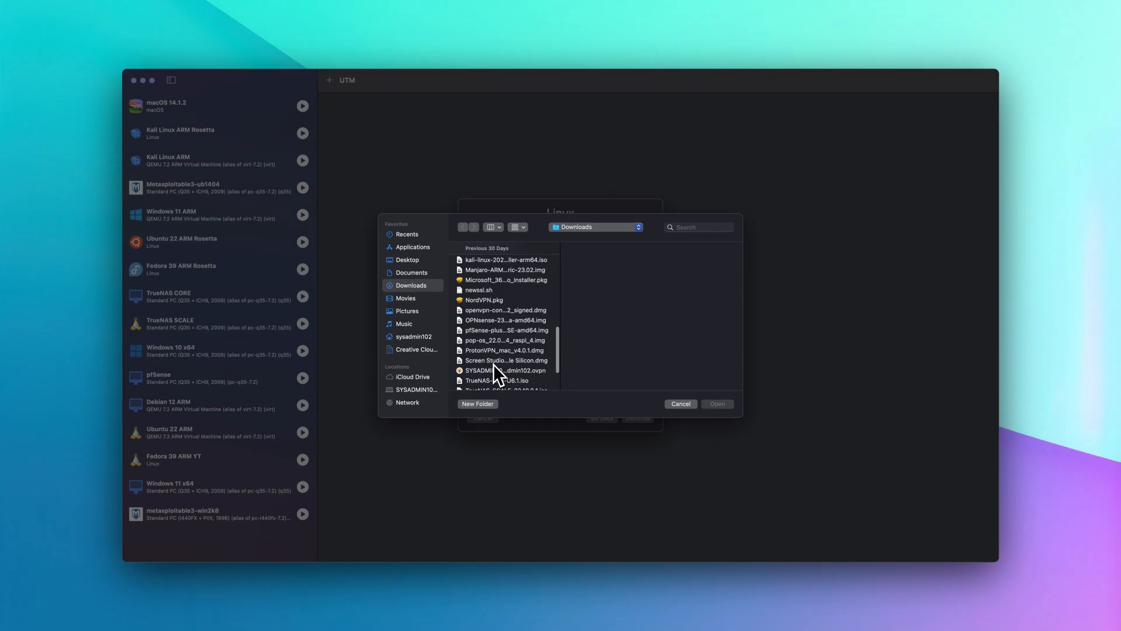
click(448, 411)
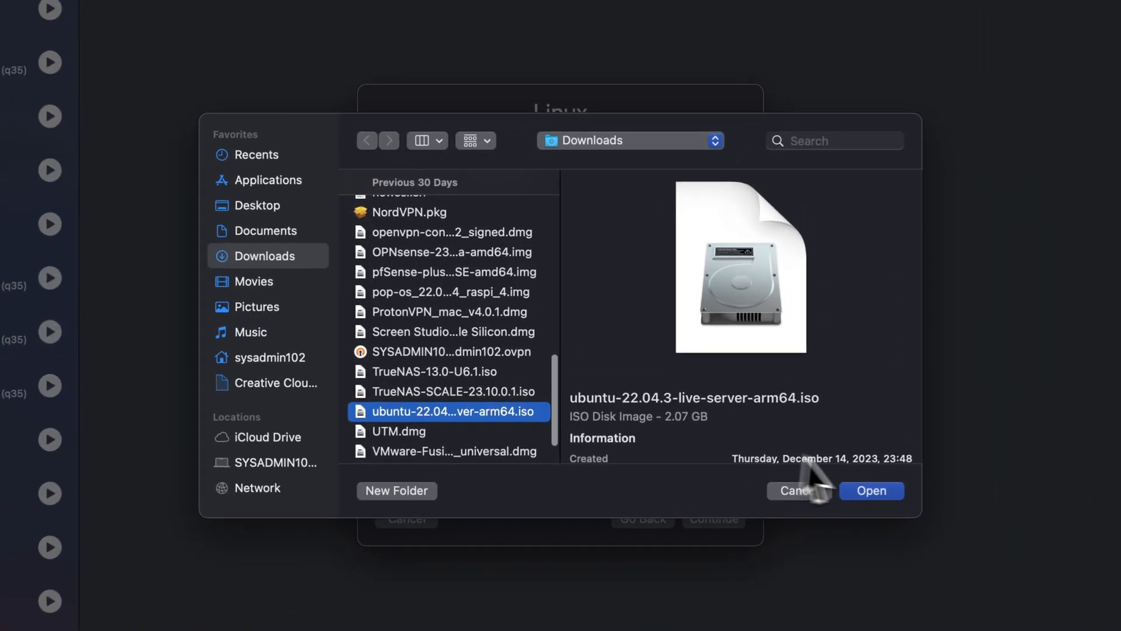
click(871, 490)
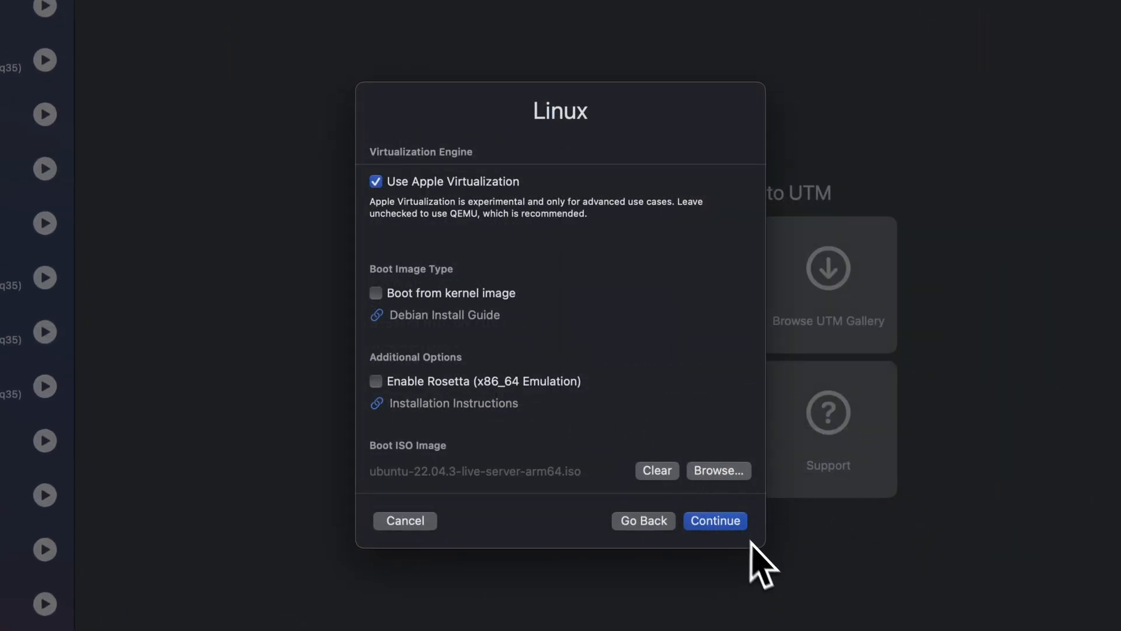
click(715, 521)
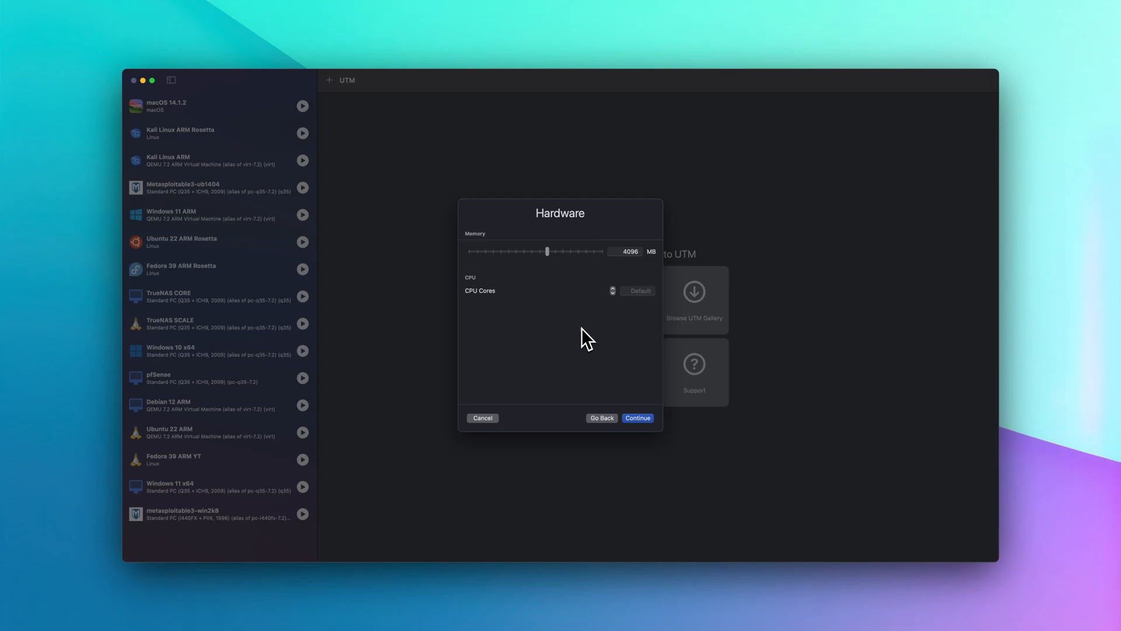
mouse_move(608, 380)
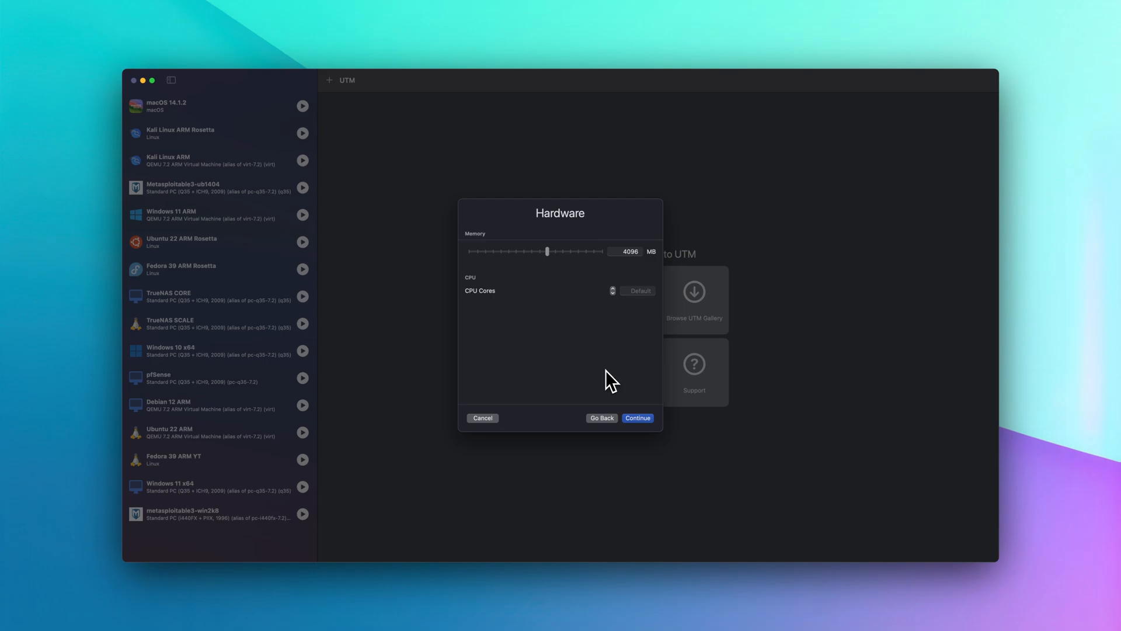
Step: Keep the default memory and CPU and share the host Downloads folder with the VM
click(638, 417)
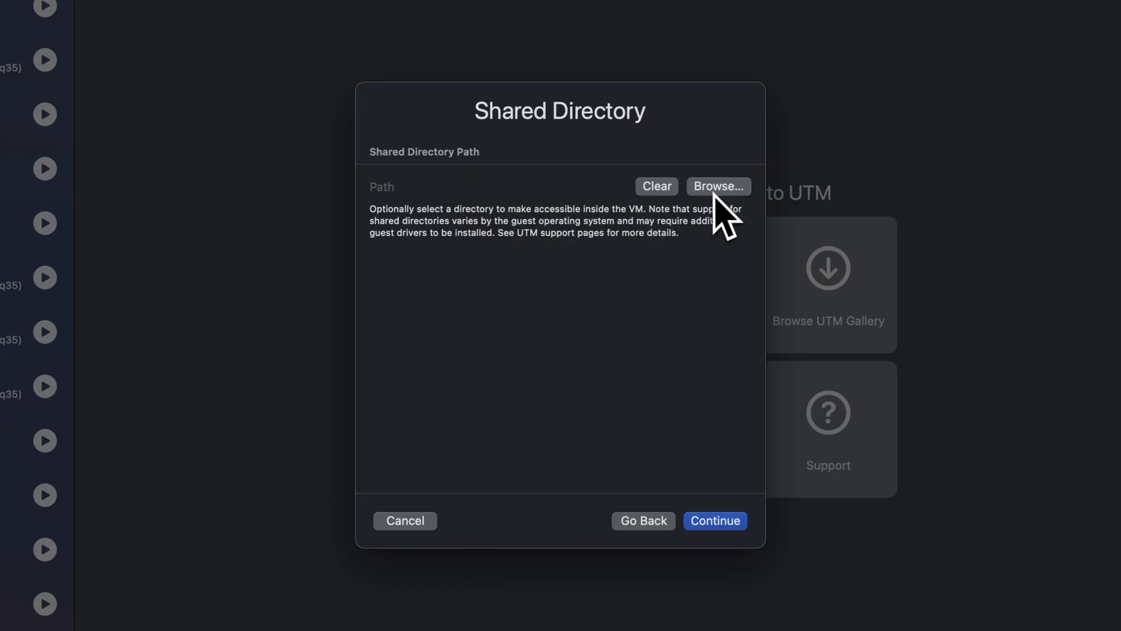
click(719, 186)
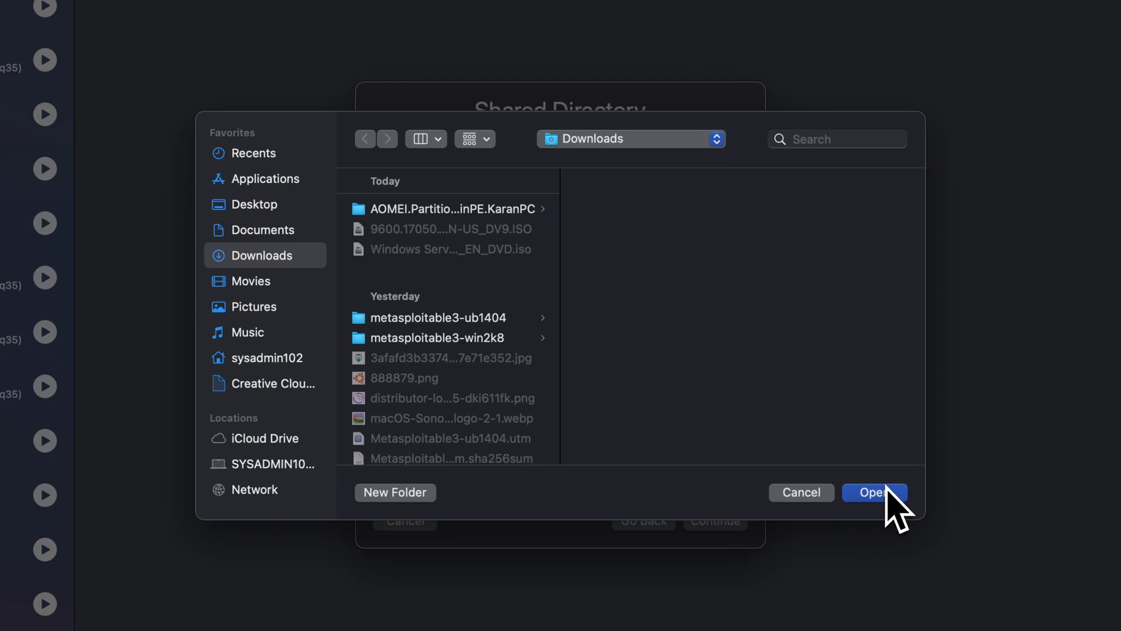
click(875, 491)
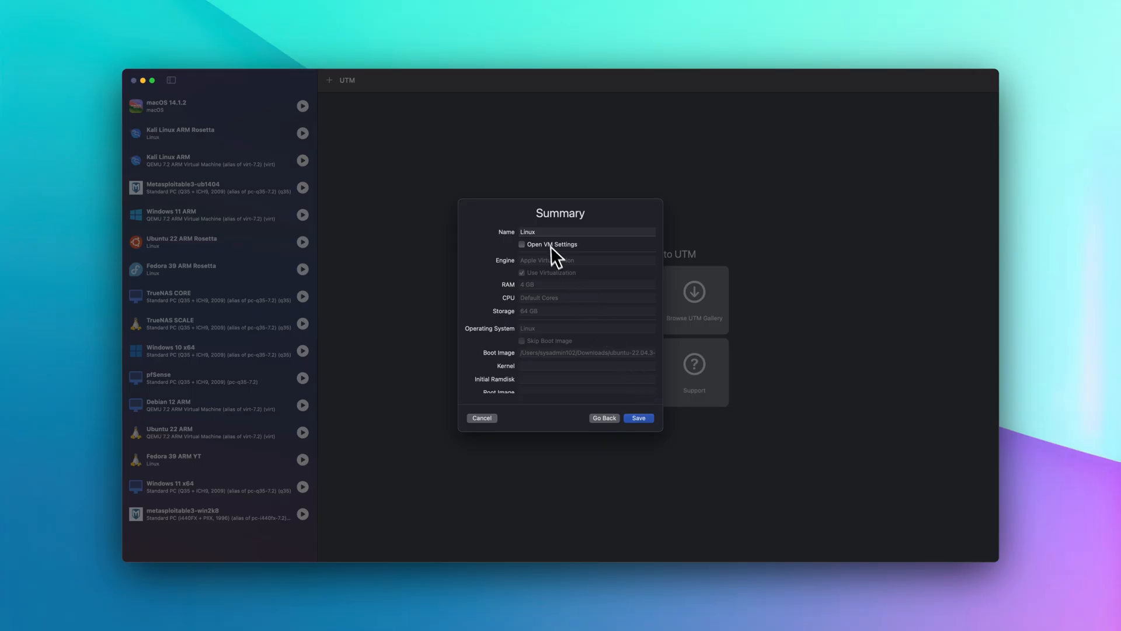
Step: Name the VM 'Ubuntu 22 ARM Apple Rosetta', skip opening settings, and save it
text(Ubuntu 22 ARM Apple Rosetta)
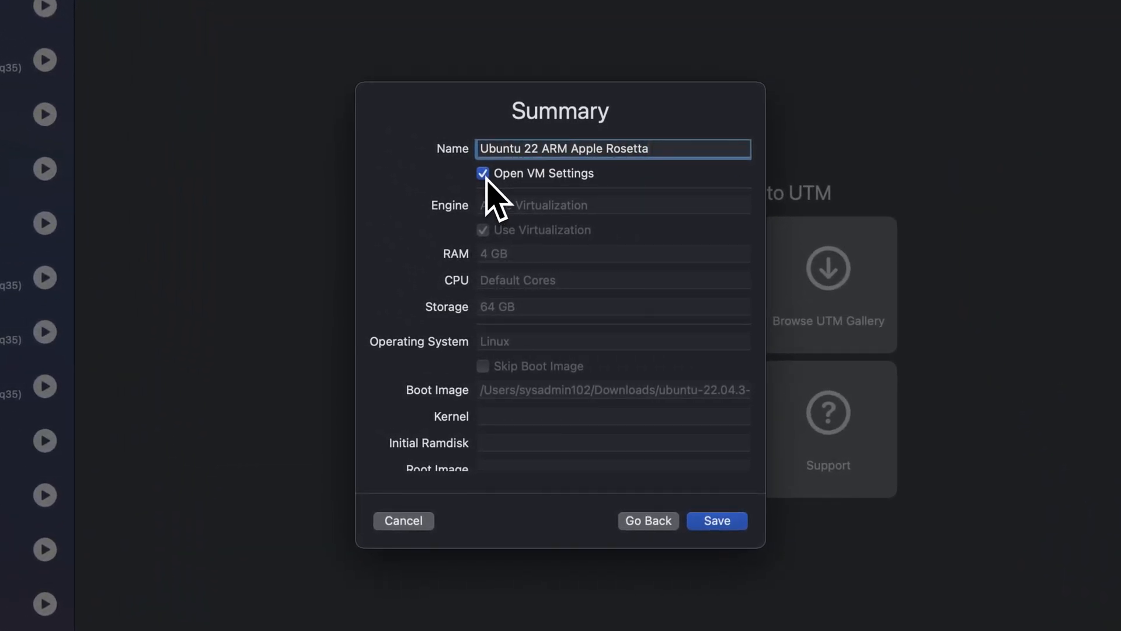
click(481, 173)
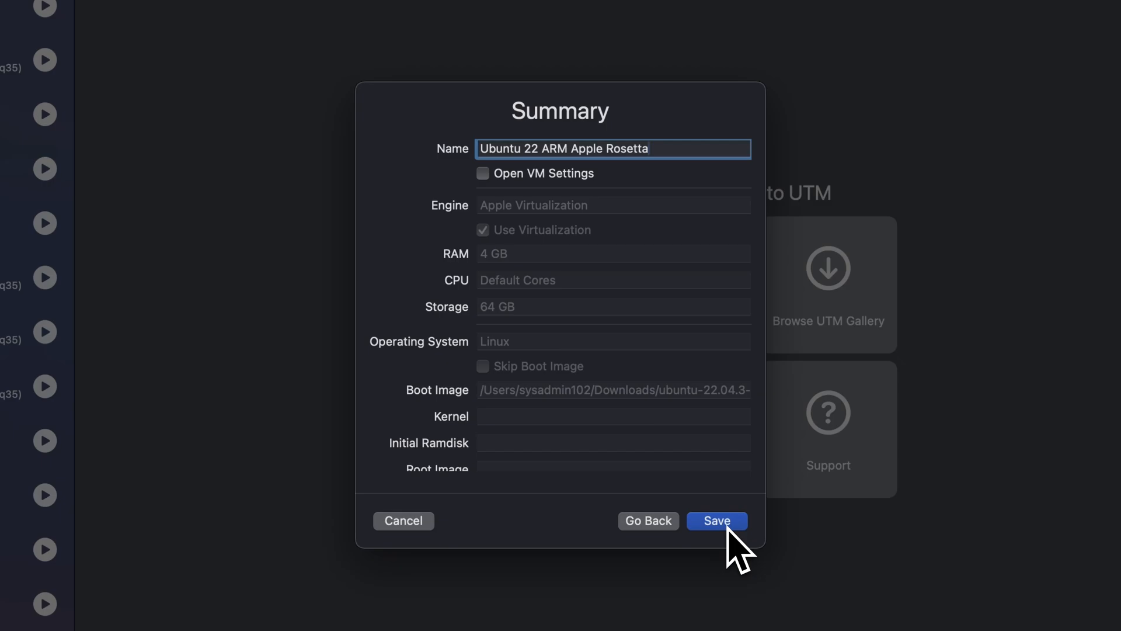
click(717, 521)
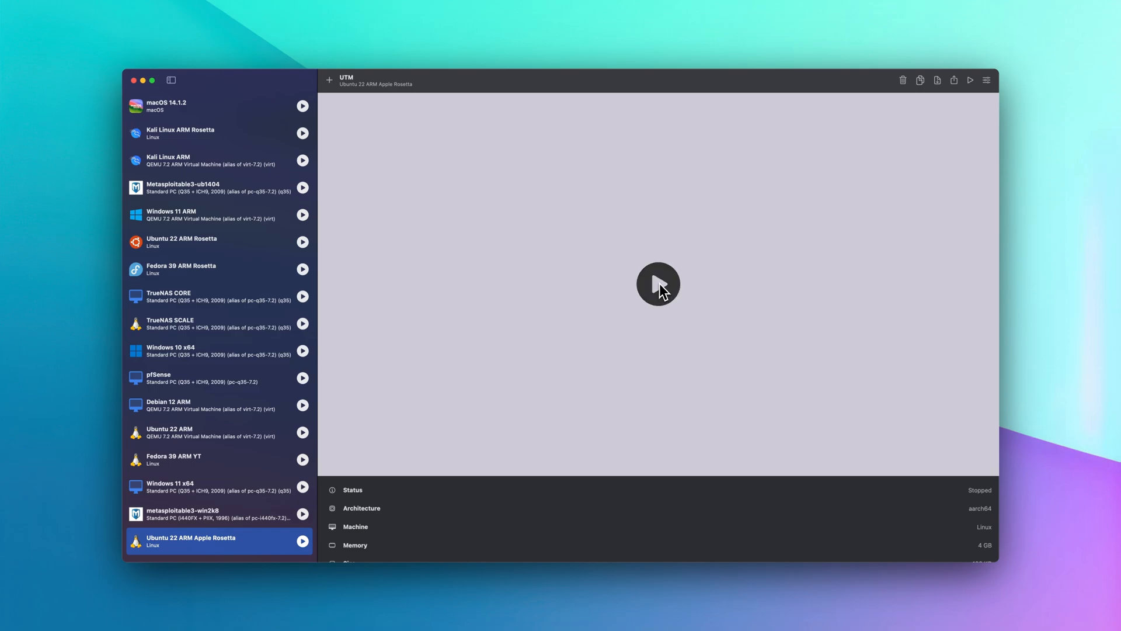
Step: Boot the VM into the installer, continue without updating, and accept the network configuration
click(658, 284)
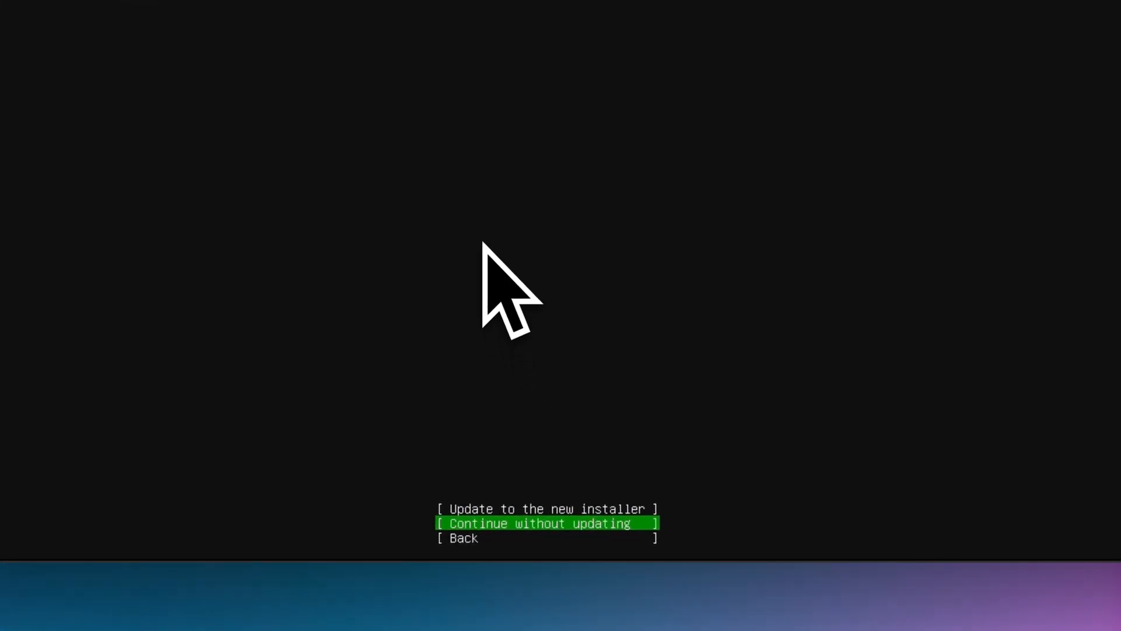
mouse_move(505, 329)
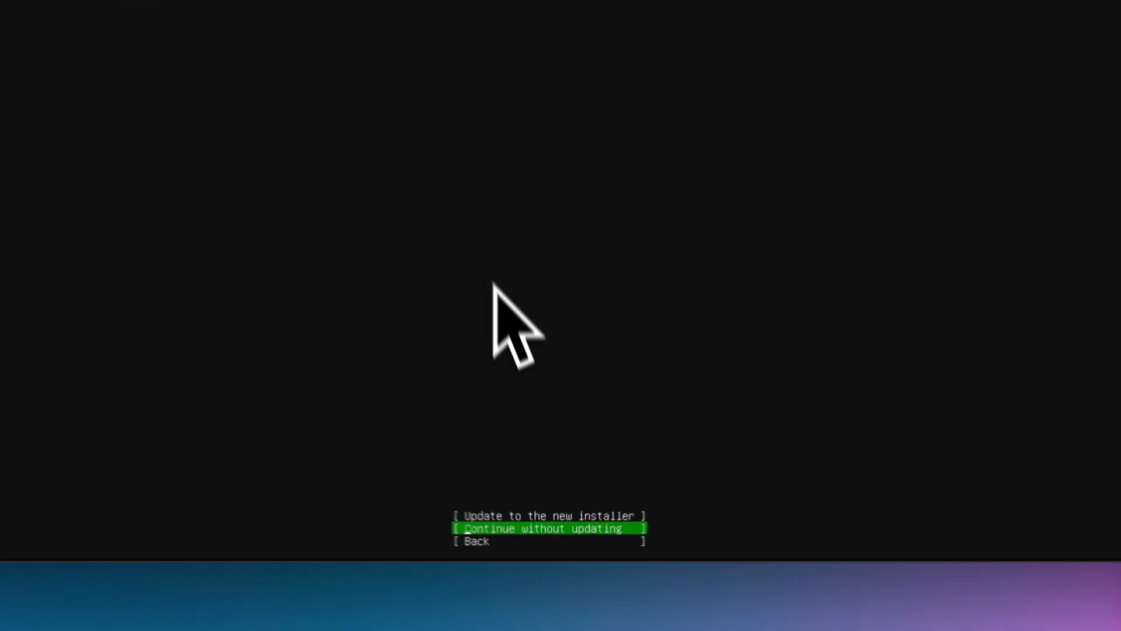
click(541, 528)
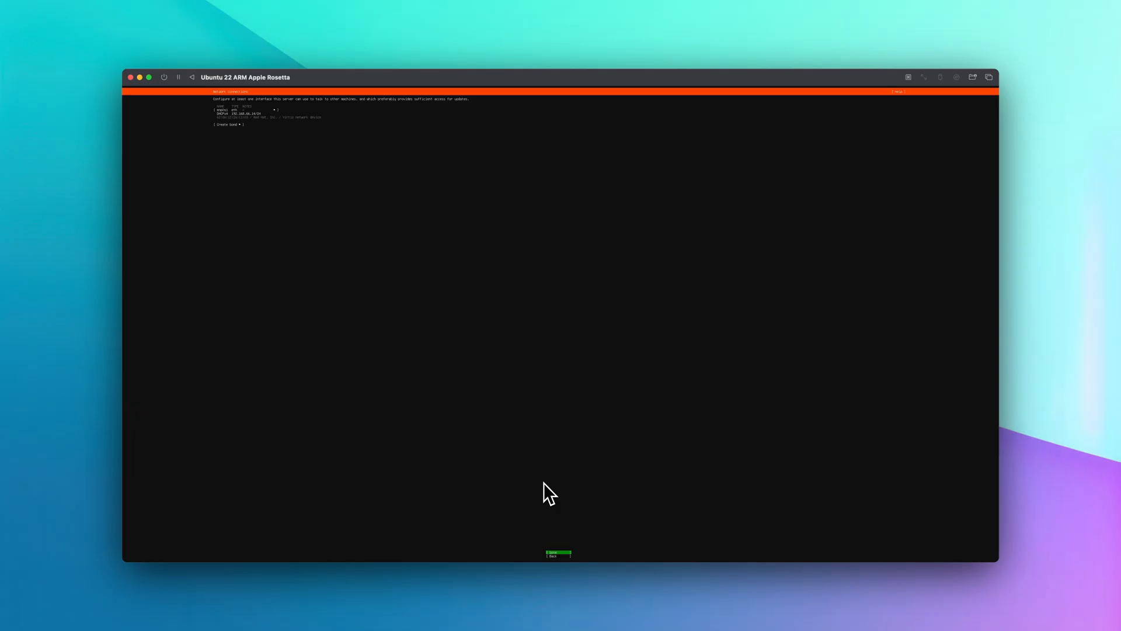
click(556, 553)
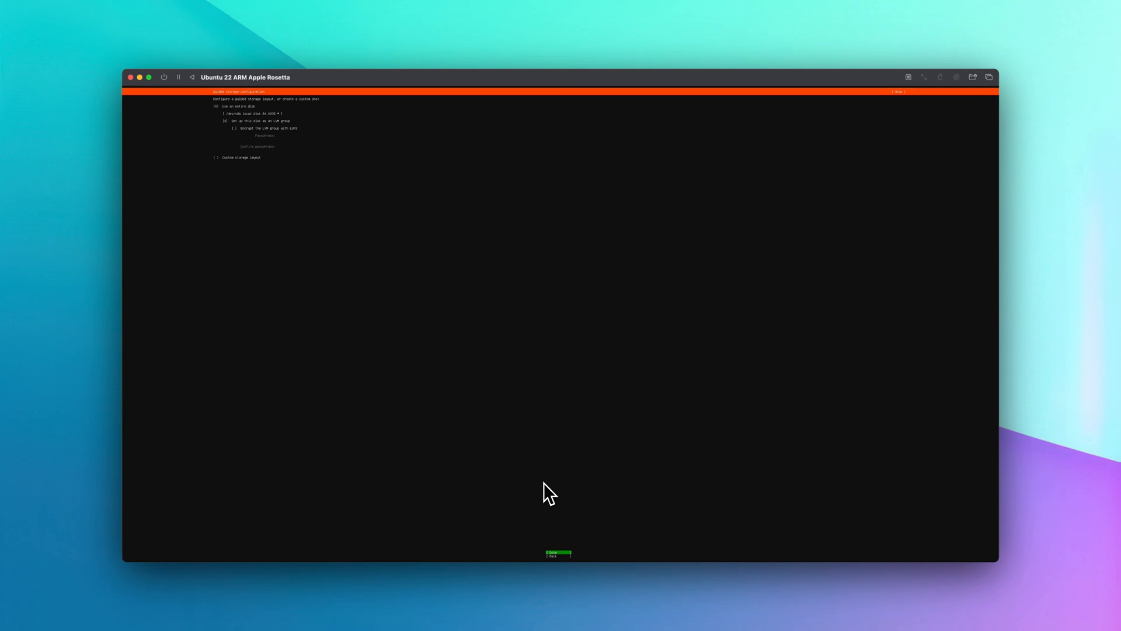
Step: Accept the guided storage layout and summary, confirming the destructive disk formatting
click(558, 551)
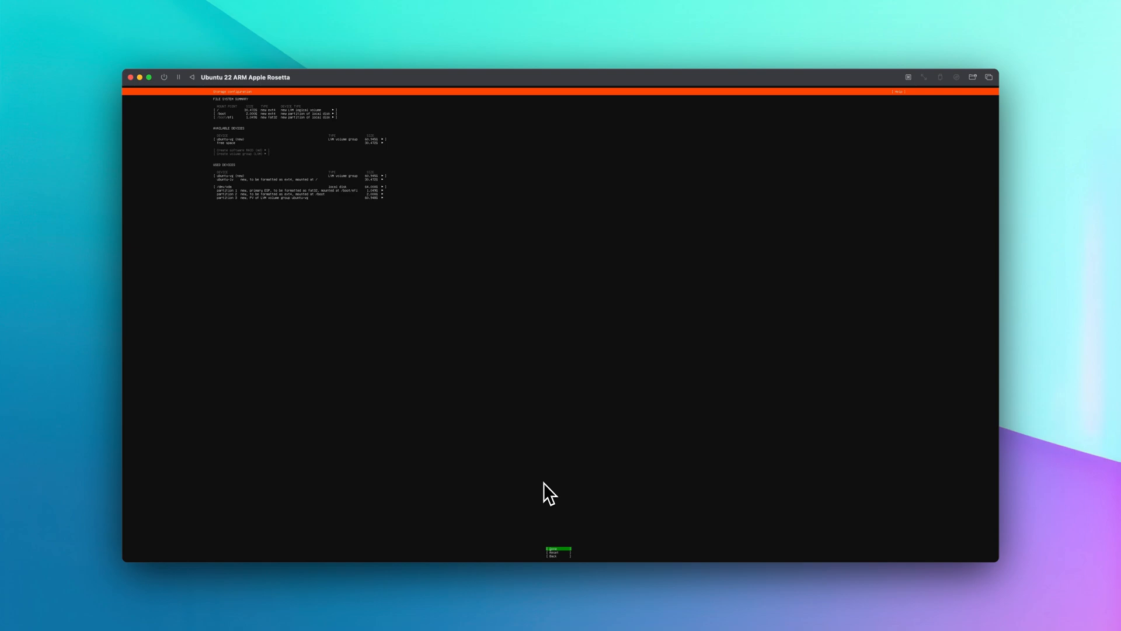
click(557, 549)
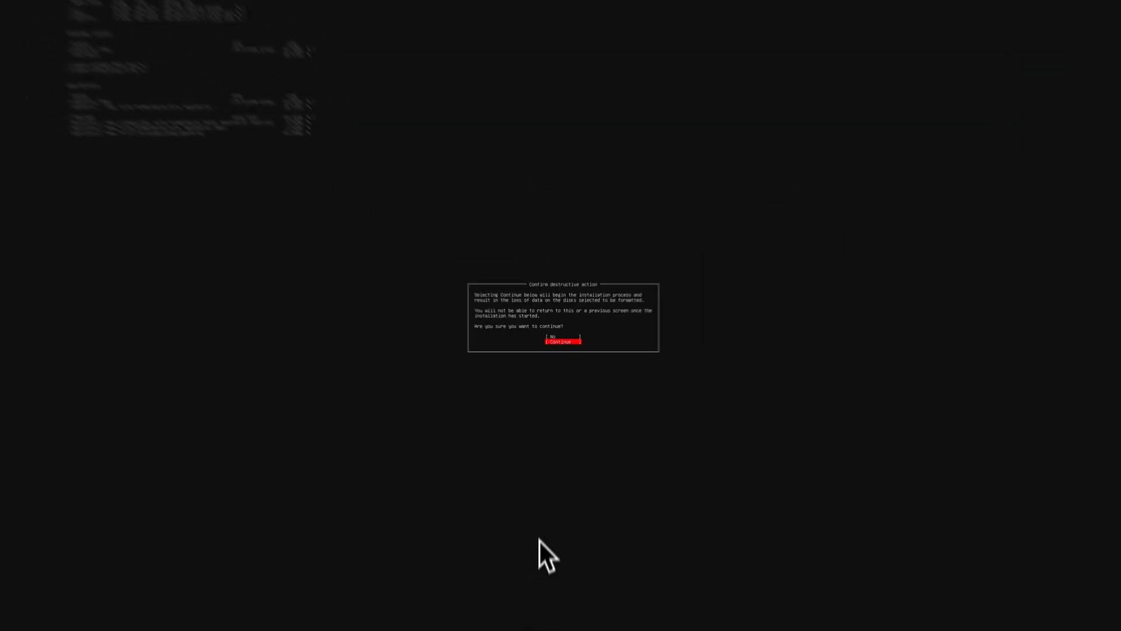
click(561, 341)
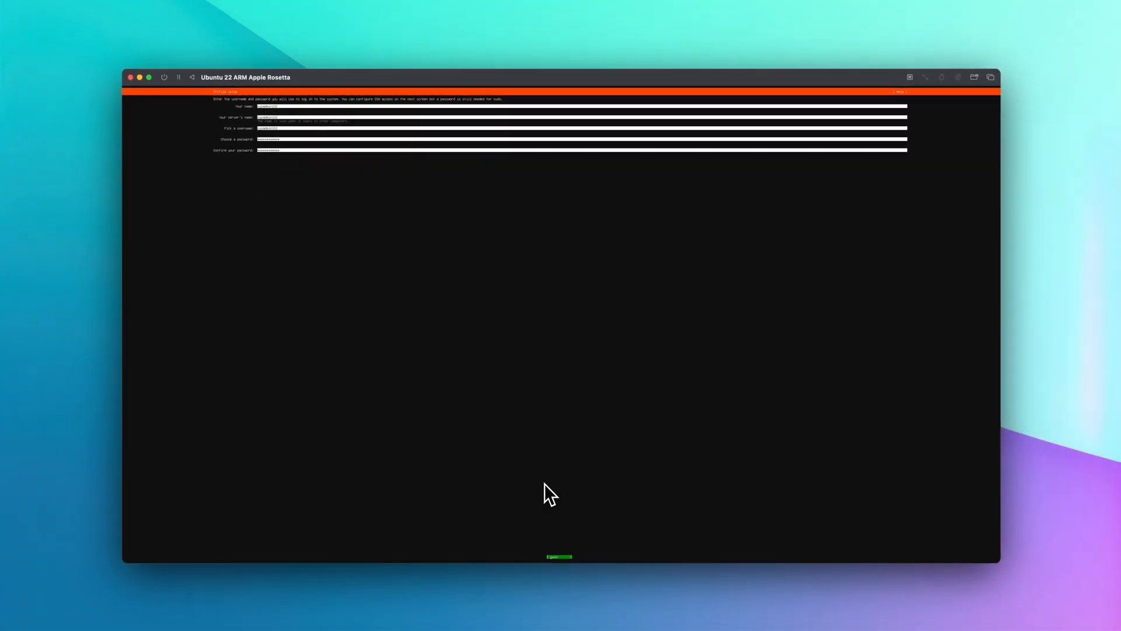
Step: Submit the profile setup form and let the installation run to completion
click(555, 556)
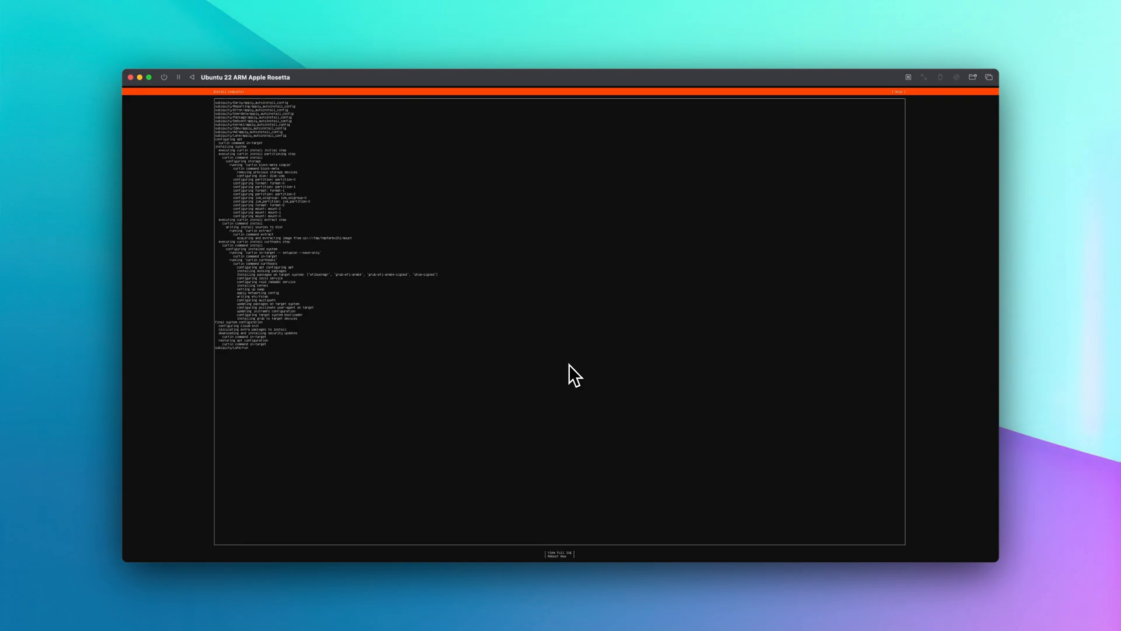
mouse_move(250, 156)
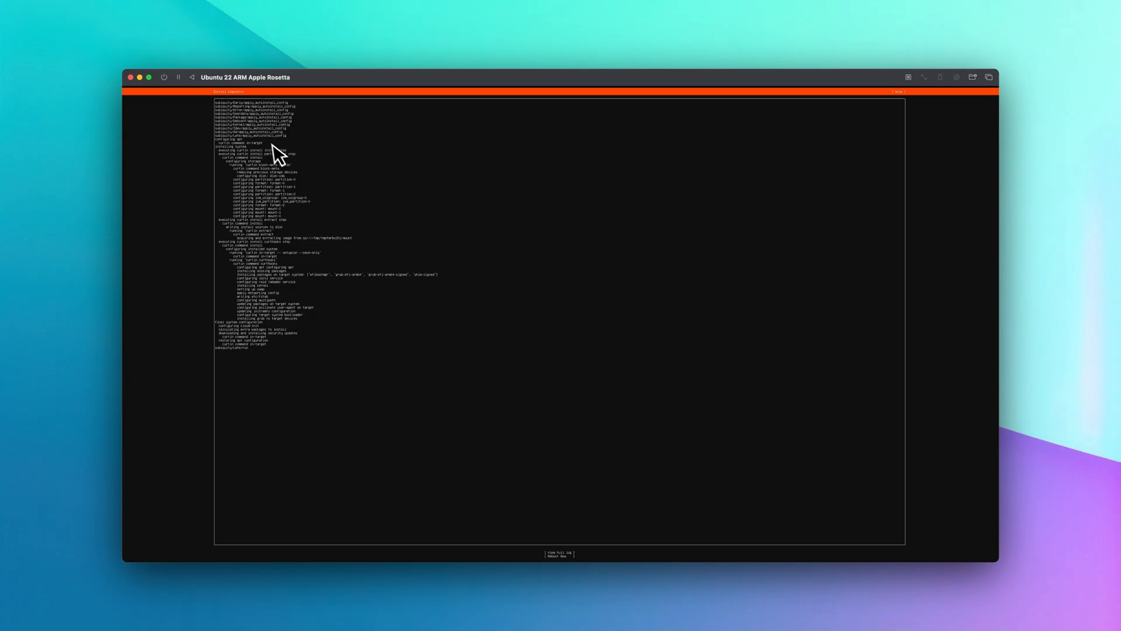
mouse_move(170, 96)
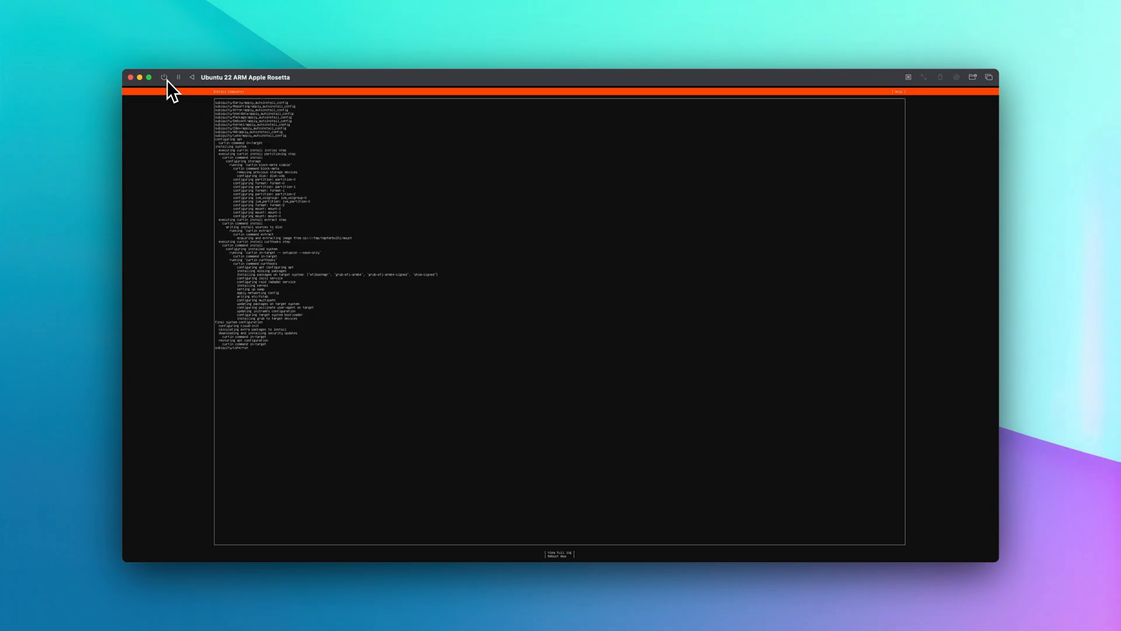
Step: Request a clean power down of the VM from the toolbar power menu
click(164, 77)
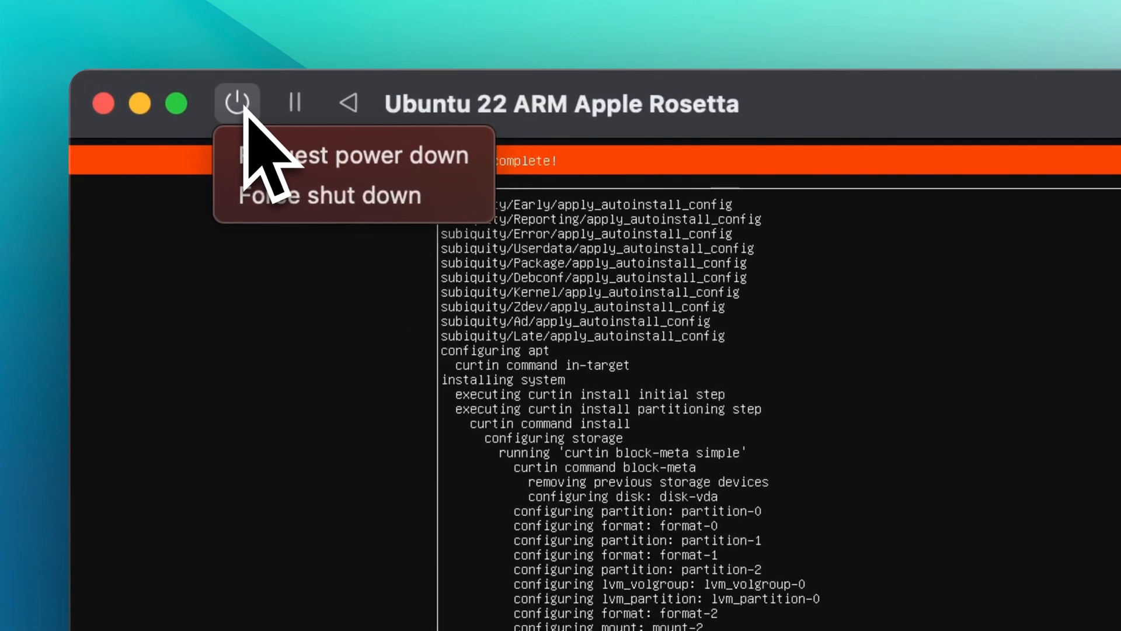
mouse_move(273, 199)
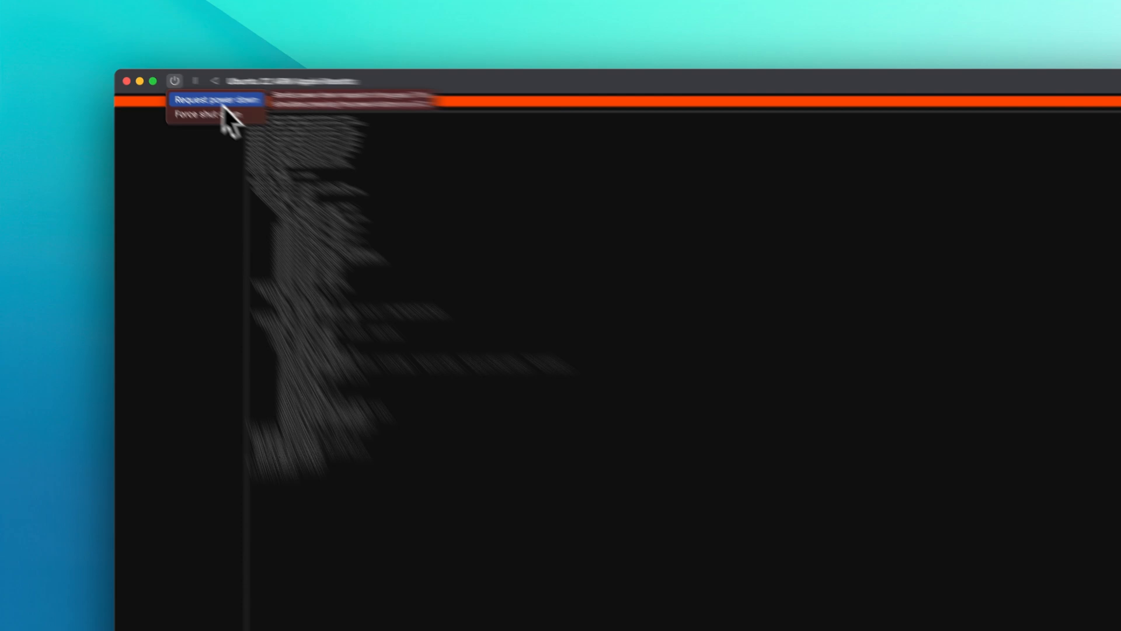
click(216, 98)
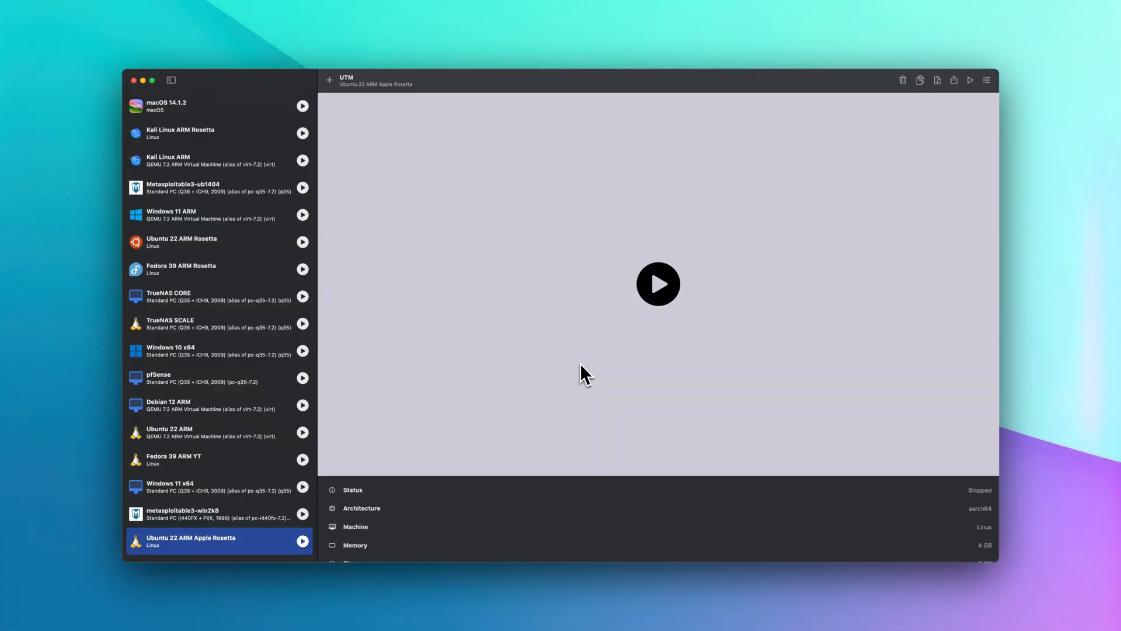
Step: Clear the installer ISO from the VM's External Drive
scroll(down, 3)
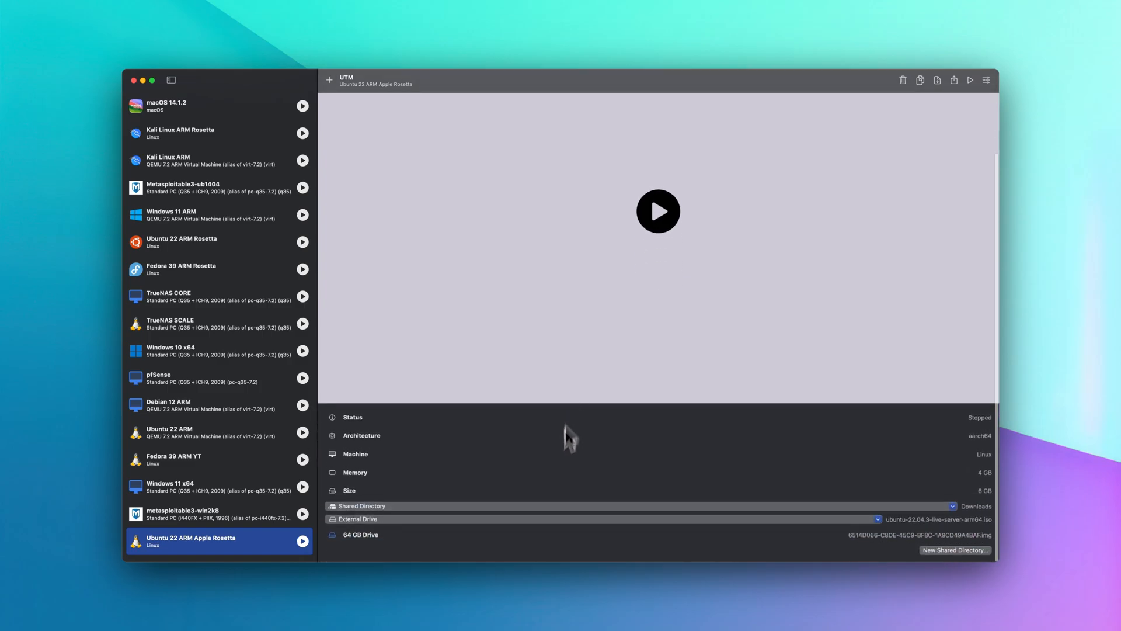
click(875, 520)
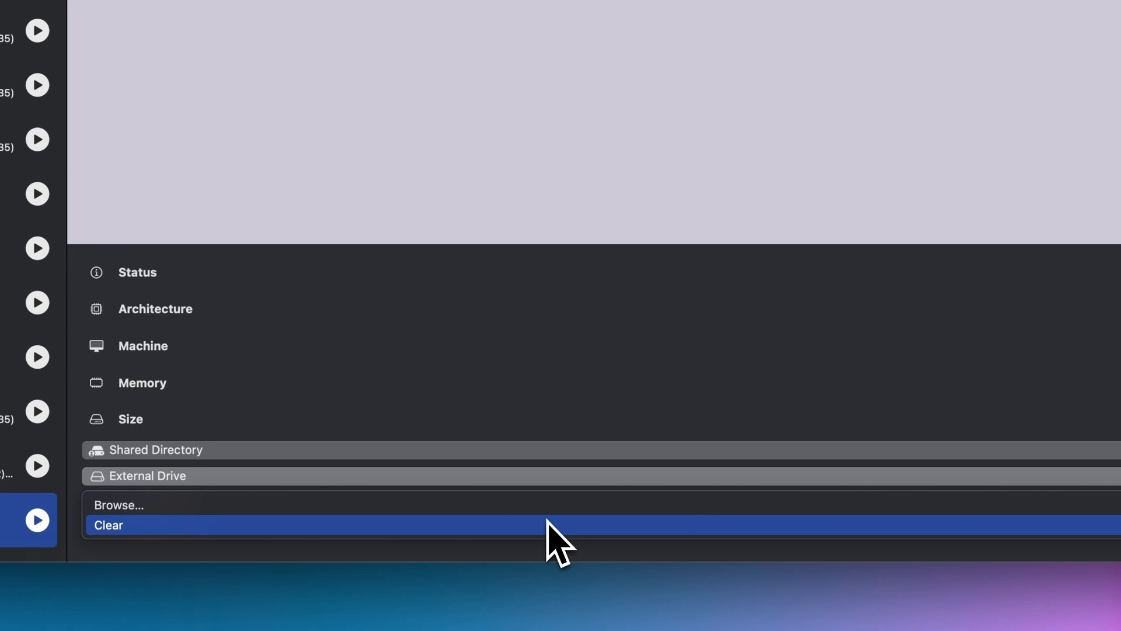
click(108, 526)
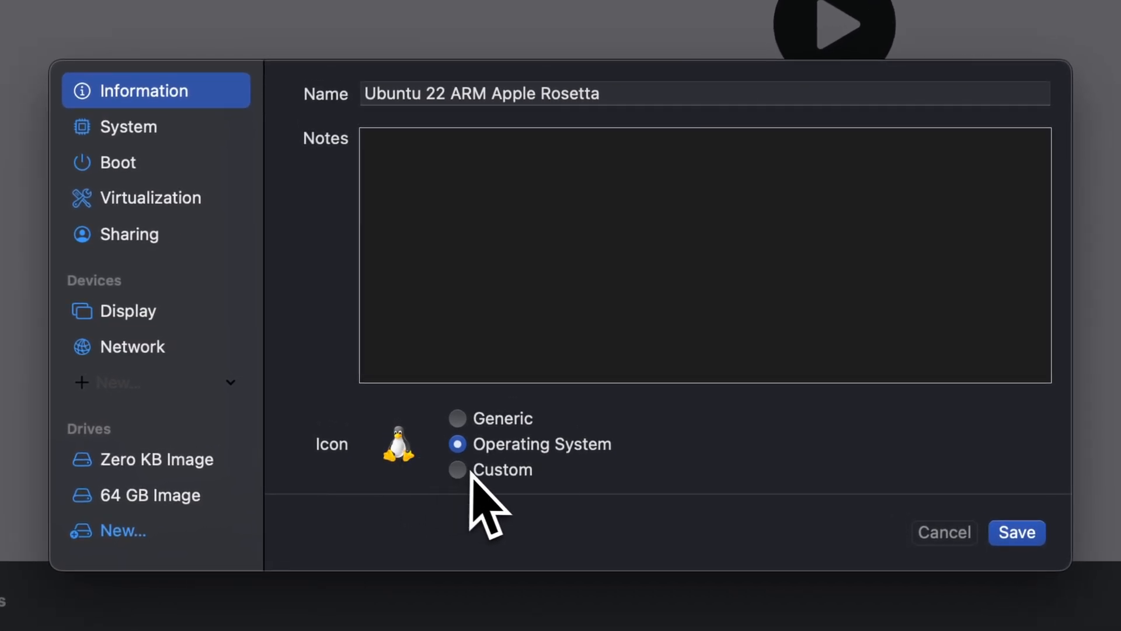
mouse_move(488, 510)
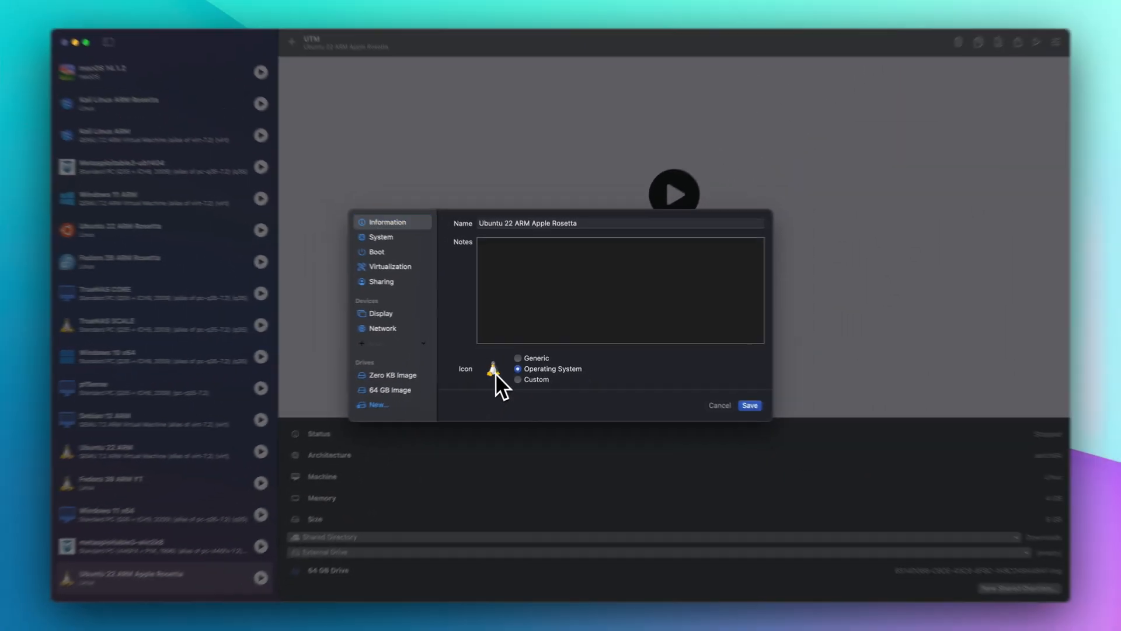
Step: Change the VM's operating system icon to the Ubuntu logo
click(490, 369)
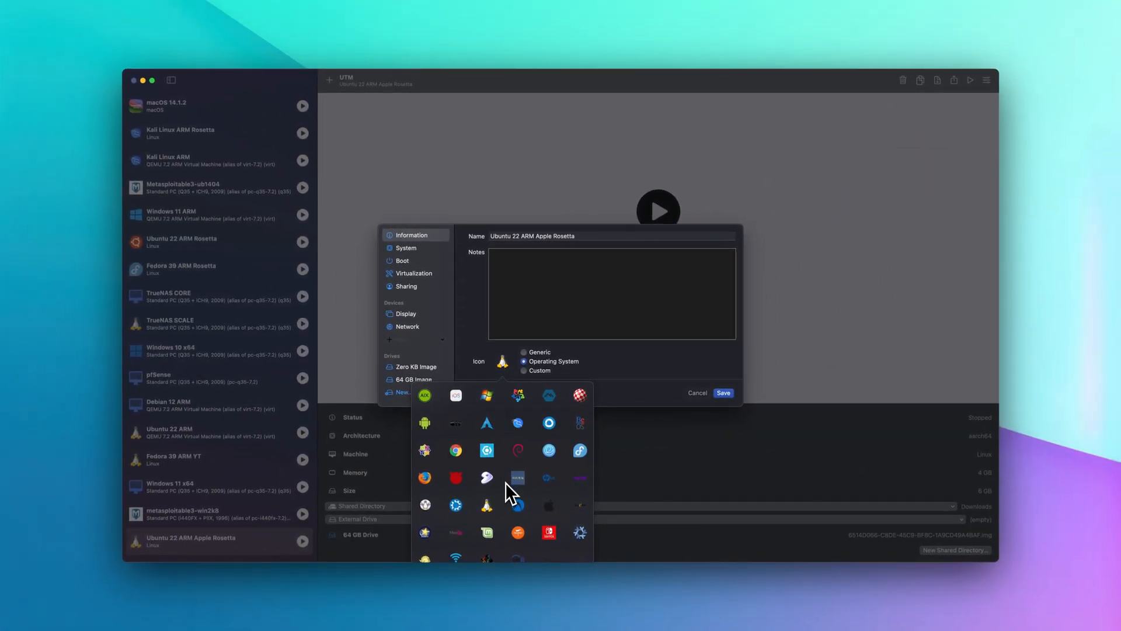
scroll(down, 3)
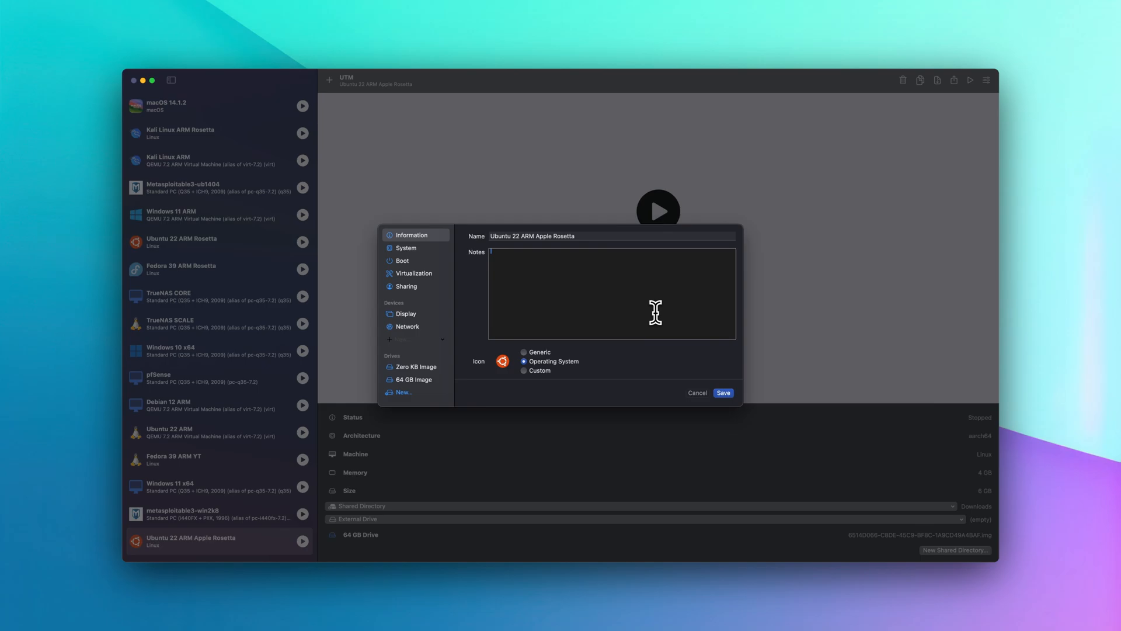
mouse_move(710, 349)
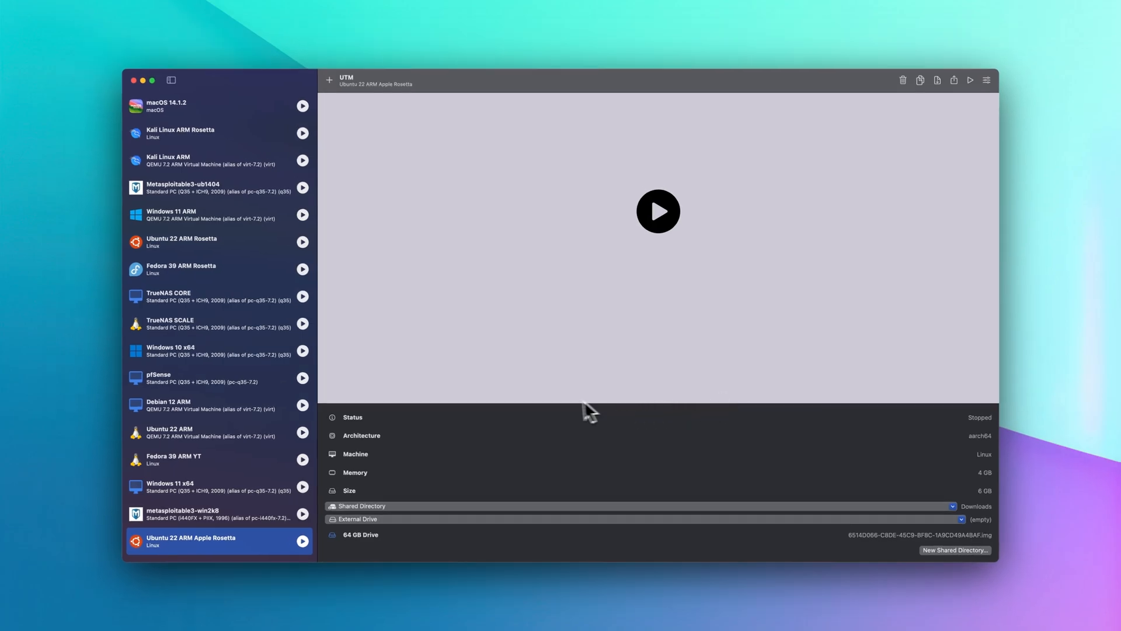
mouse_move(334, 572)
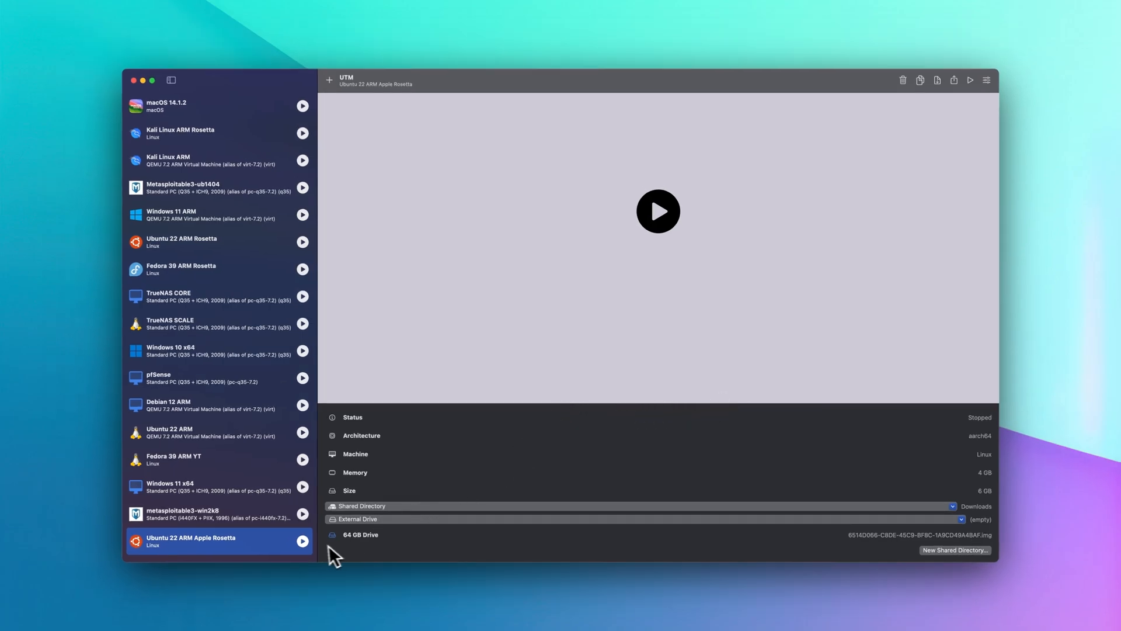
Step: Boot the VM, log in as sysadmin1, and run sudo apt update
click(656, 211)
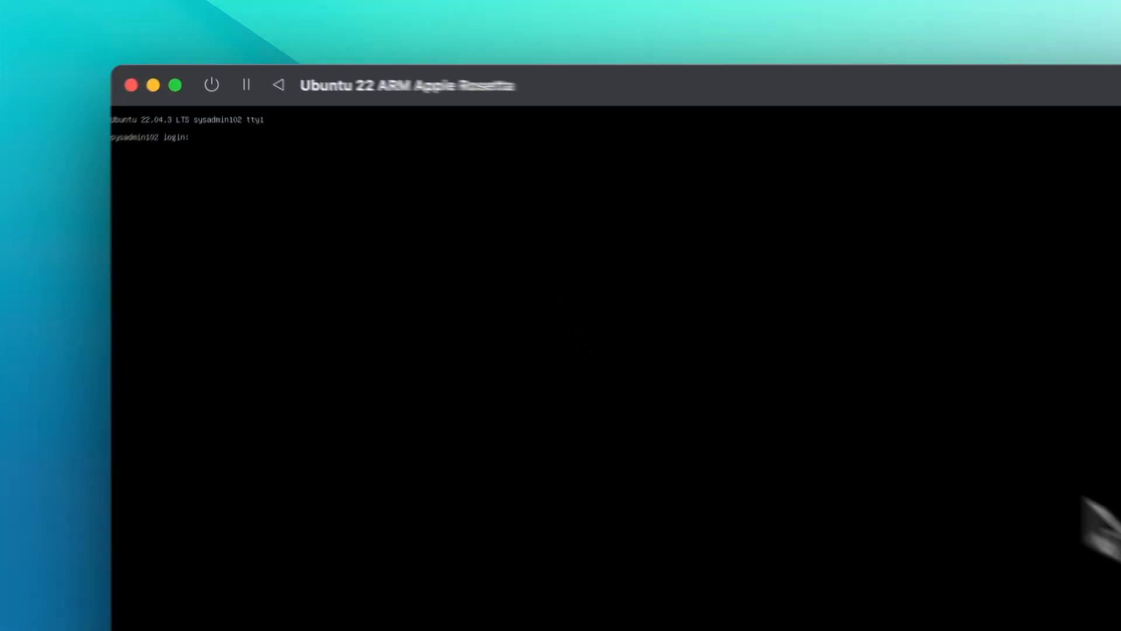
text(sysadmin102)
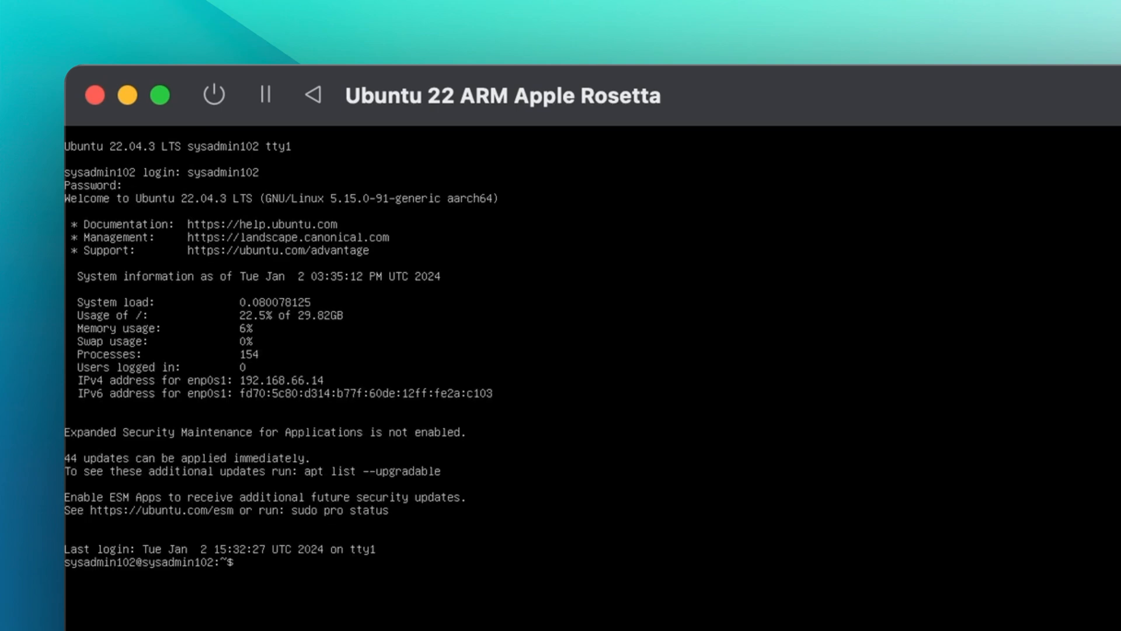
text(sudo apt)
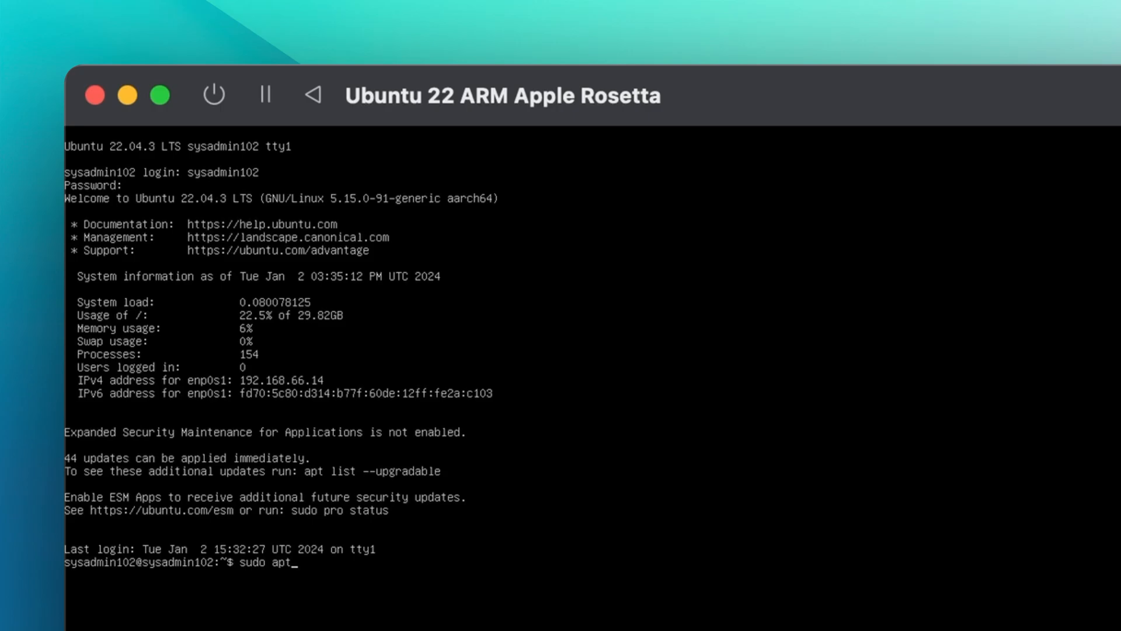
text(updat)
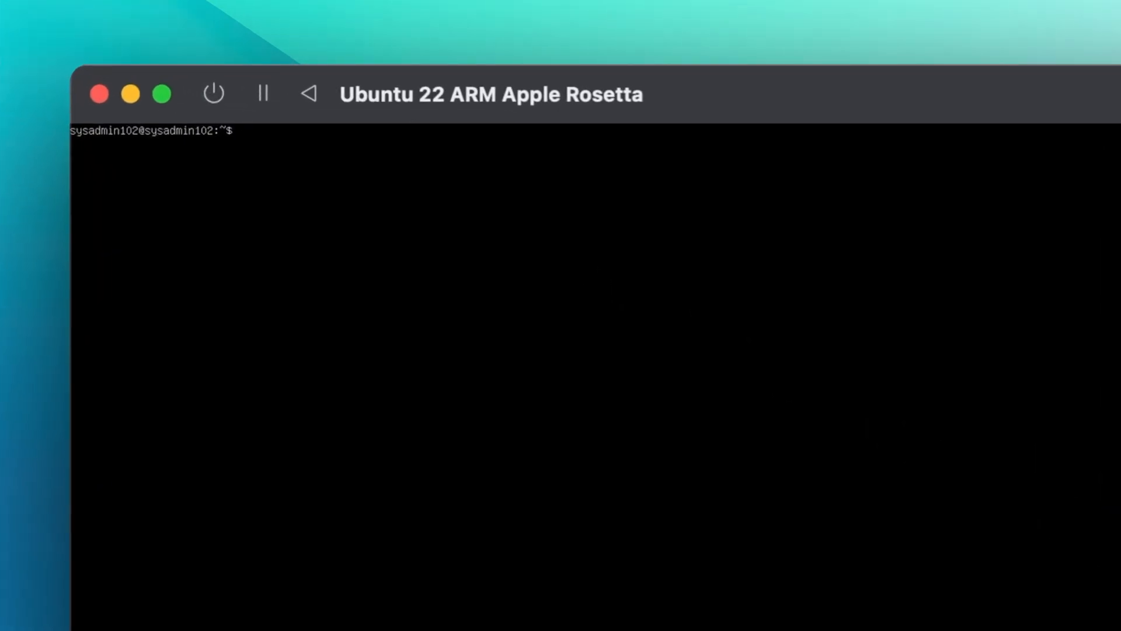
Step: Run sudo apt install ubuntu-desktop to begin installing the desktop environment
text(sudo ap)
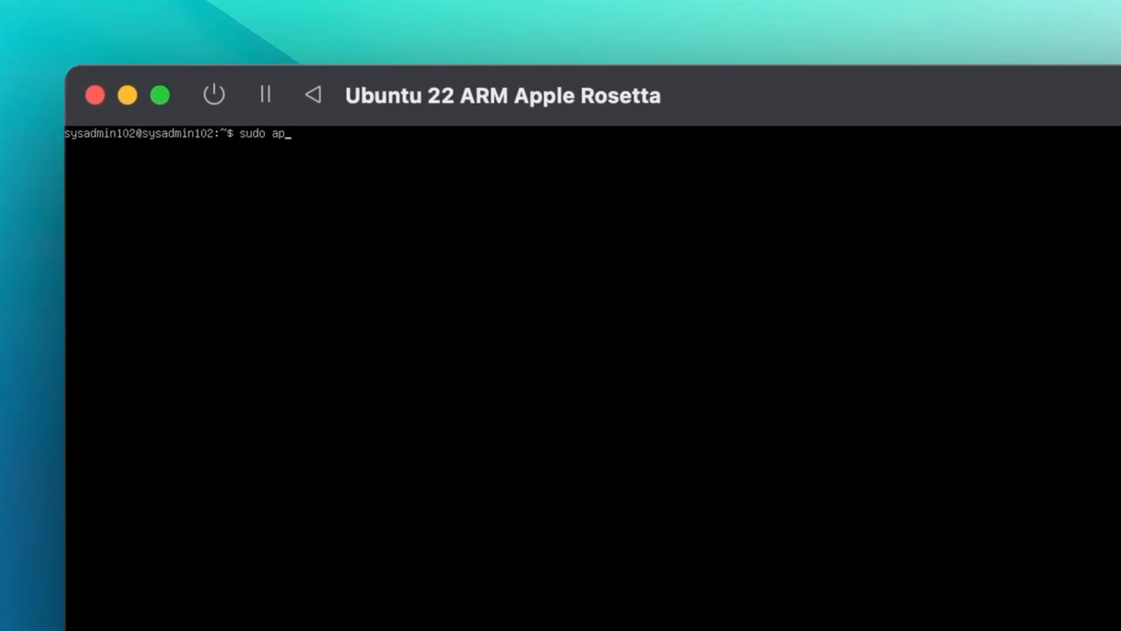
text(t install)
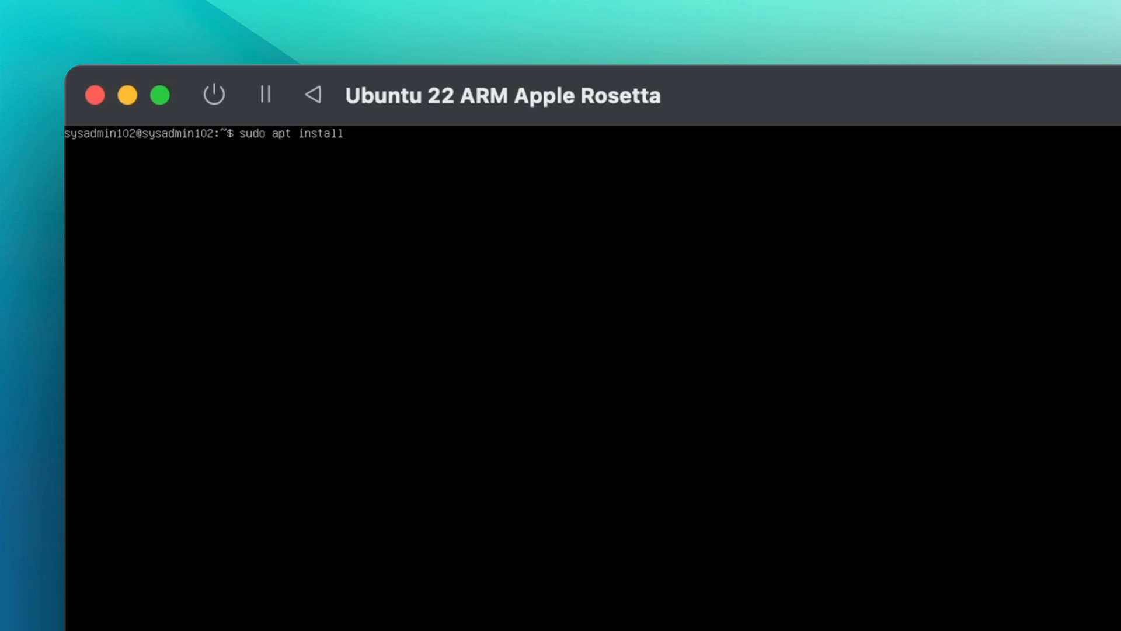
text(ubuntu)
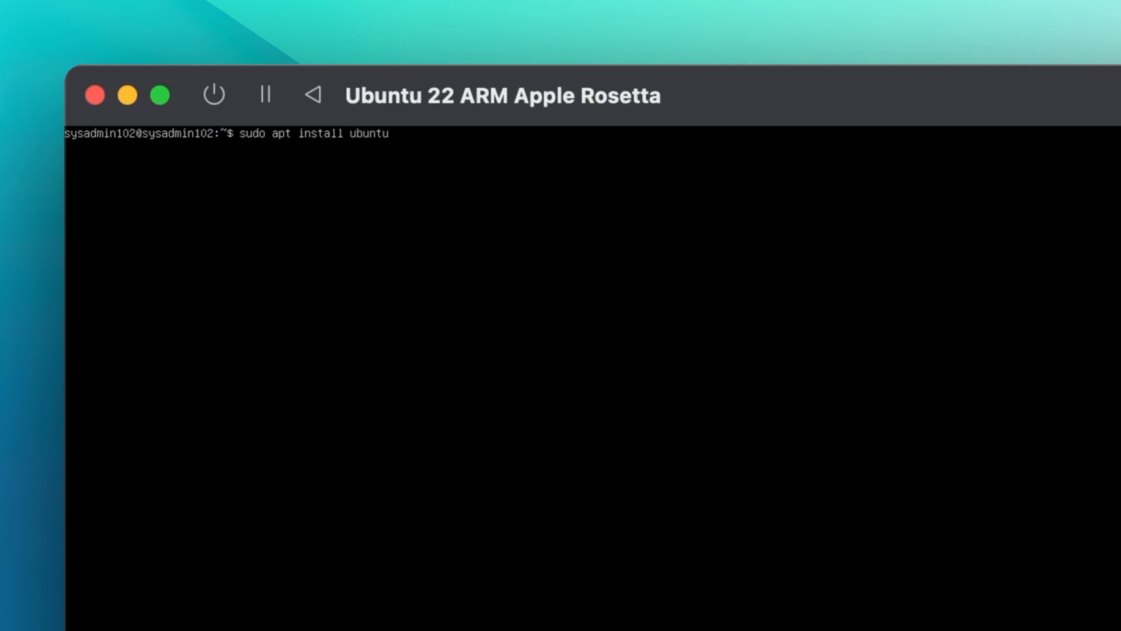
text(-deskto)
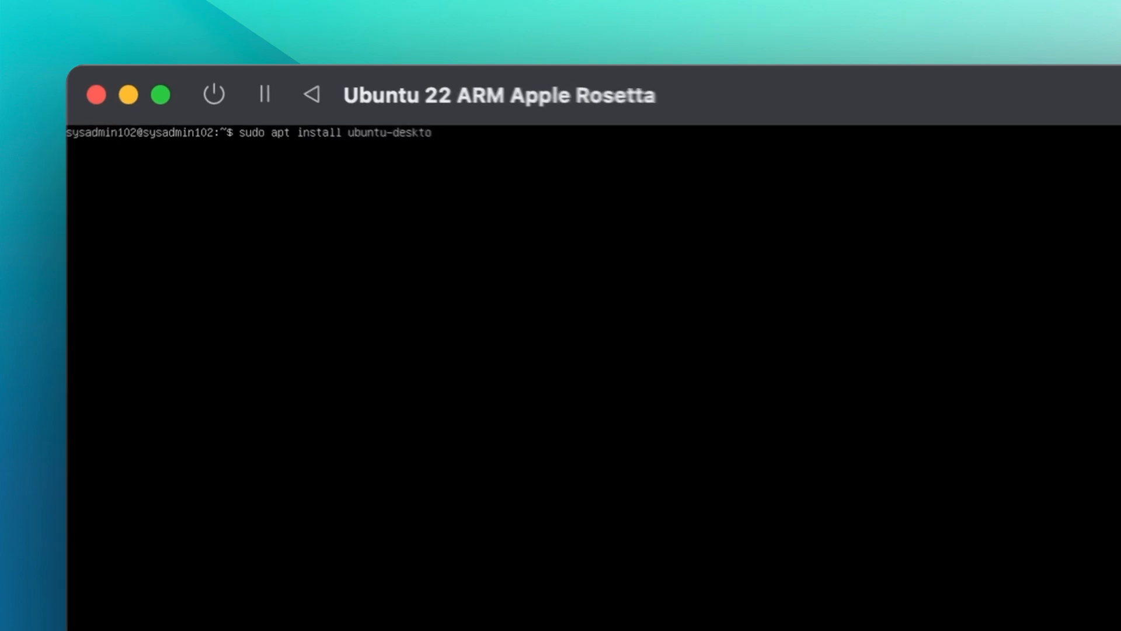
key(Enter)
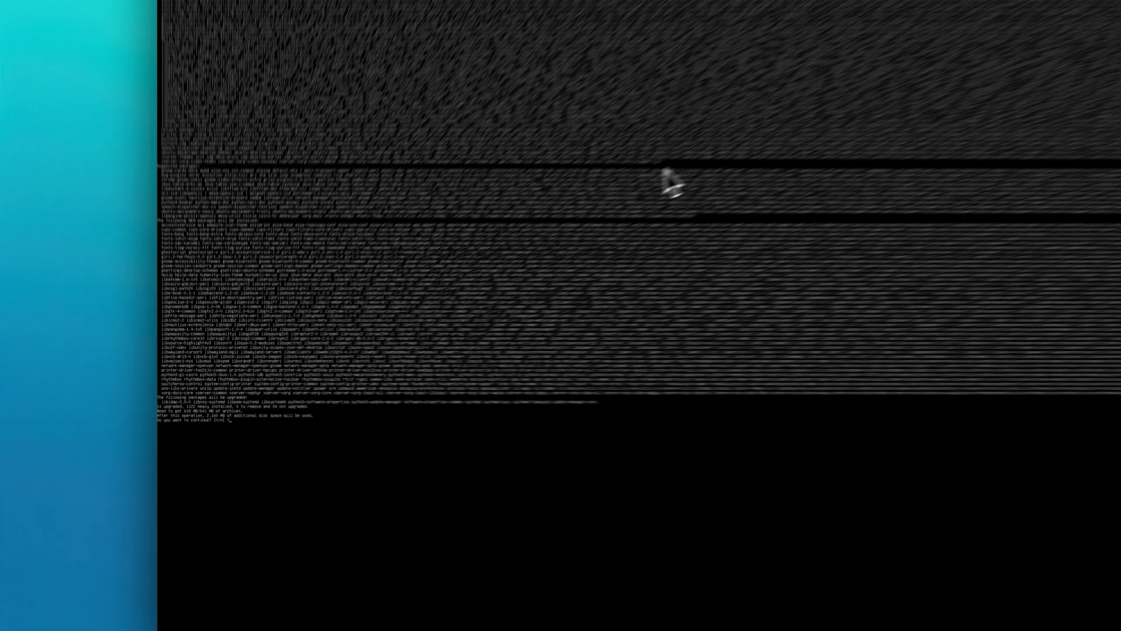
Step: Confirm installing the ubuntu-desktop packages and let the VM boot to the graphical login
key(Return)
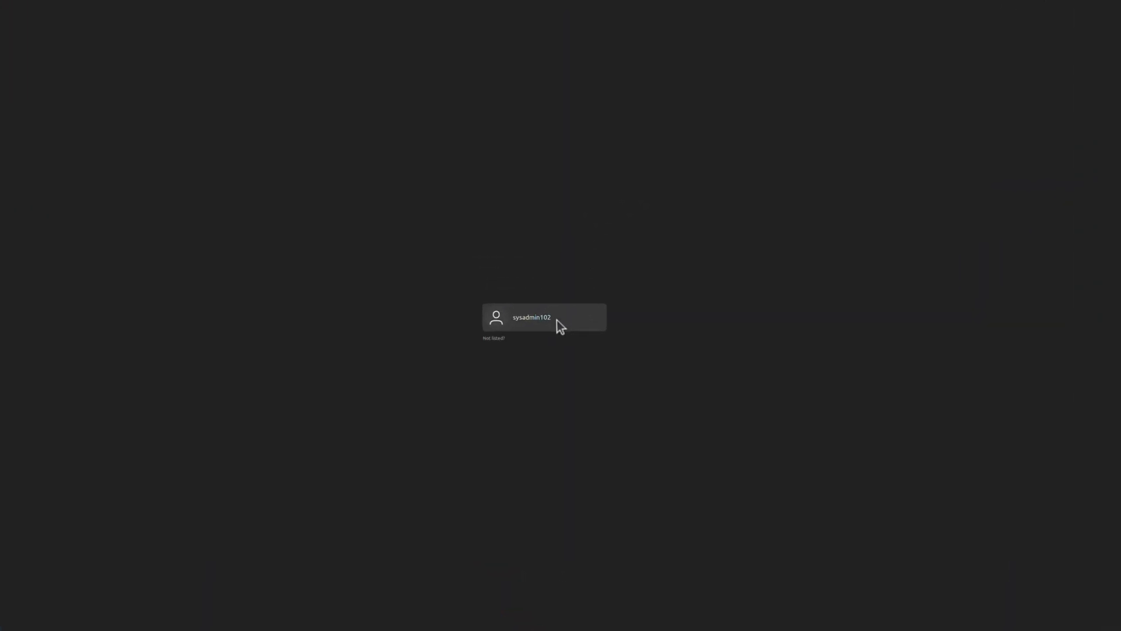
Step: Log in as sysadmin102 and skip through Ubuntu Pro, system info and privacy welcome screens
click(544, 317)
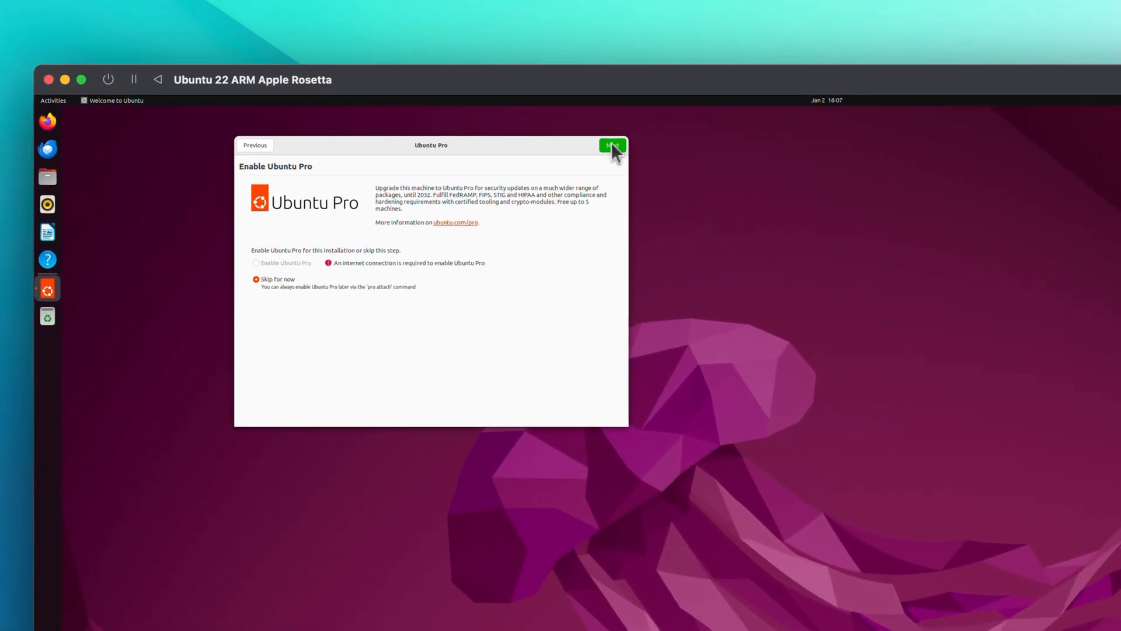
click(612, 145)
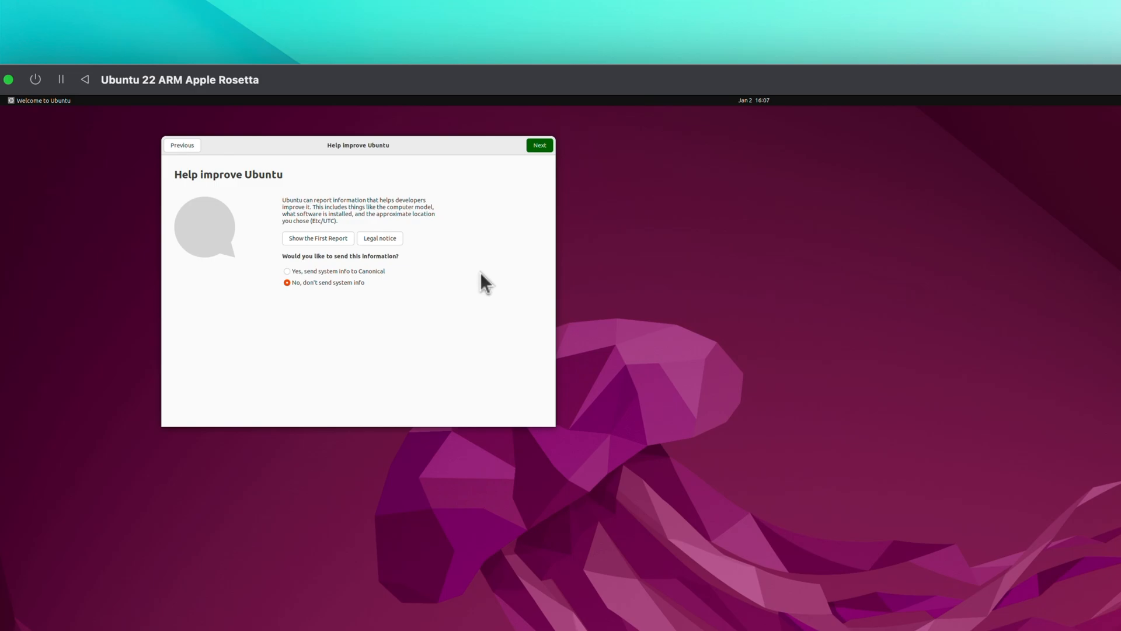
click(539, 145)
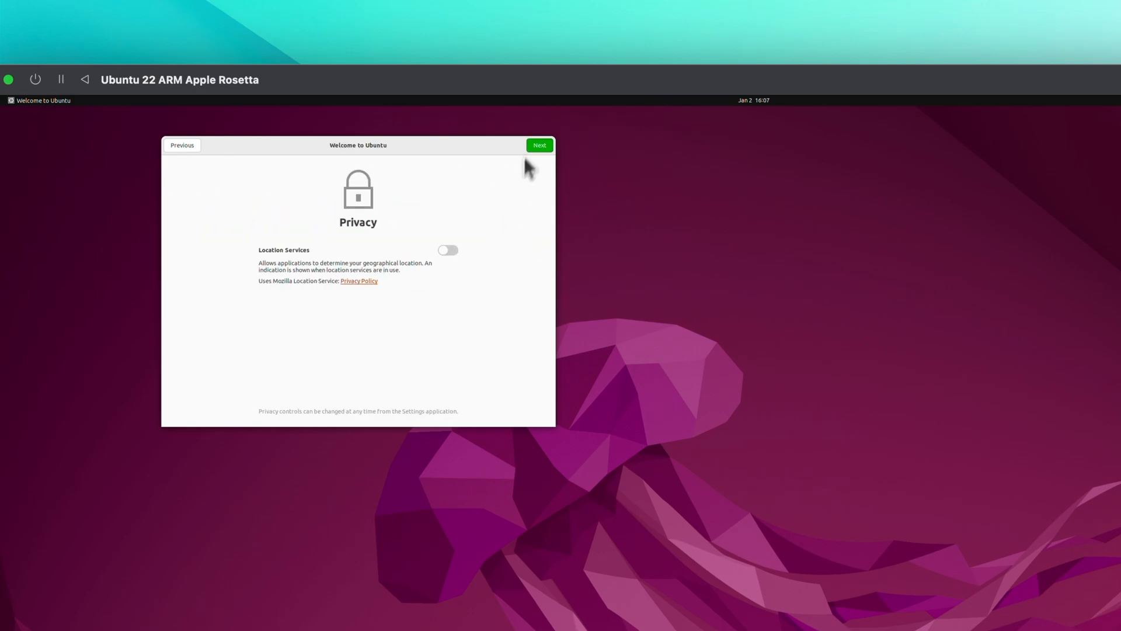
click(539, 145)
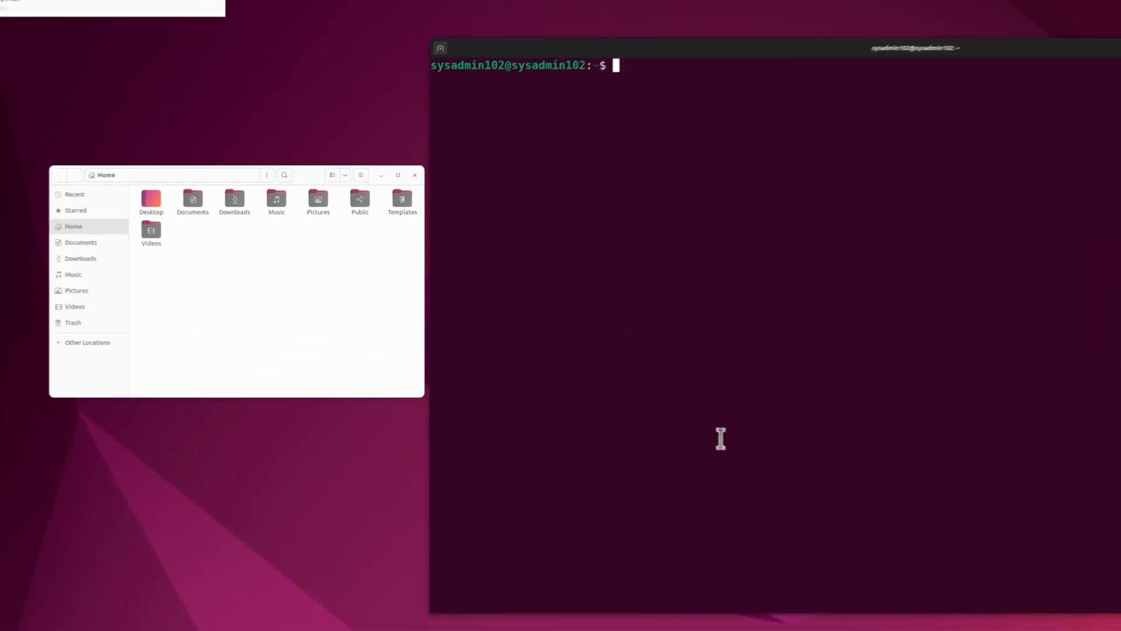
Step: List the current mounts with sudo mount
text(sudo)
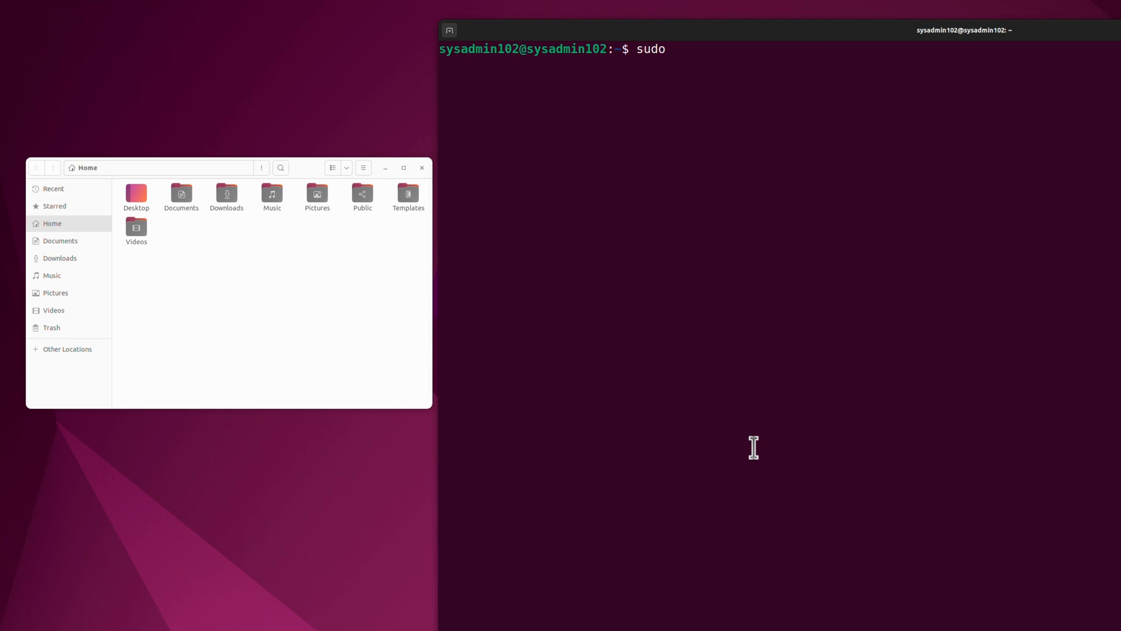
text(m)
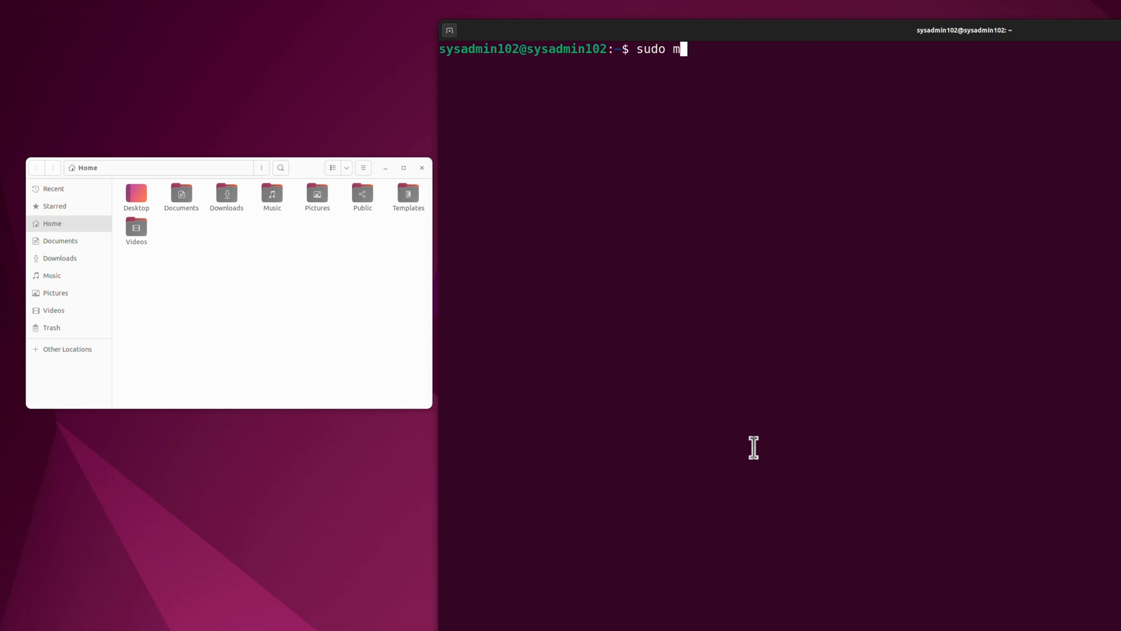
text(ount)
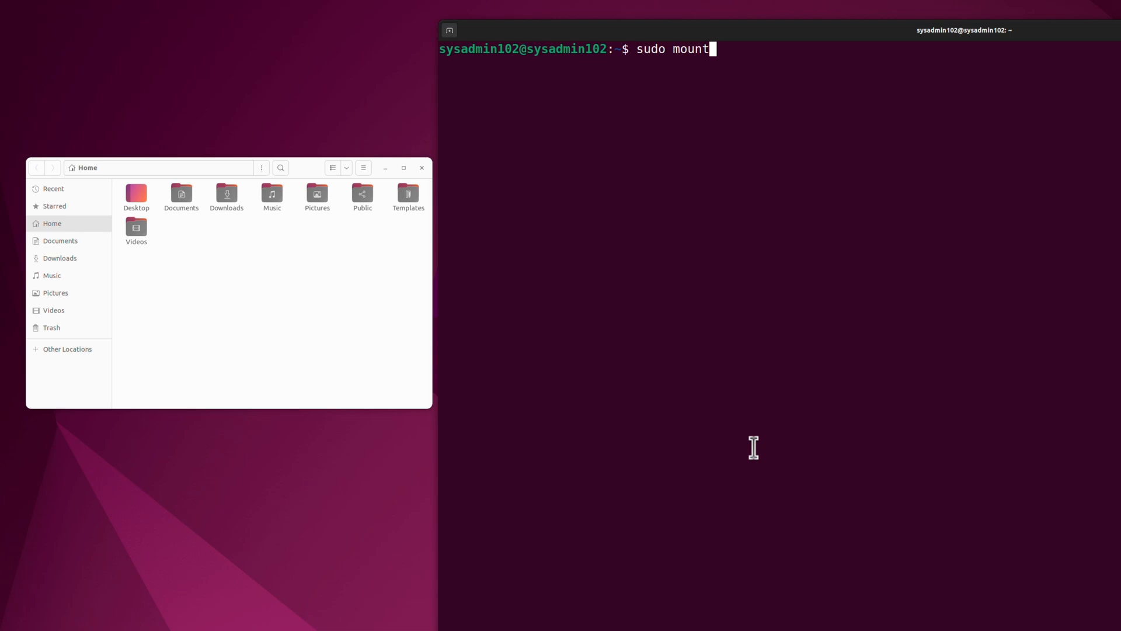
key(ctrl+c)
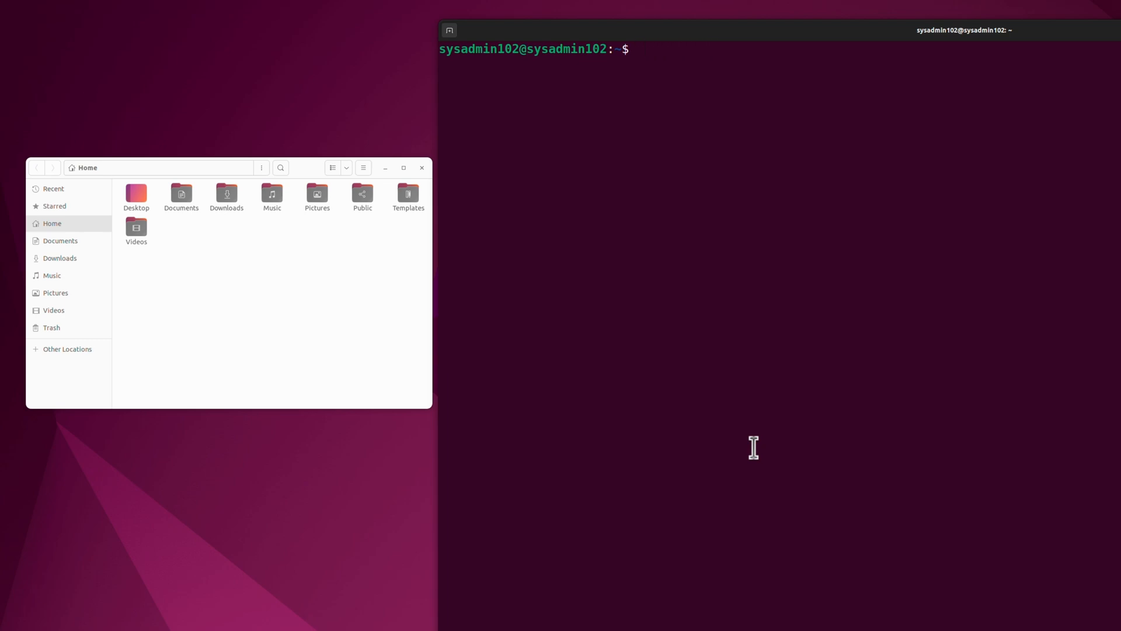
Step: Create a Shared folder in /home/sysadmin102 and change into it
text(cd)
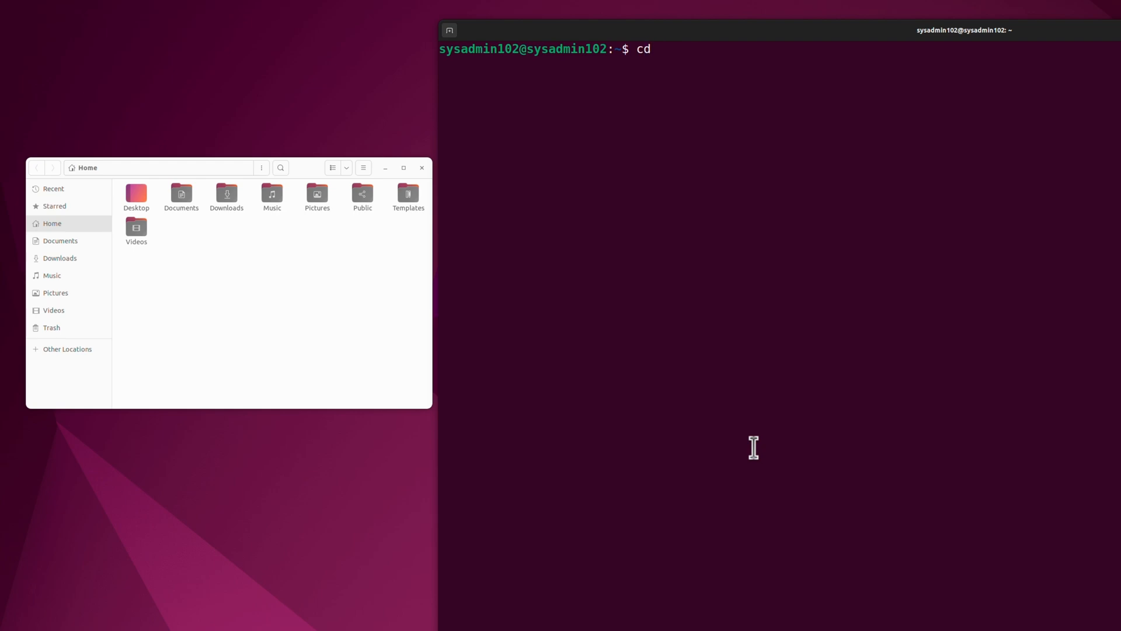
text(/home/sysadmin102/)
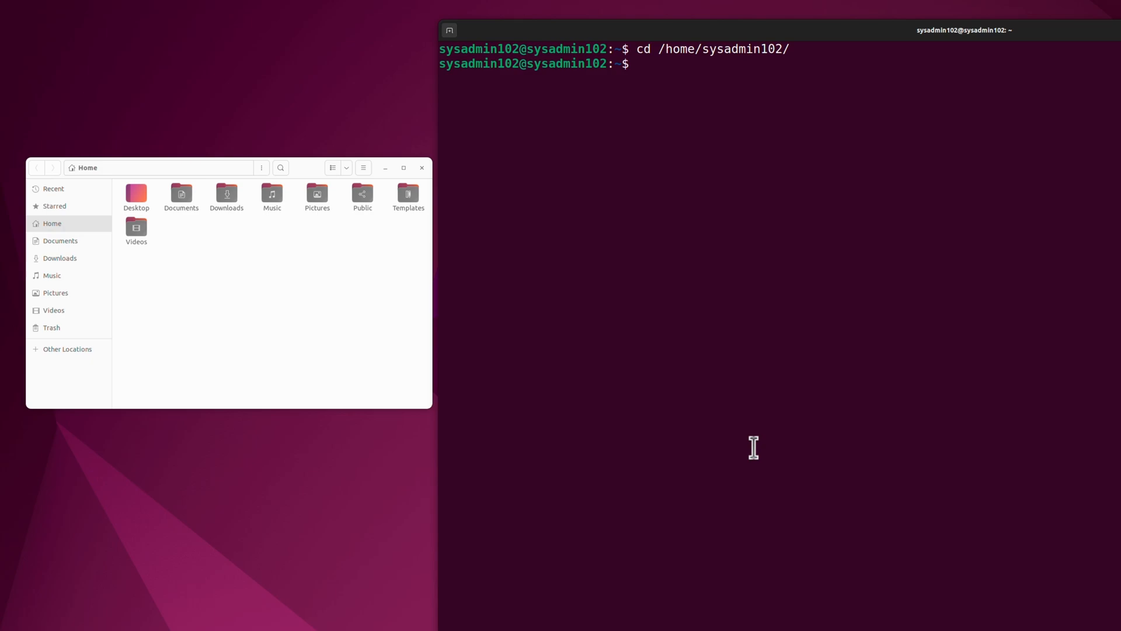
text(m)
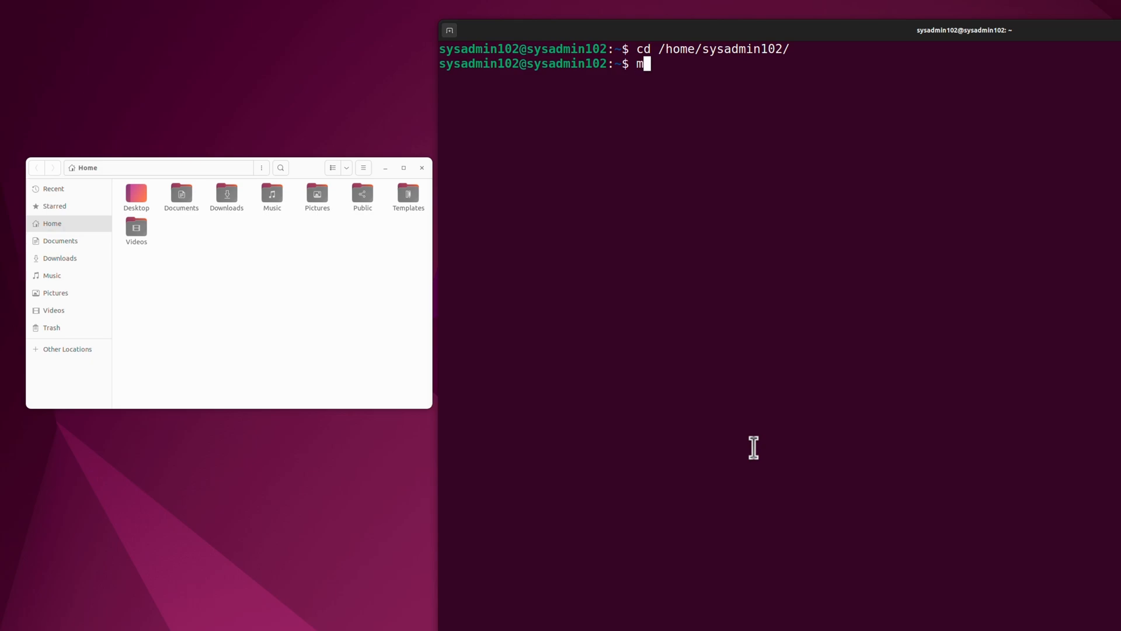
text(kdir)
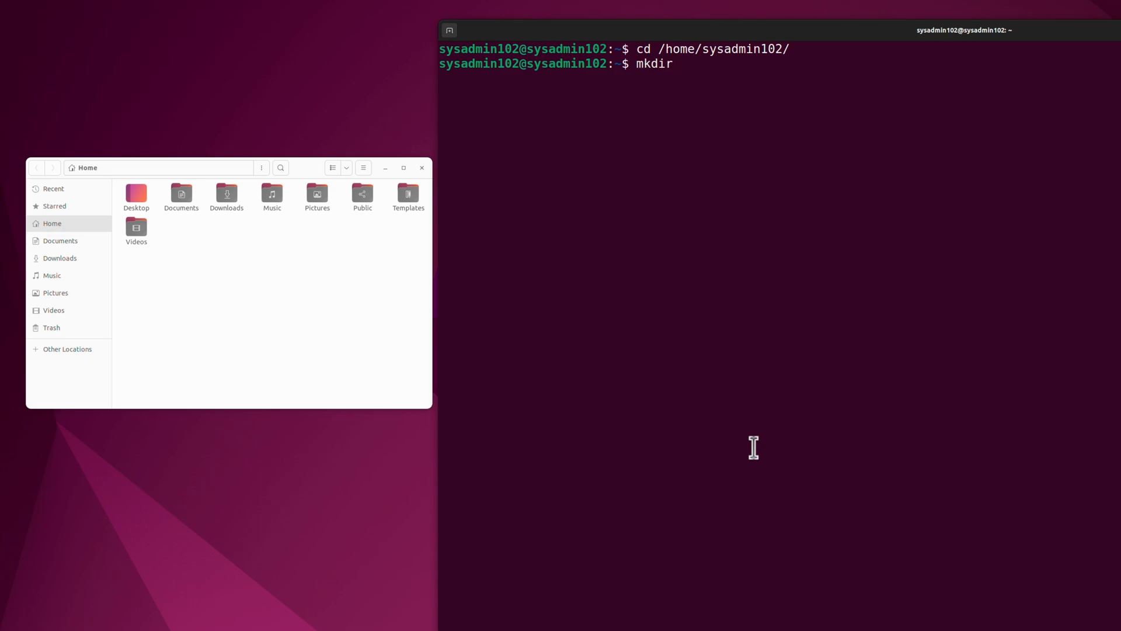
text(Shared)
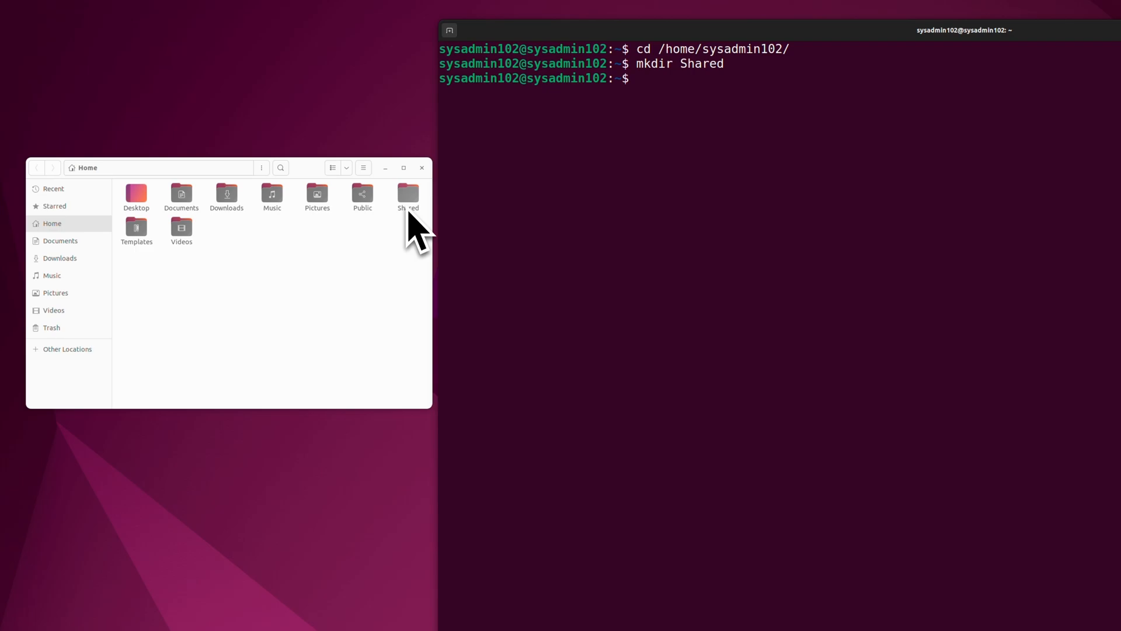
text(cd Shared/)
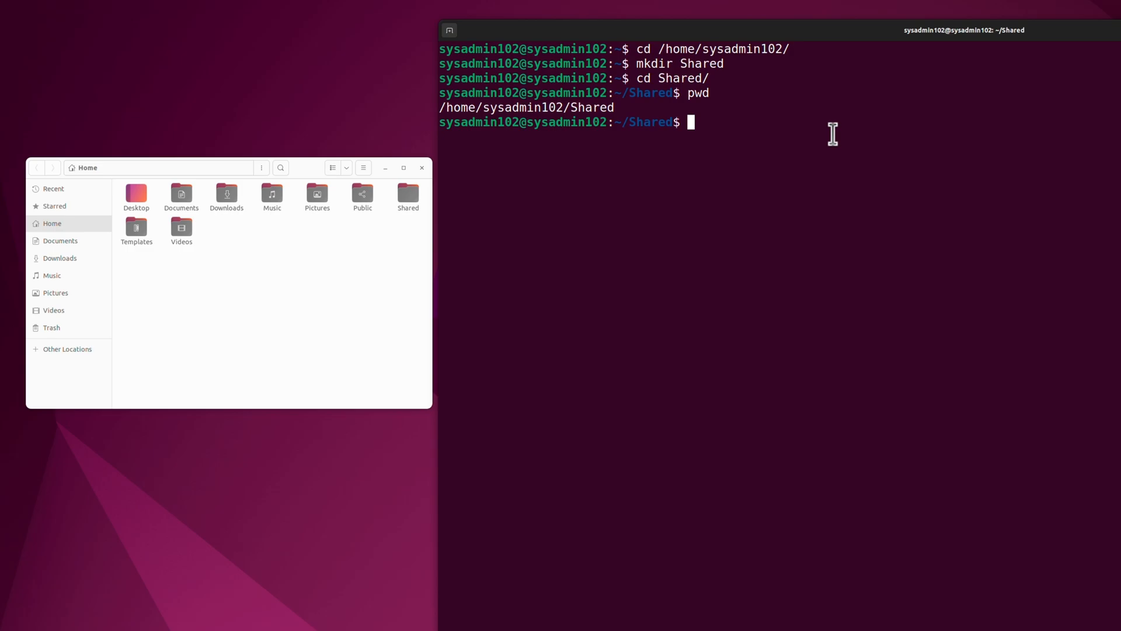
Step: Mount the virtiofs share onto /home/sysadmin102/Shared with sudo mount -t virtiofs
text(sudo)
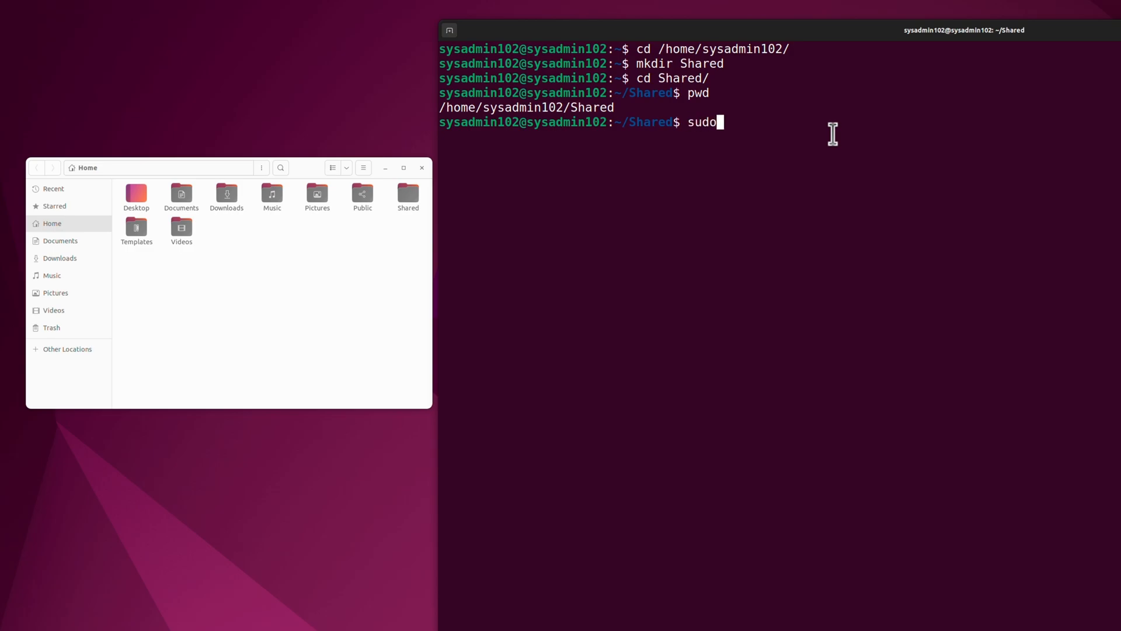
text(mount -t)
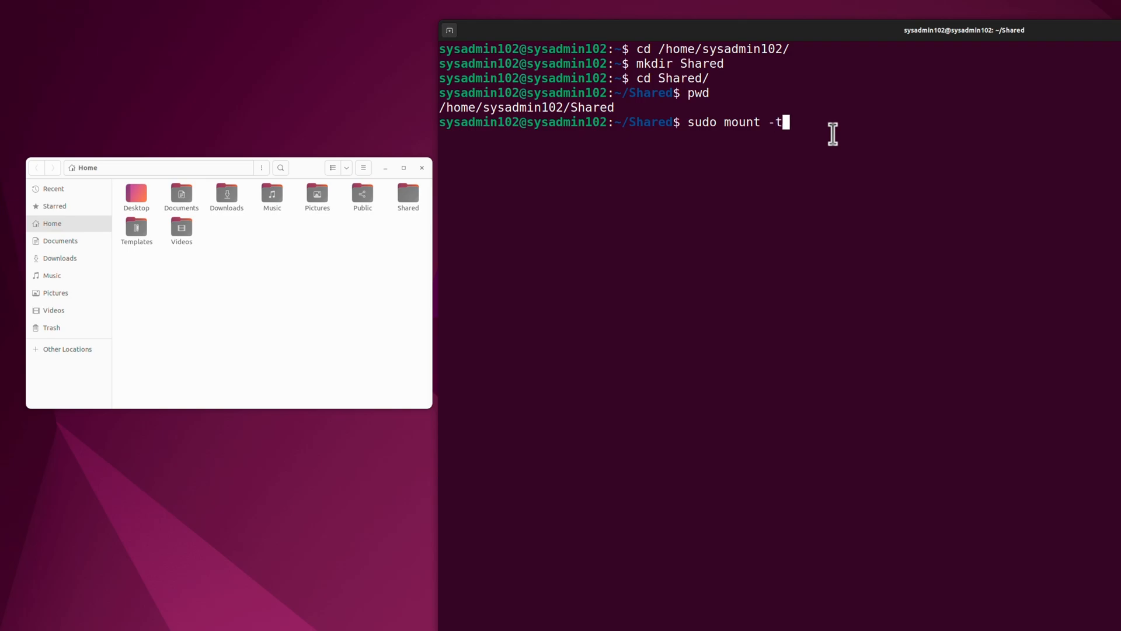
text(vi)
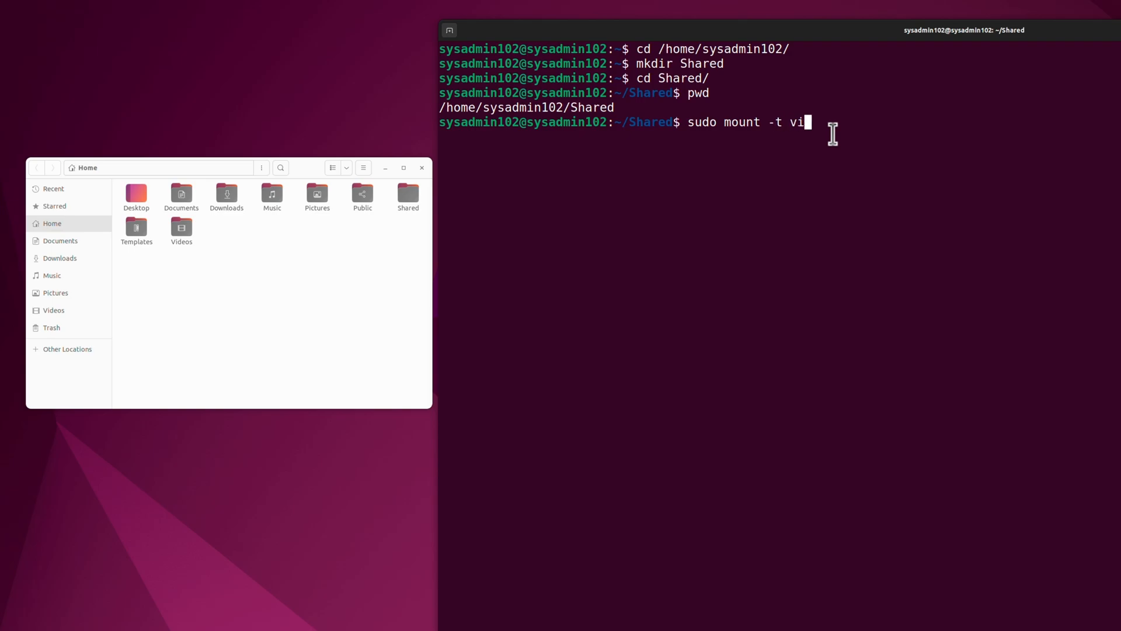
text(rt)
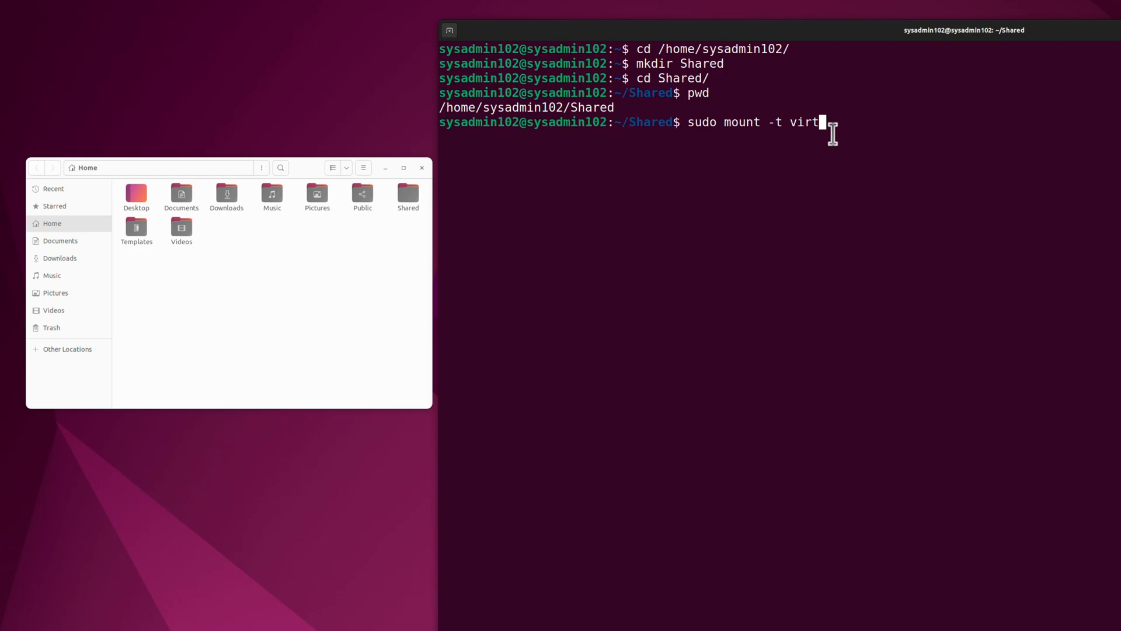
text(iofs)
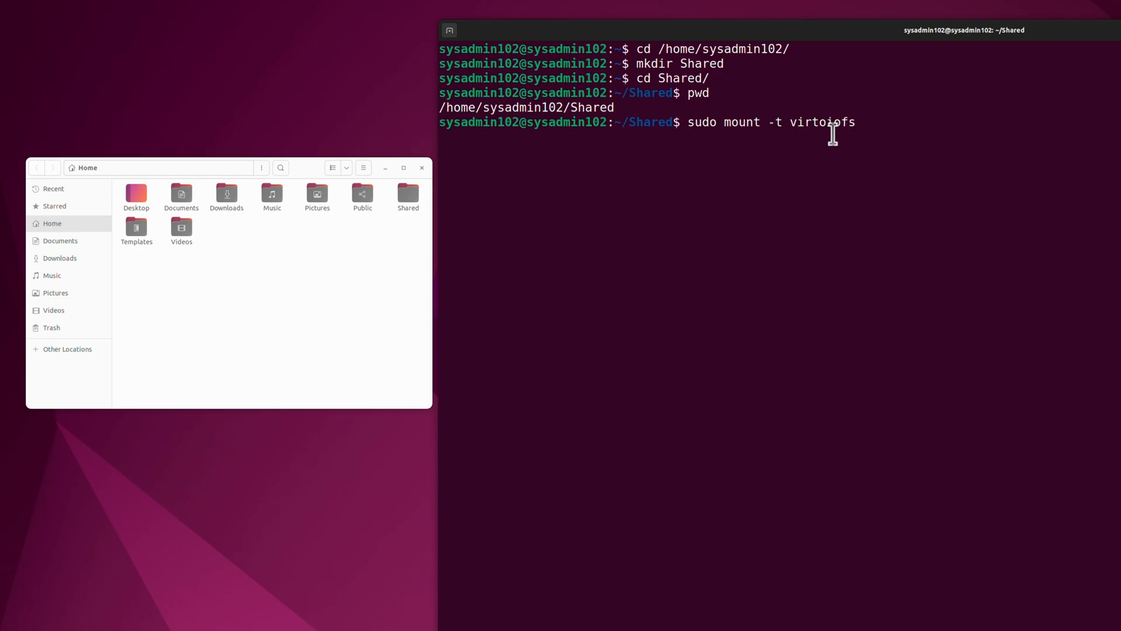
text(share)
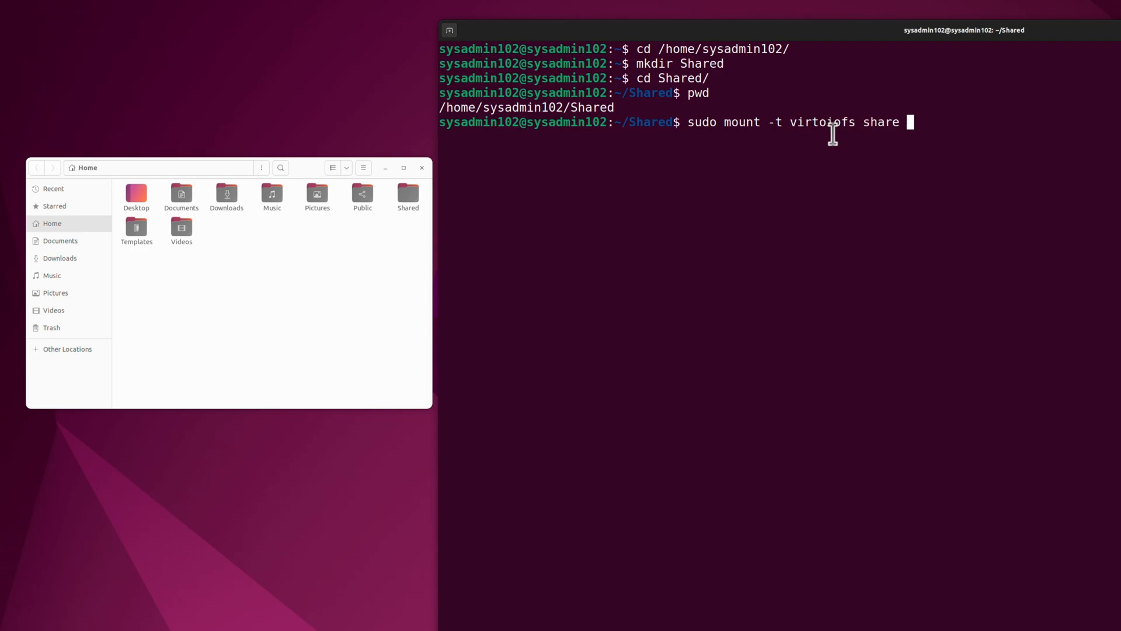
key(Enter)
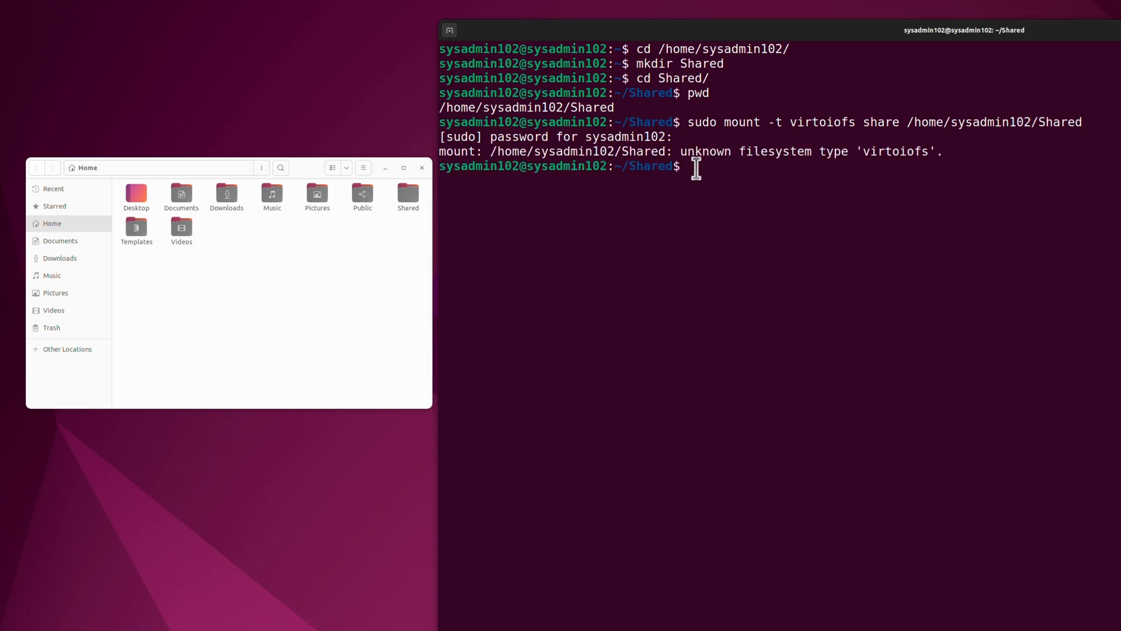
Step: Re-enter the mount command with the 'virtoiofs' typo, which fails with an unknown filesystem error
text(sudo mount -t virtoiofs share /home/sysadmin102/Shared)
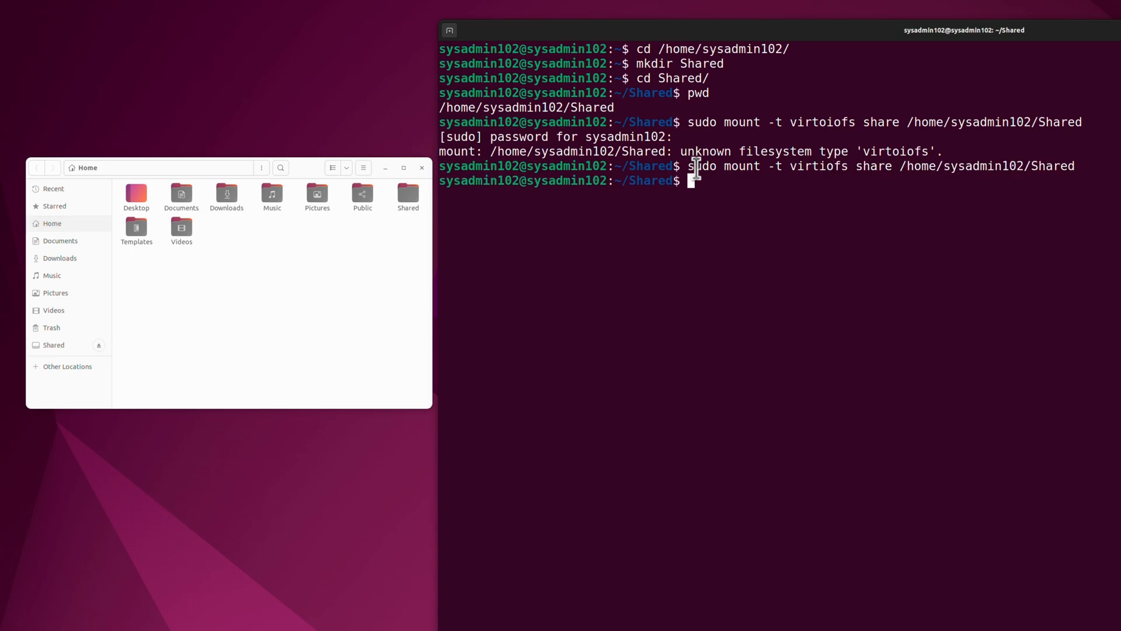
mouse_move(56, 371)
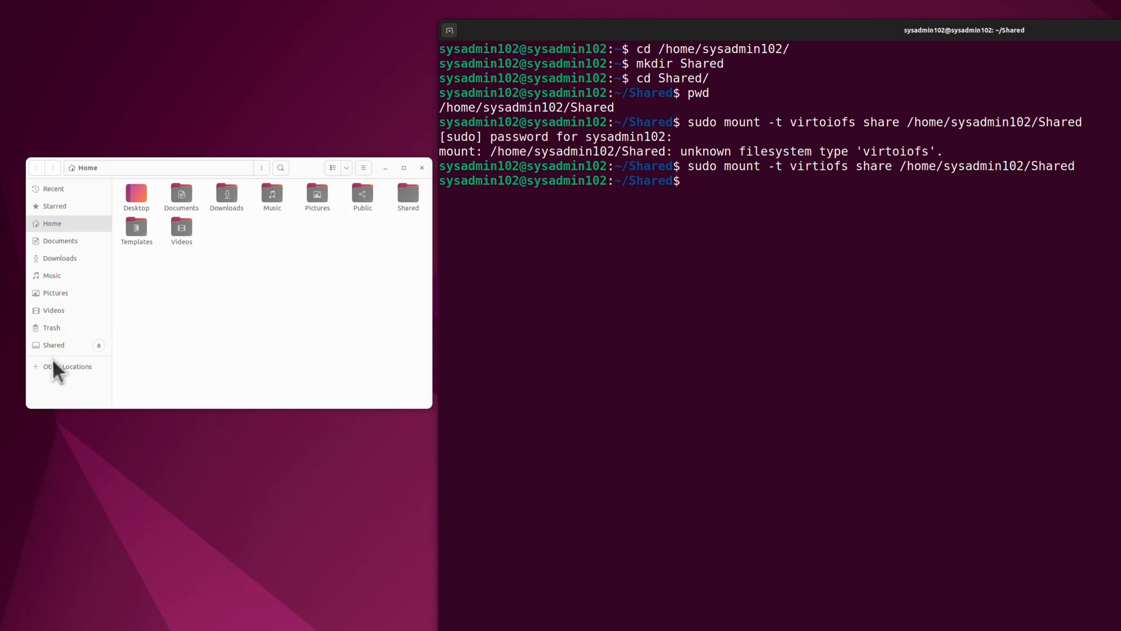
click(54, 344)
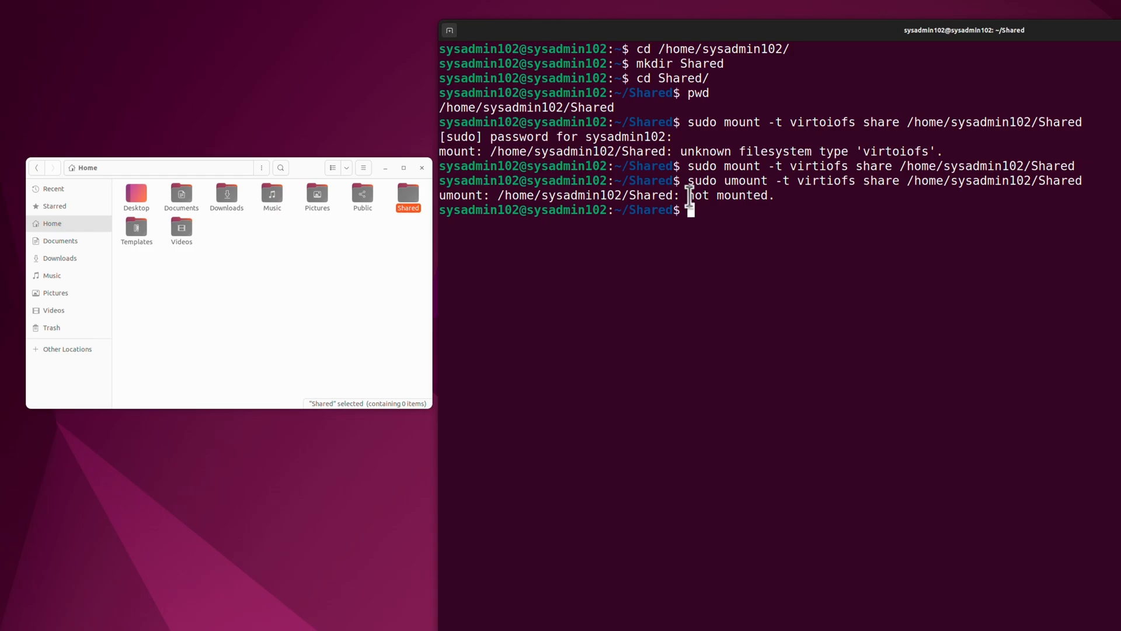
Step: Enter sudo nano /etc/fstab to edit the filesystem table as root
text(sudo)
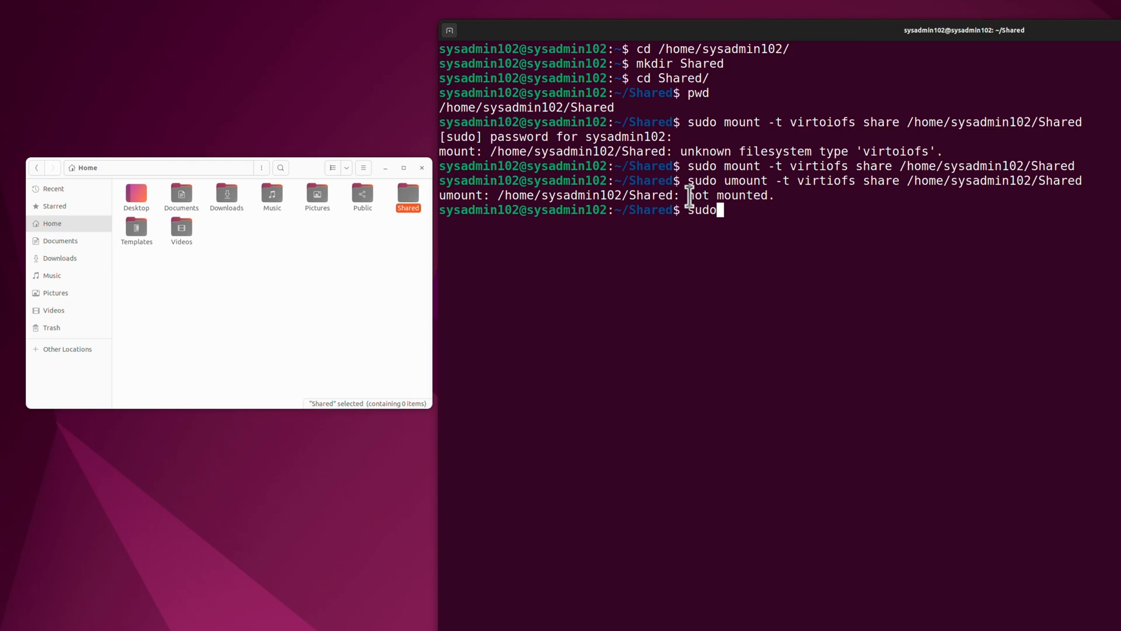
text(nano)
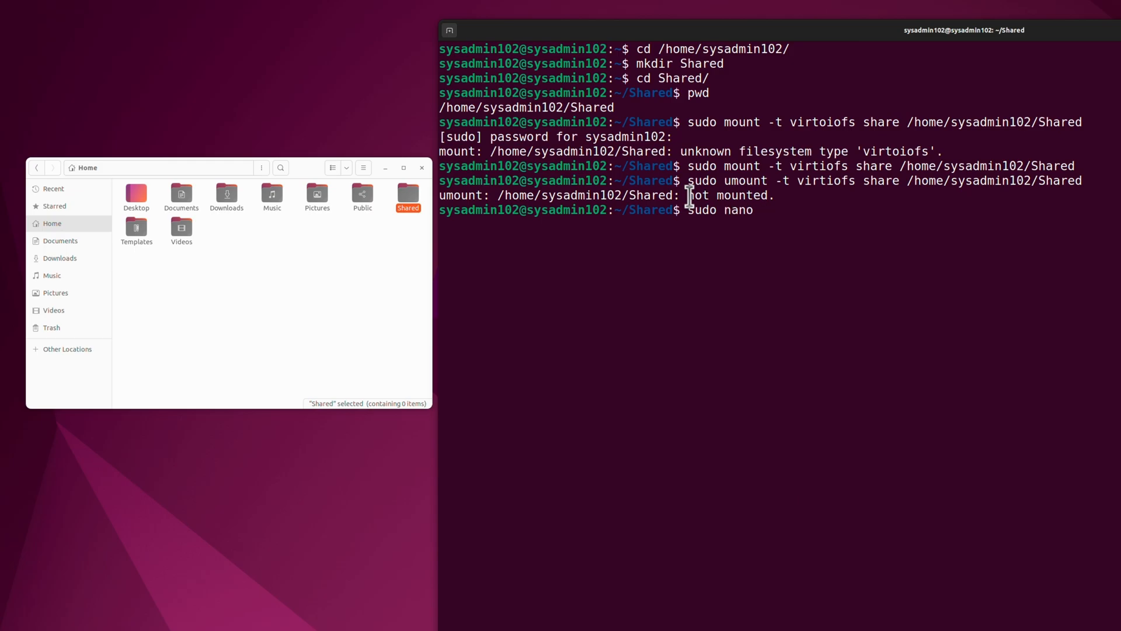
text(/et)
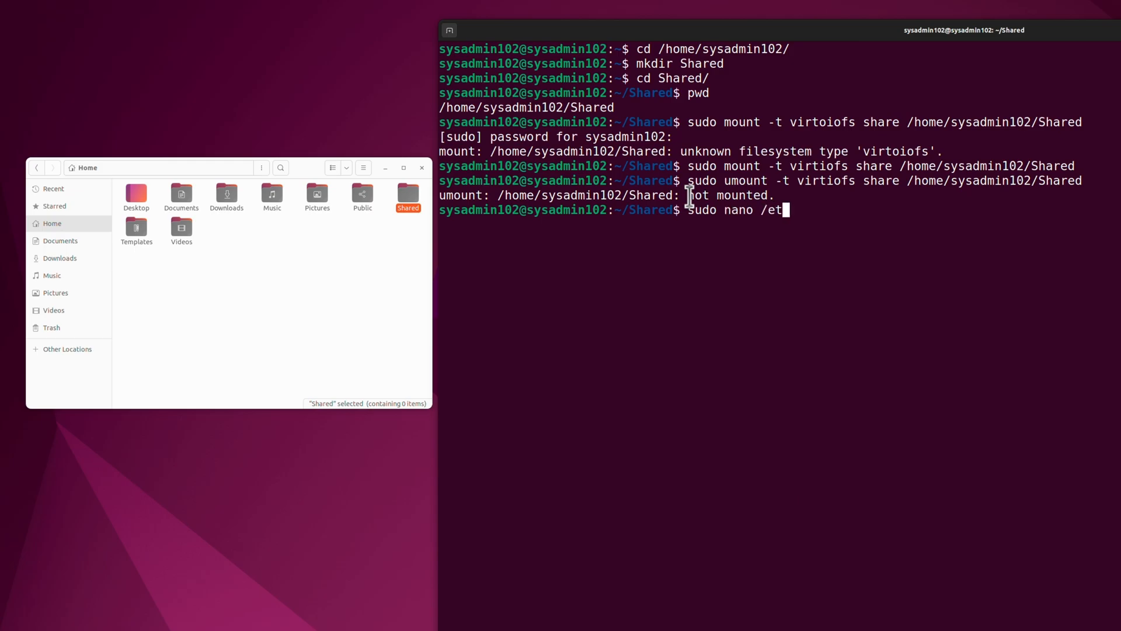
text(/)
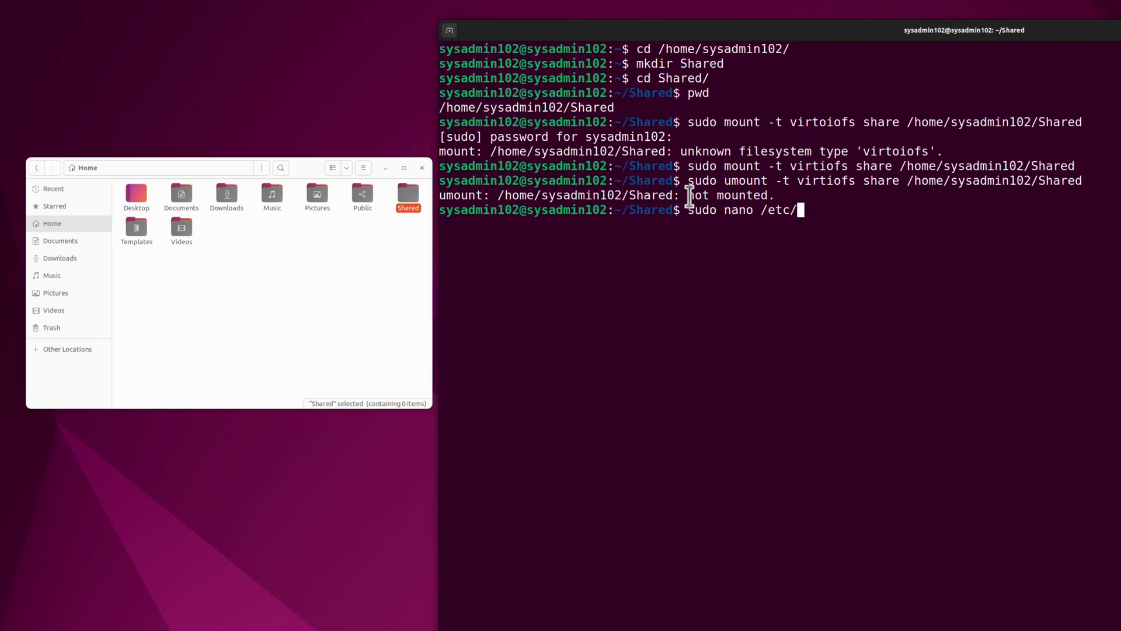
text(fstab)
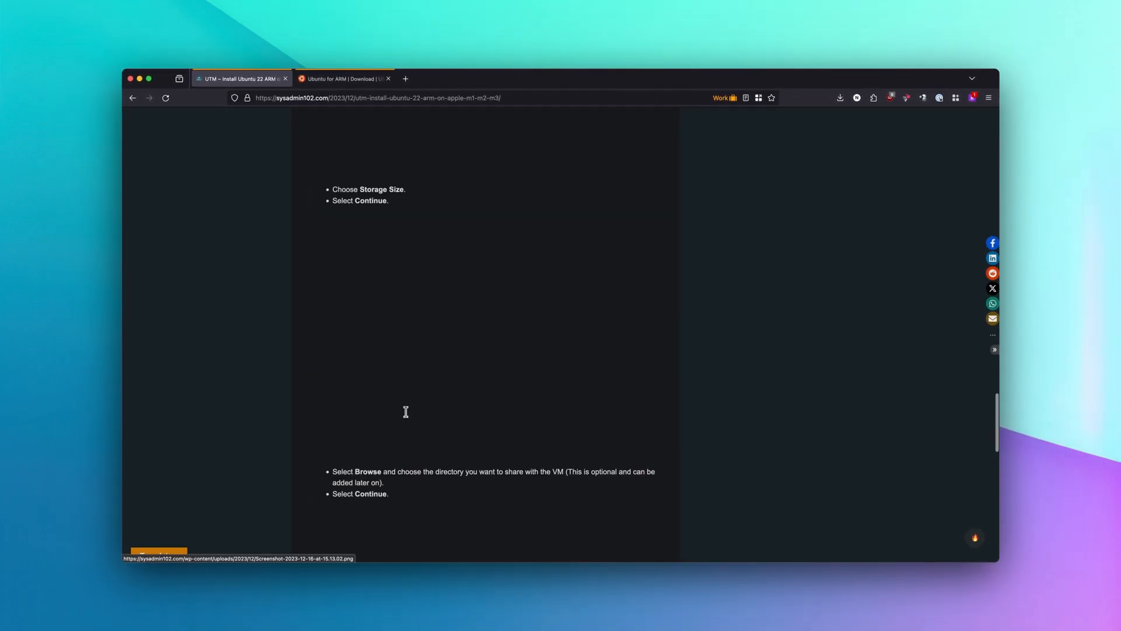
Step: Expand the guide's Shared Directory section to review the virtiofs mount command and notes
scroll(down, 3)
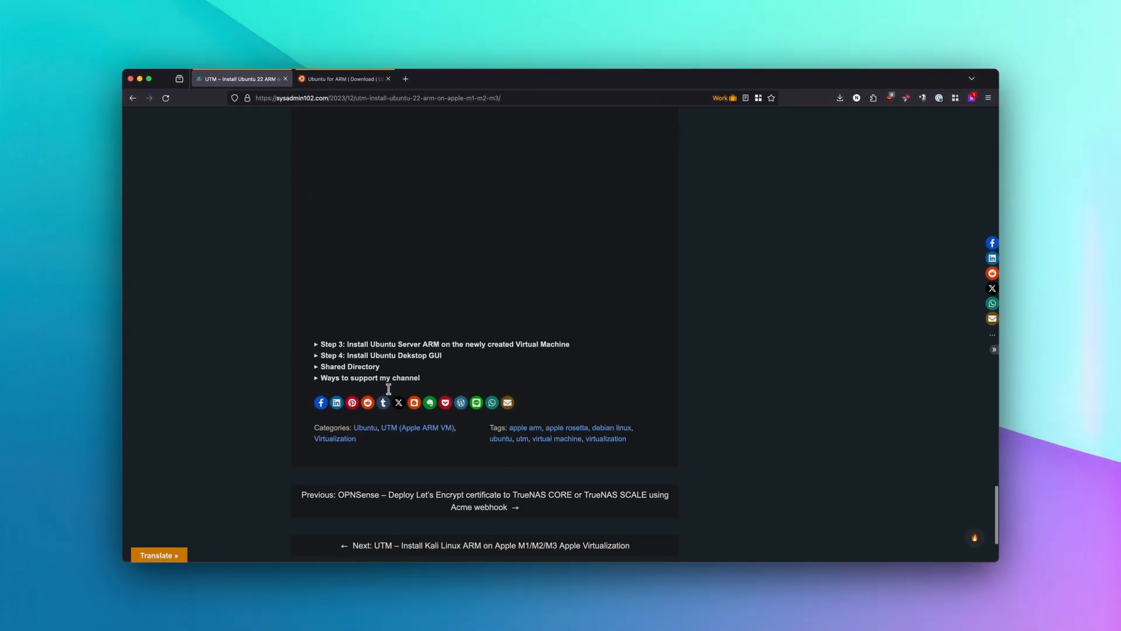
click(349, 366)
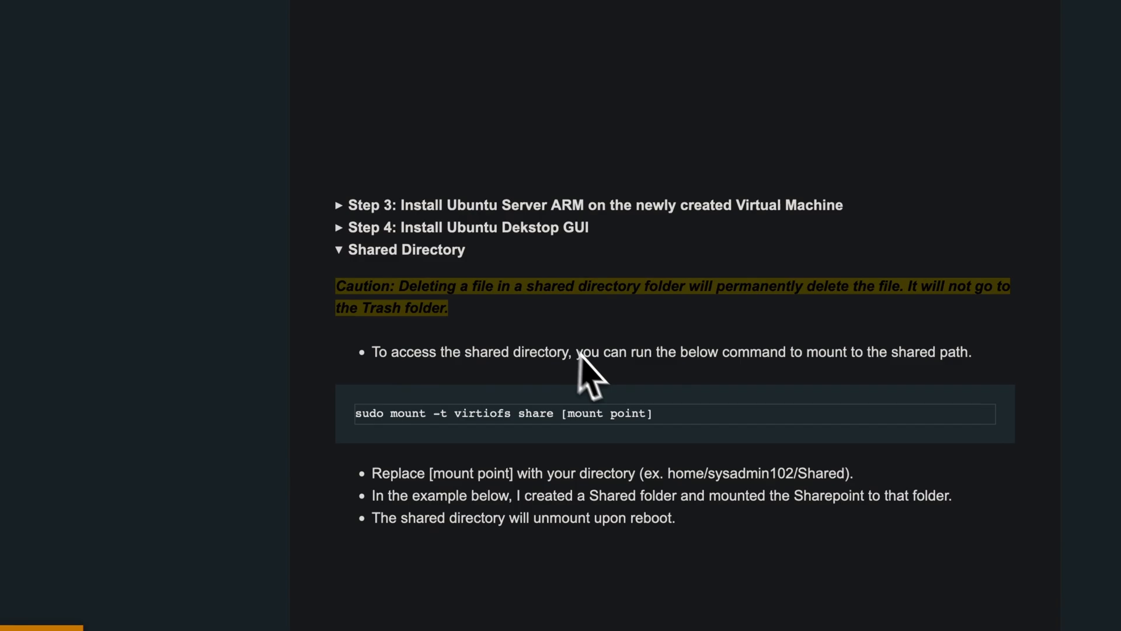
scroll(down, 3)
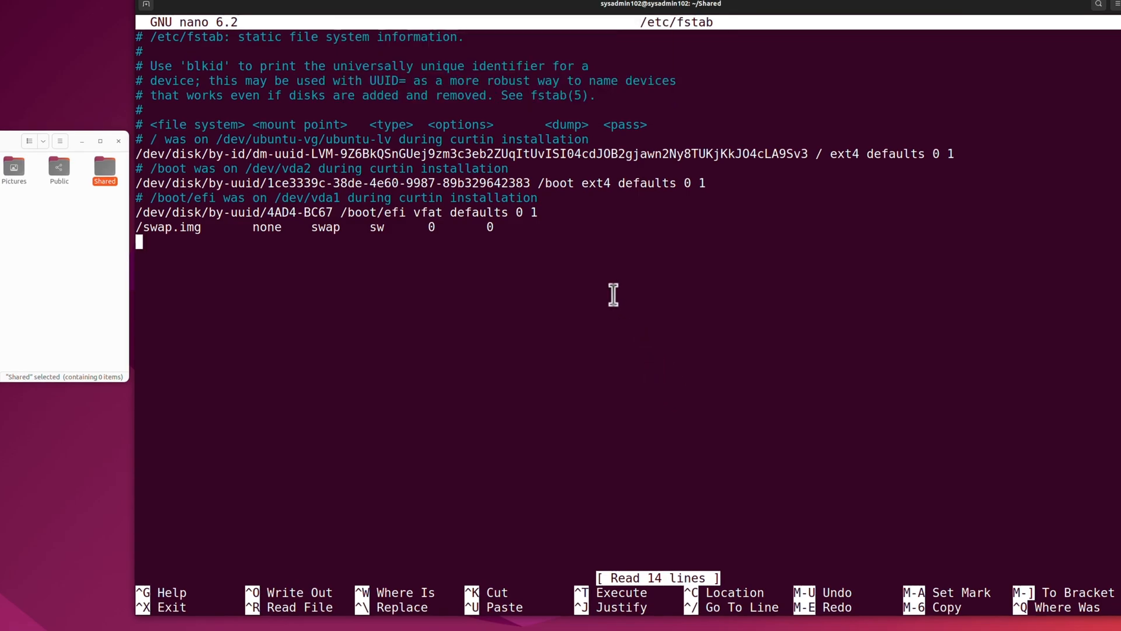
Step: Add 'share /home/sysadmin102/Shared virtiofs rw,nofail 0 0' to fstab, save and exit nano
text(share   /home/sys)
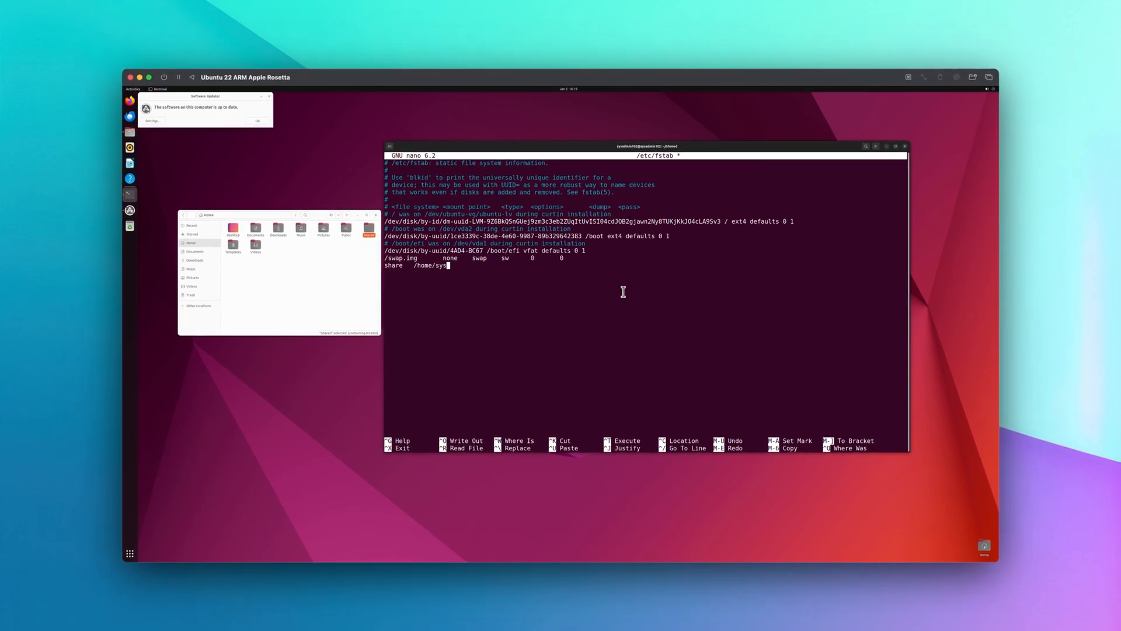
text(admin102)
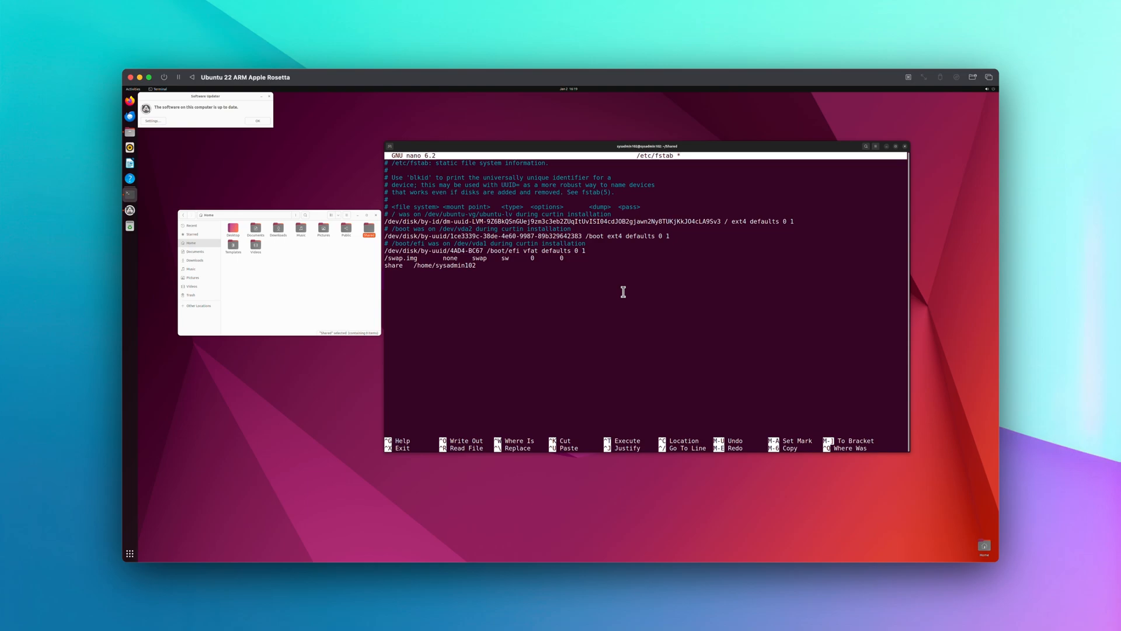
text(/Shared        virtiofs        rw,nofail       0       0)
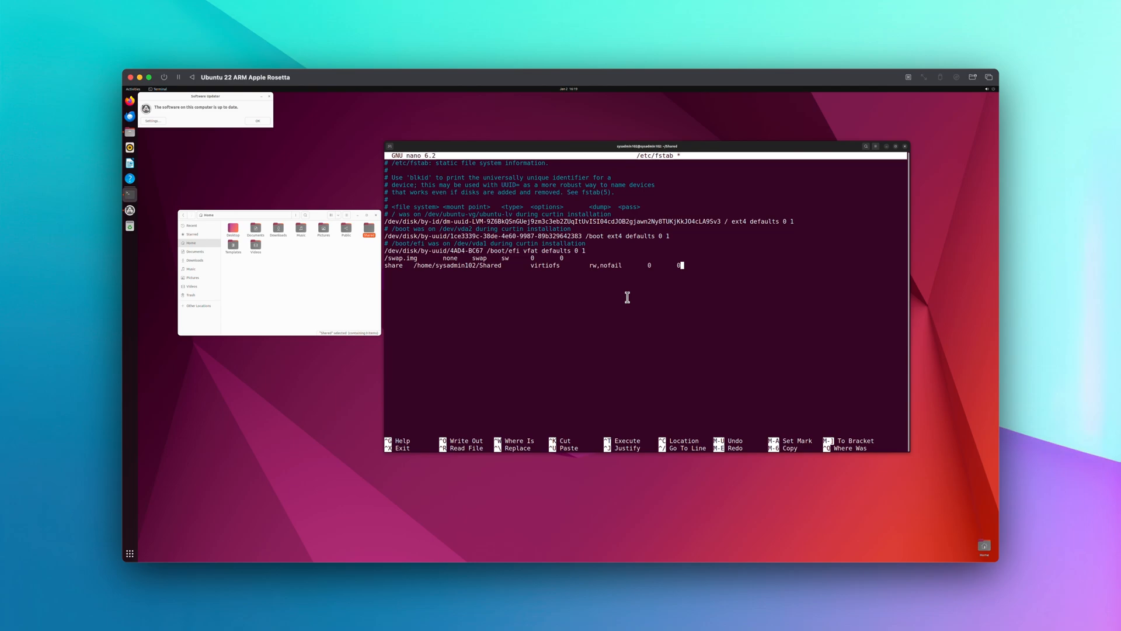
key(ctrl+x)
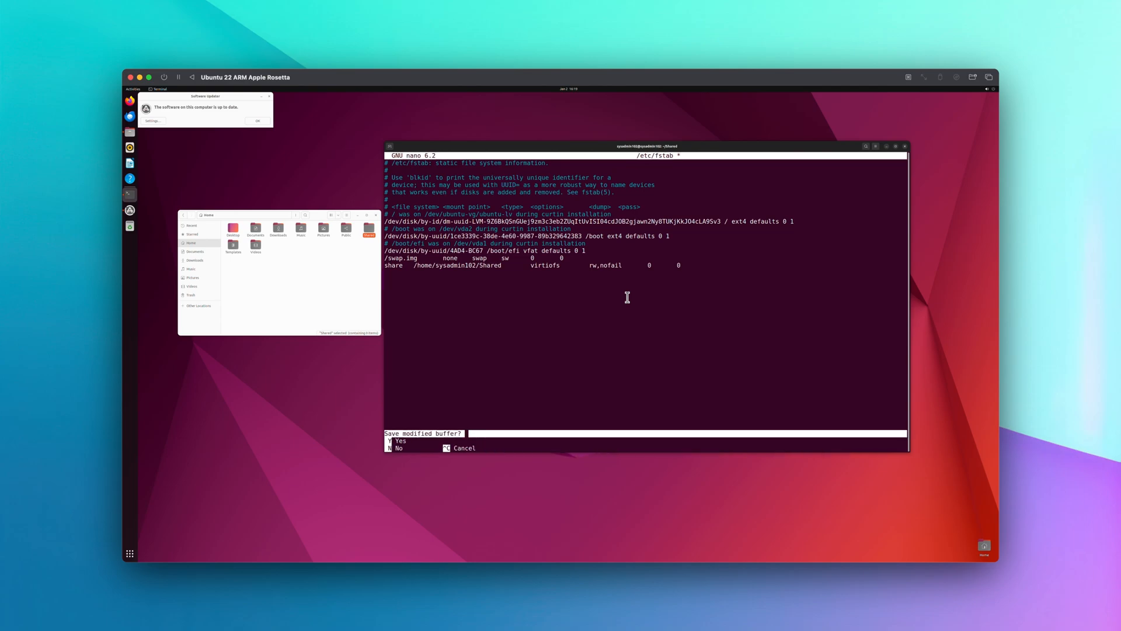
key(y)
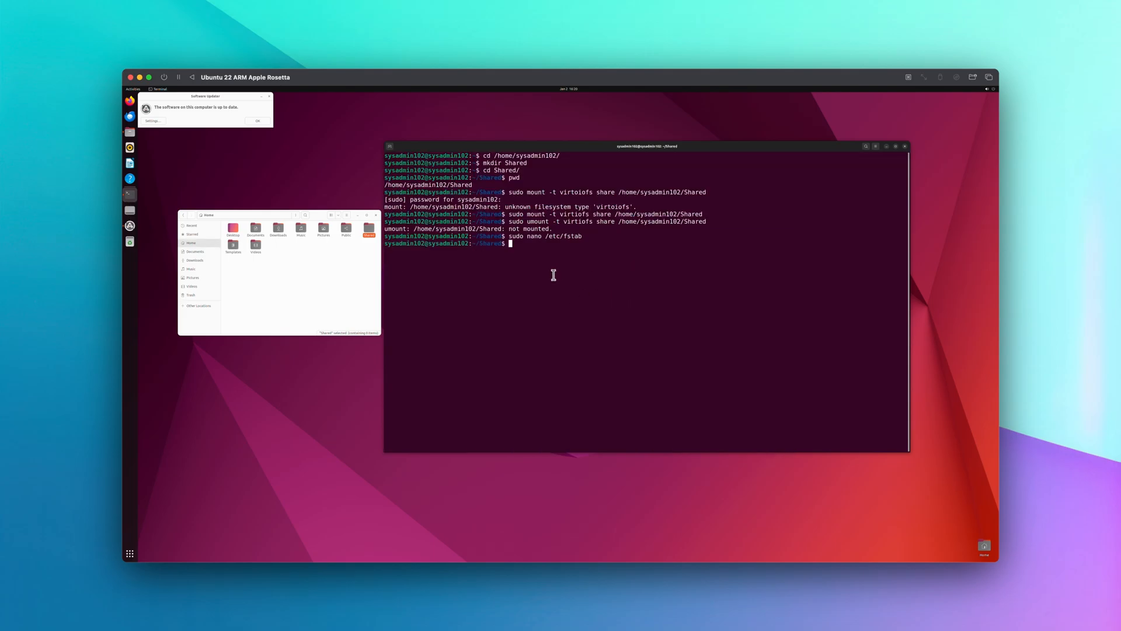
Step: Try the reboot command, then restart the VM from the Power Off / Log Out menu
text(reboot)
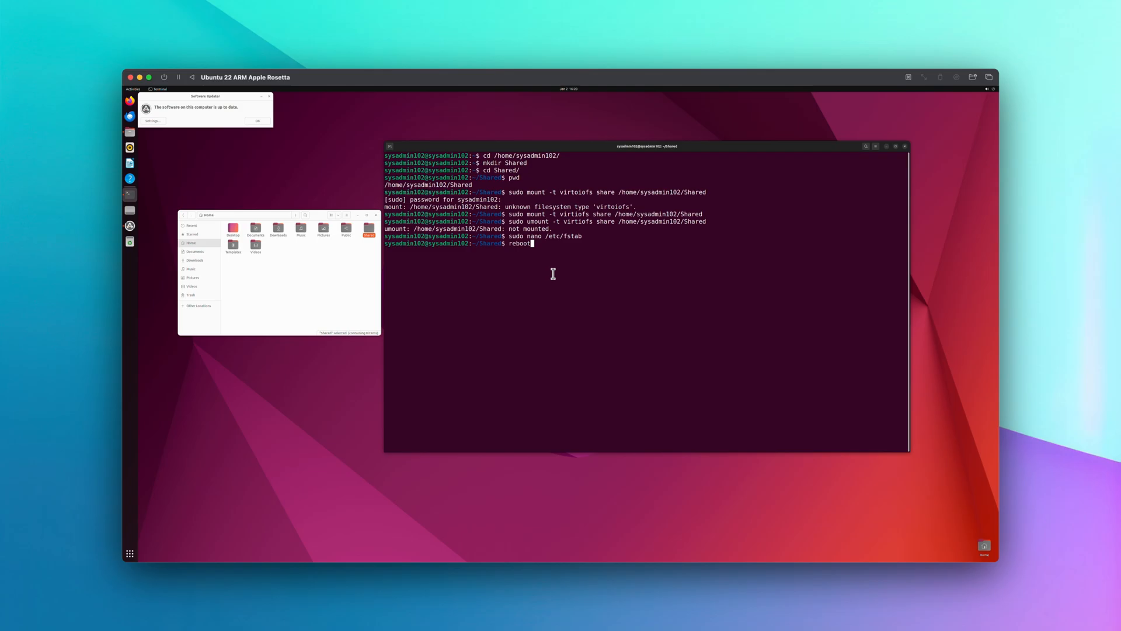
key(Return)
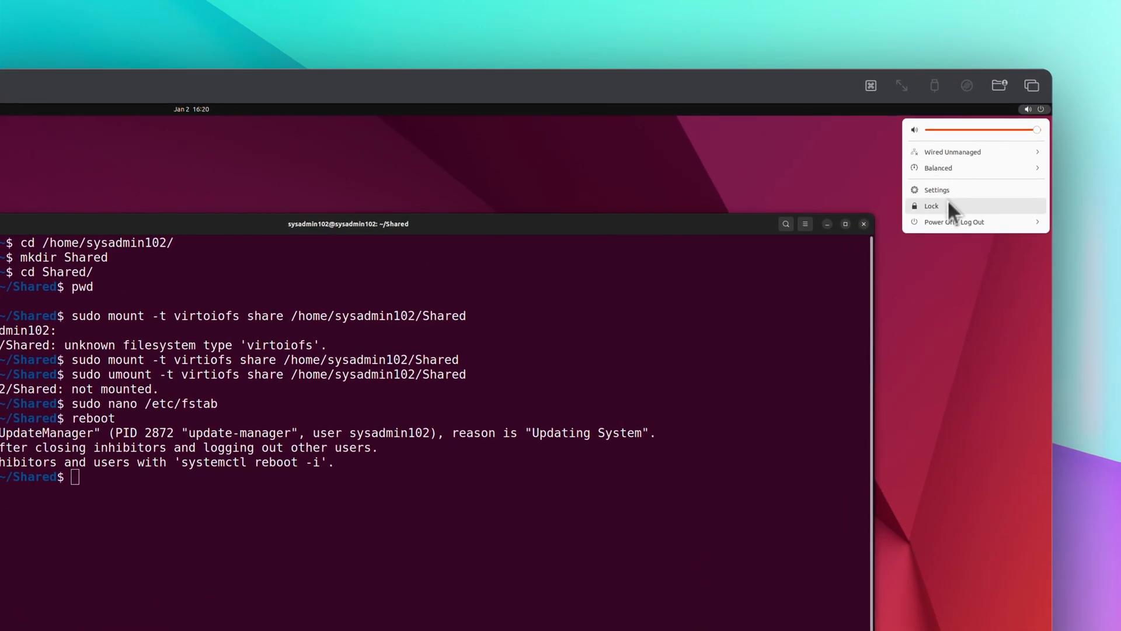
click(953, 222)
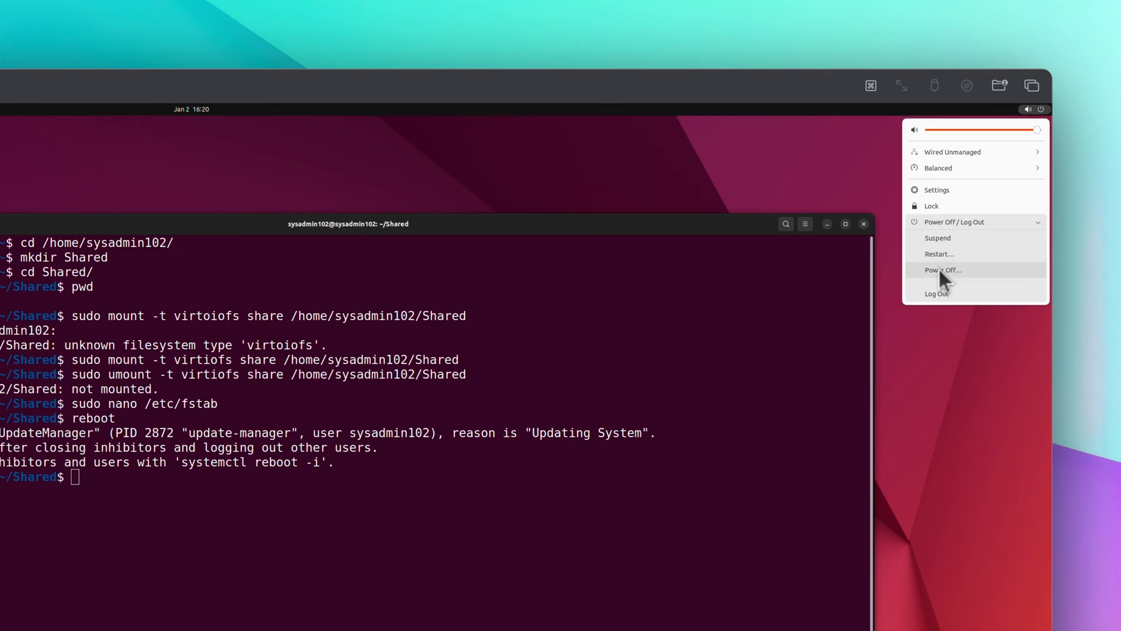
click(943, 270)
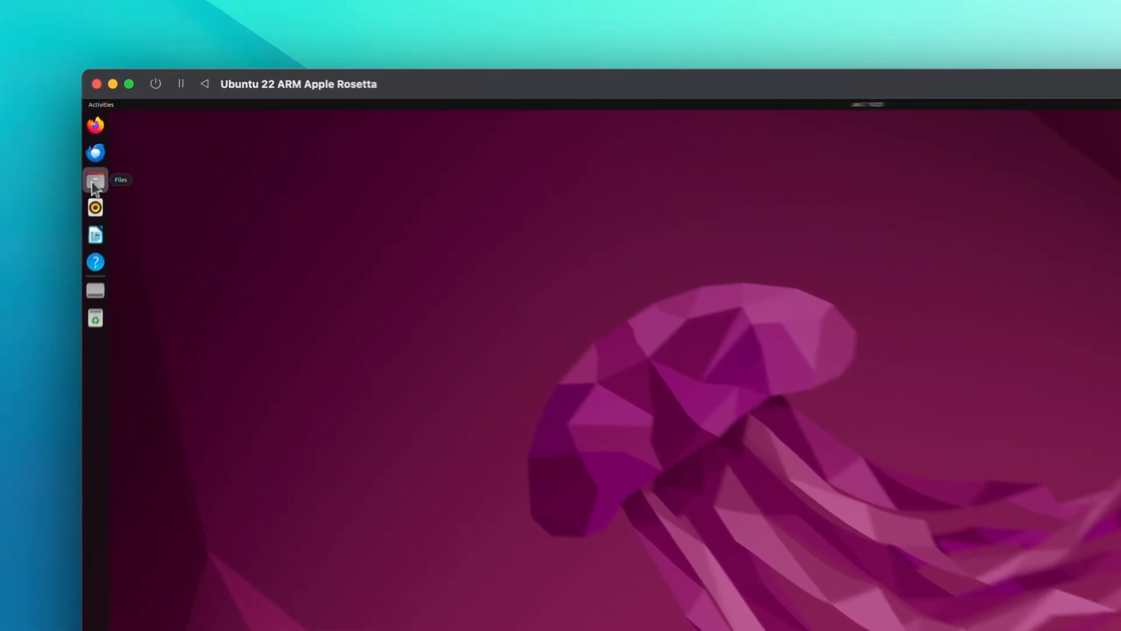
click(94, 180)
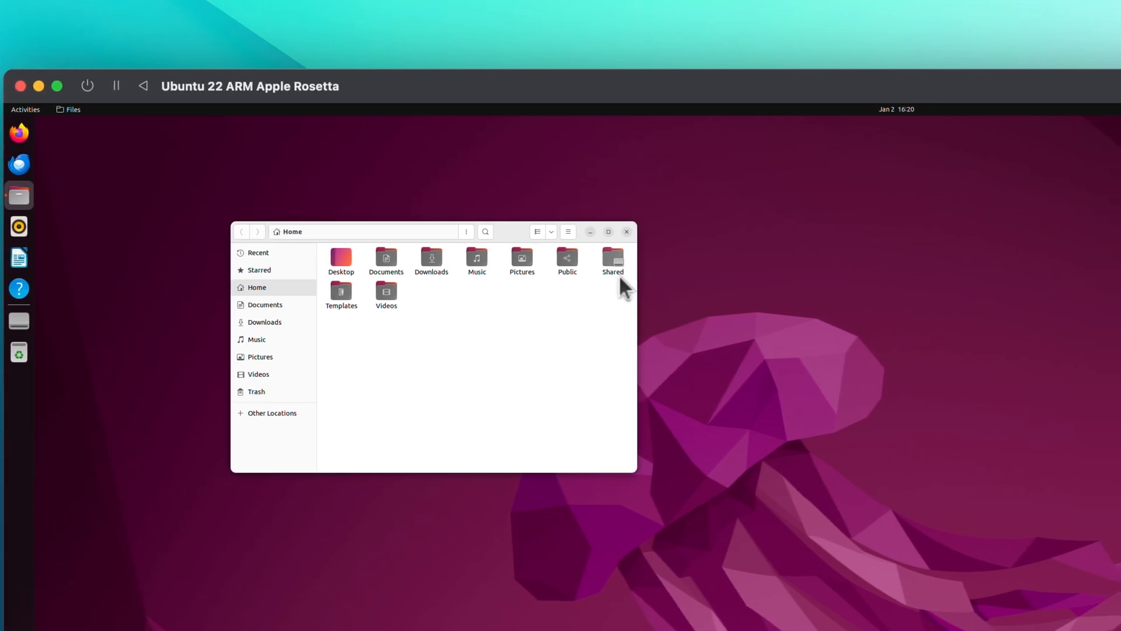
click(611, 258)
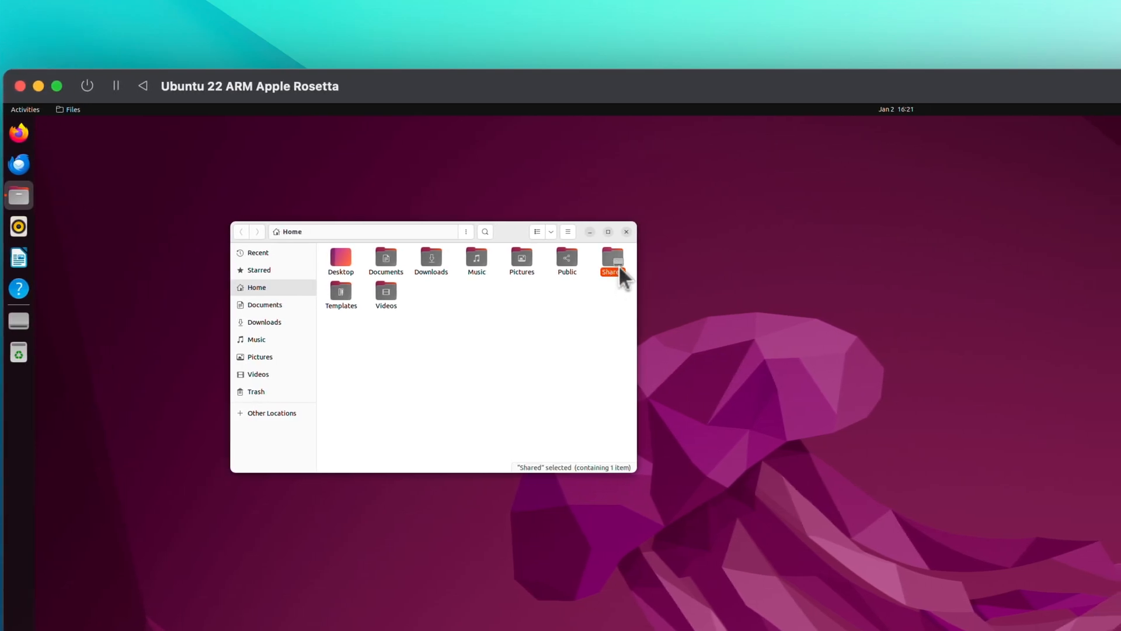
double_click(612, 258)
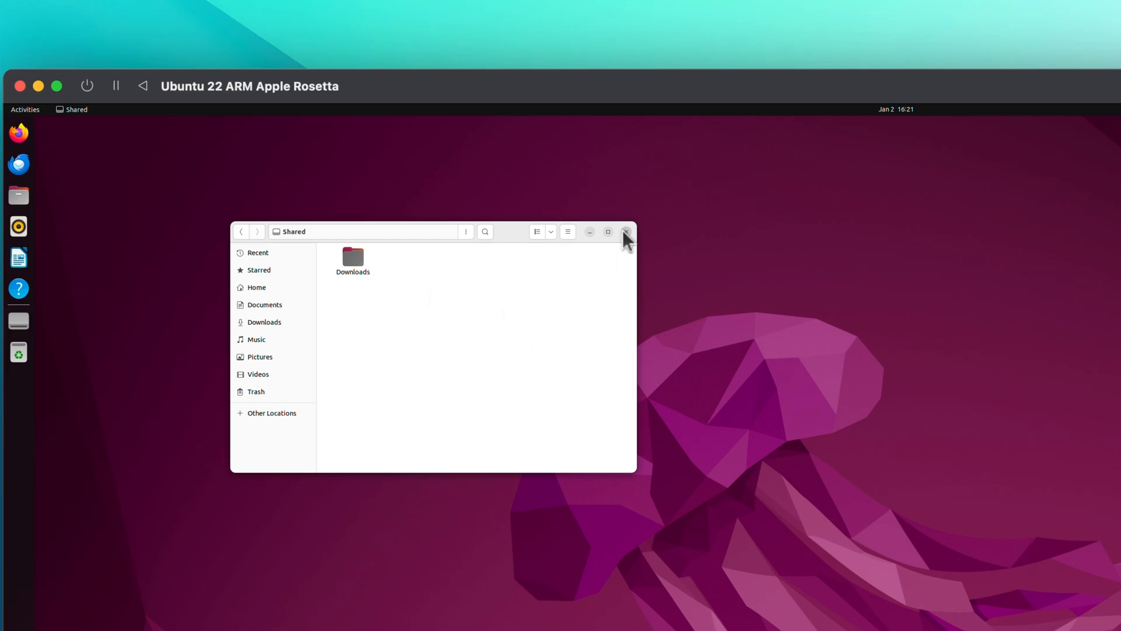
click(625, 231)
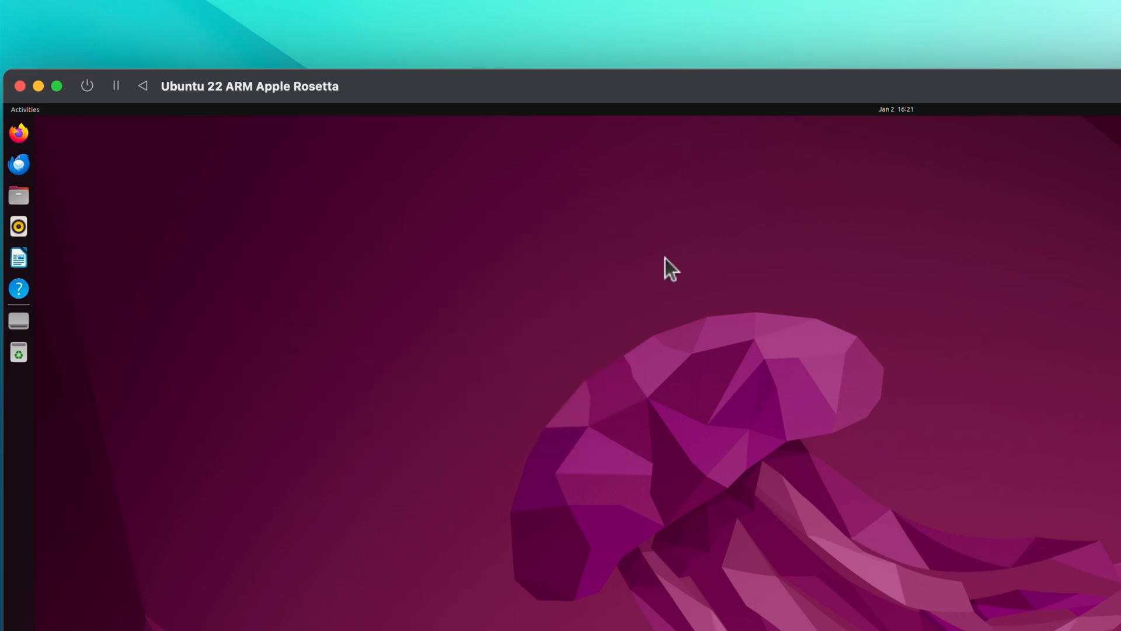